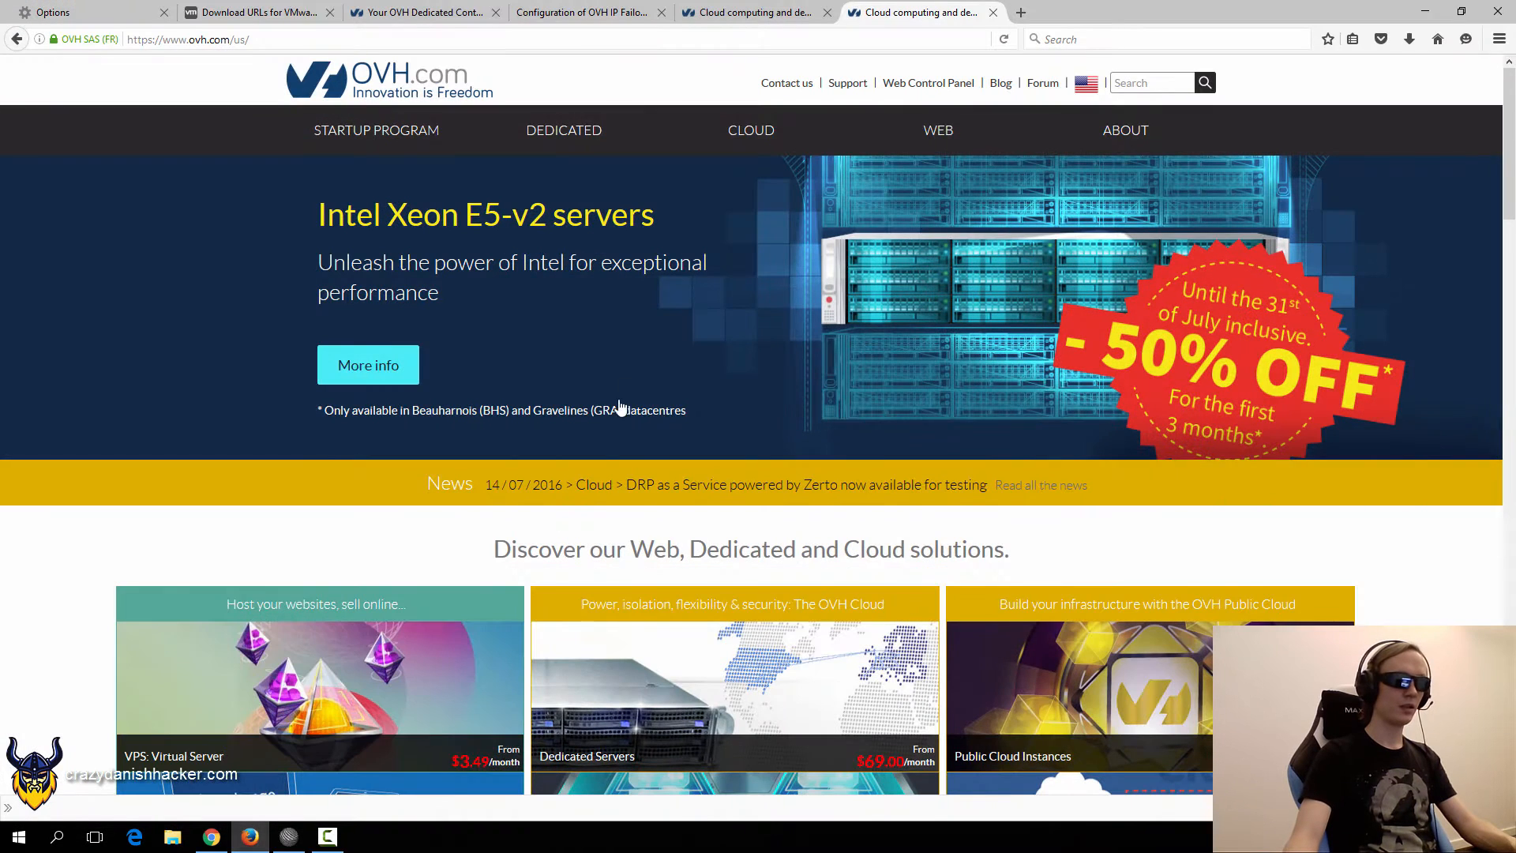
mouse_move(624, 290)
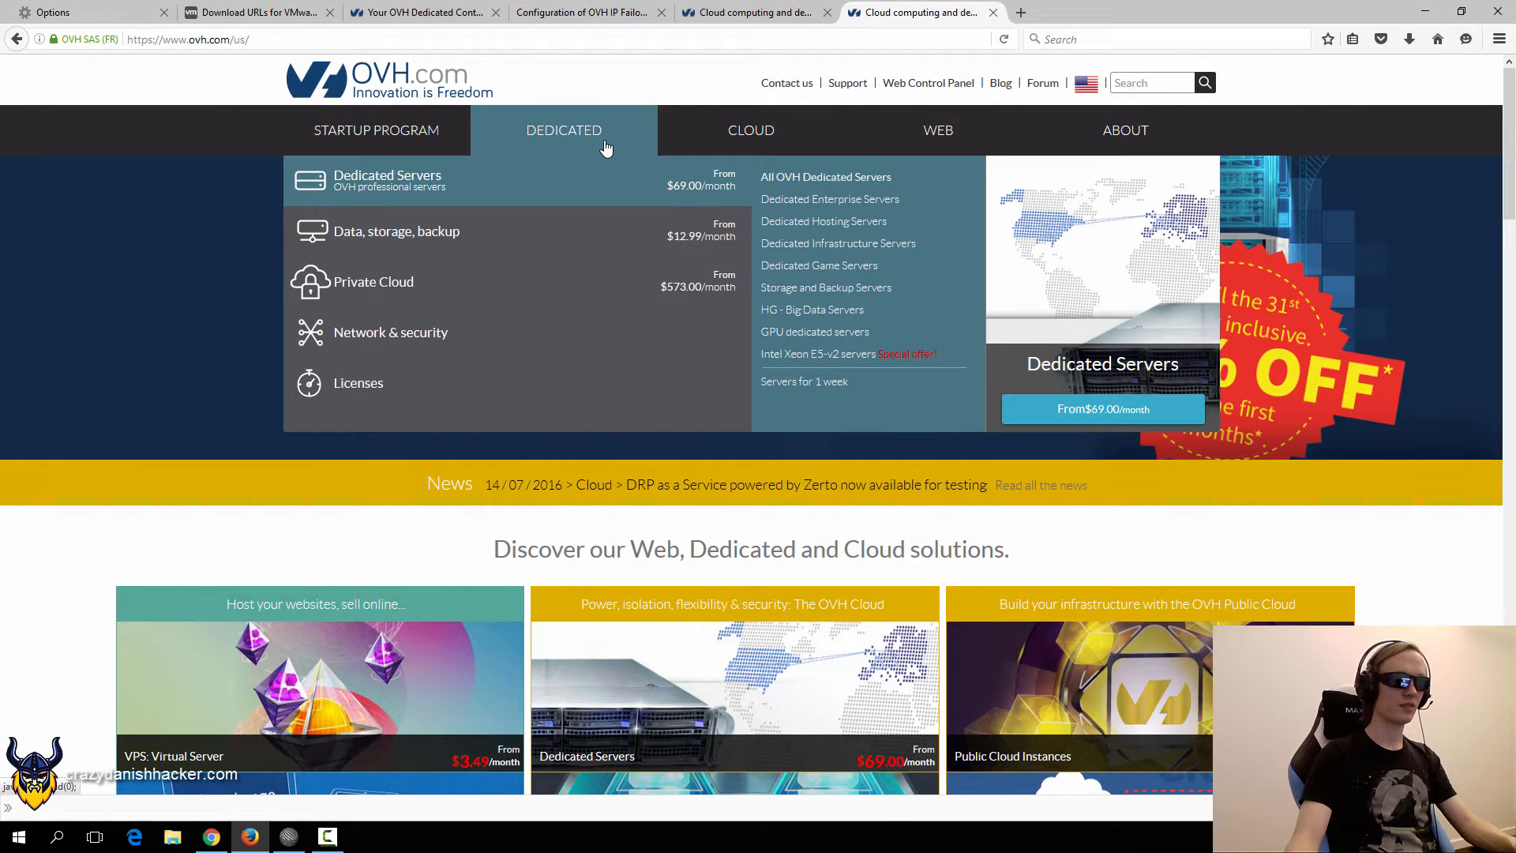
mouse_move(804, 381)
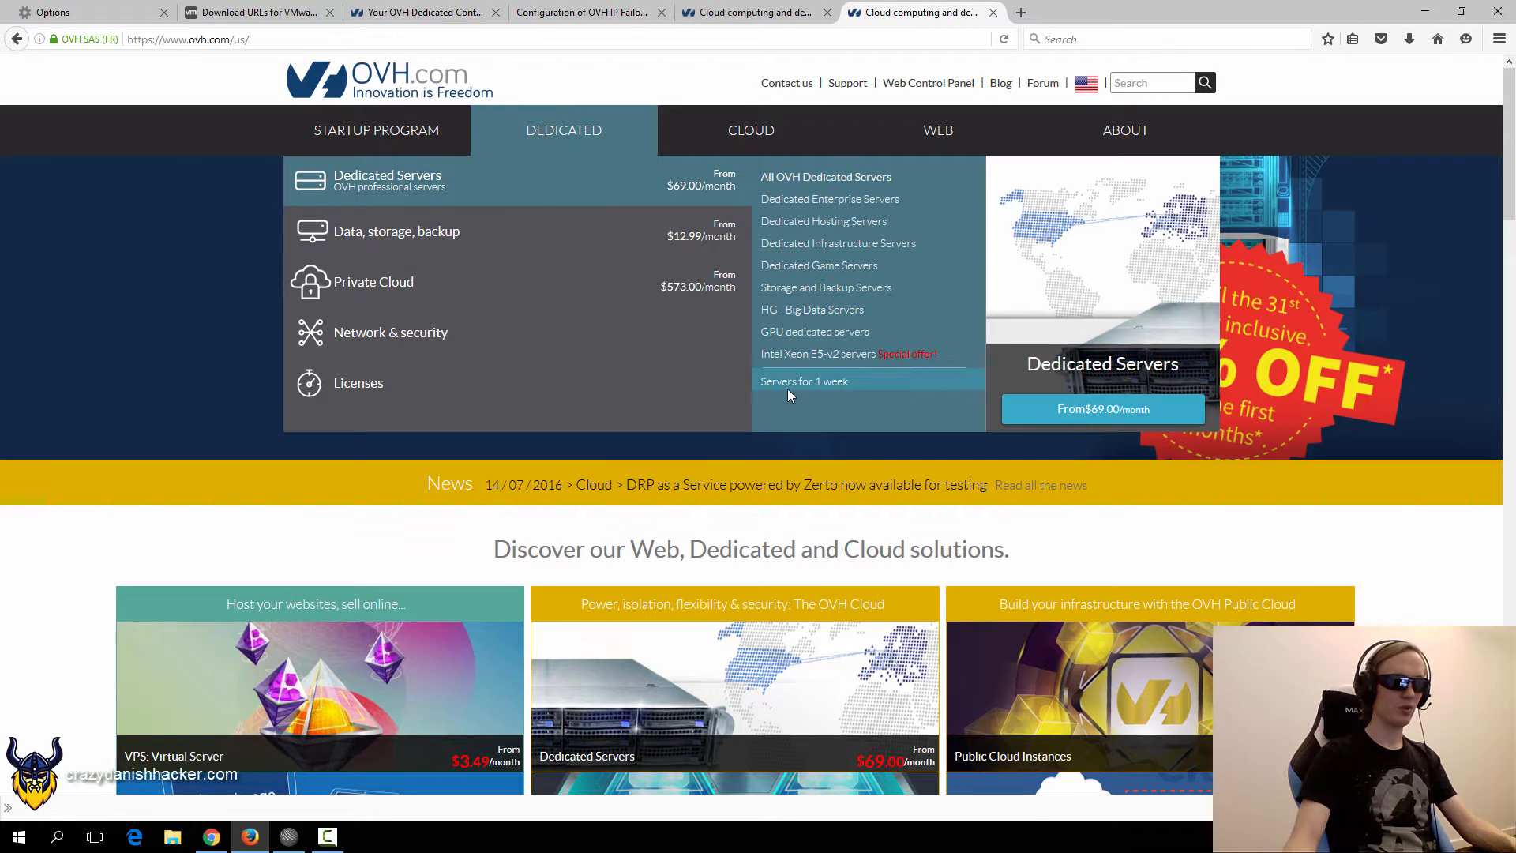
Reach the one-week dedicated server rental offers from the Dedicated menu.
click(804, 381)
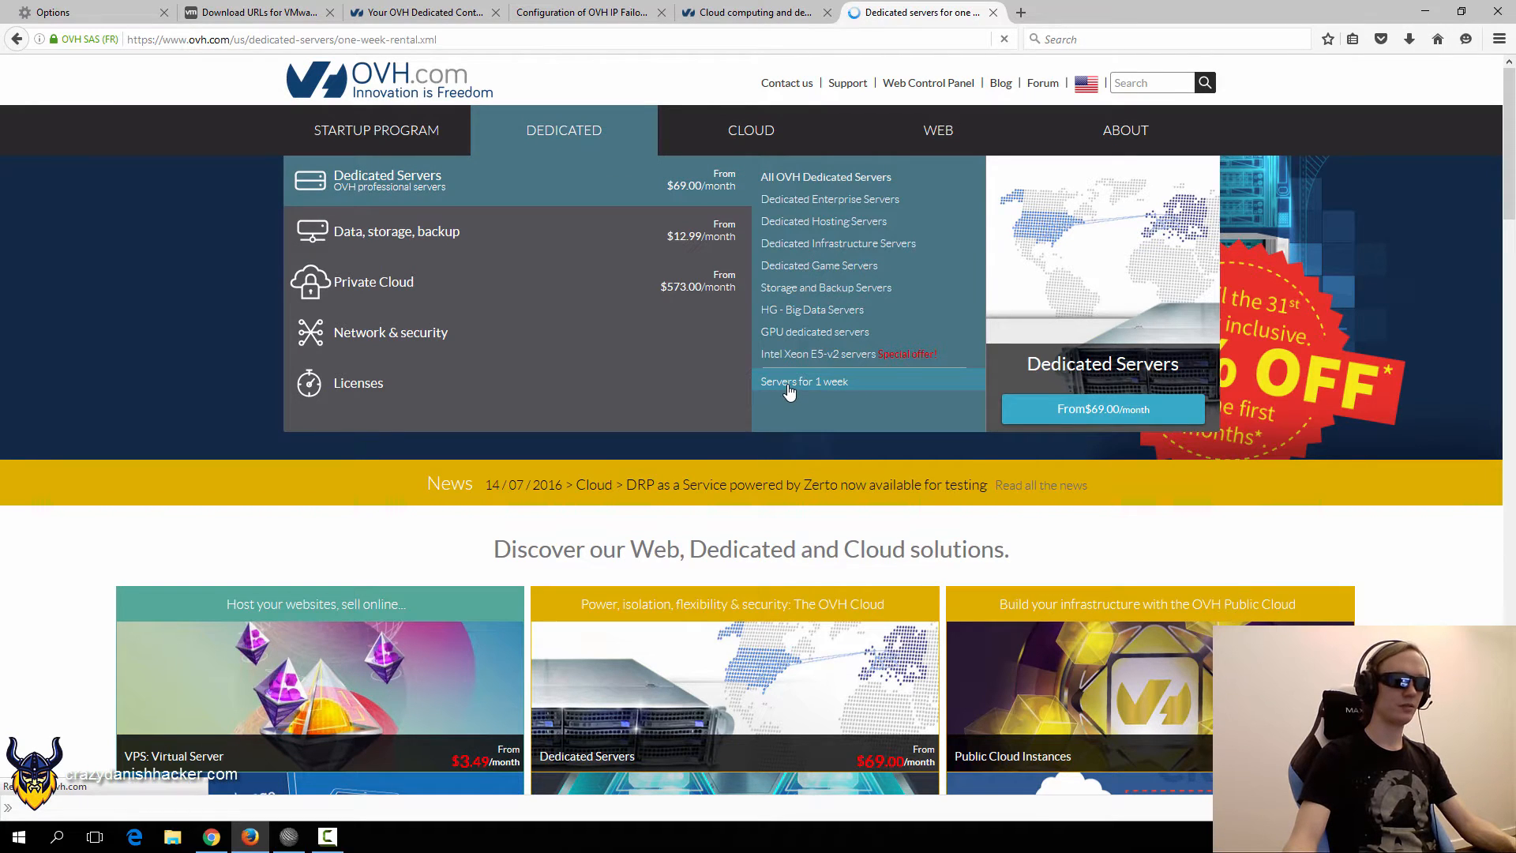
Look over the Enterprise Range weekly-priced server table on the rental page.
click(804, 380)
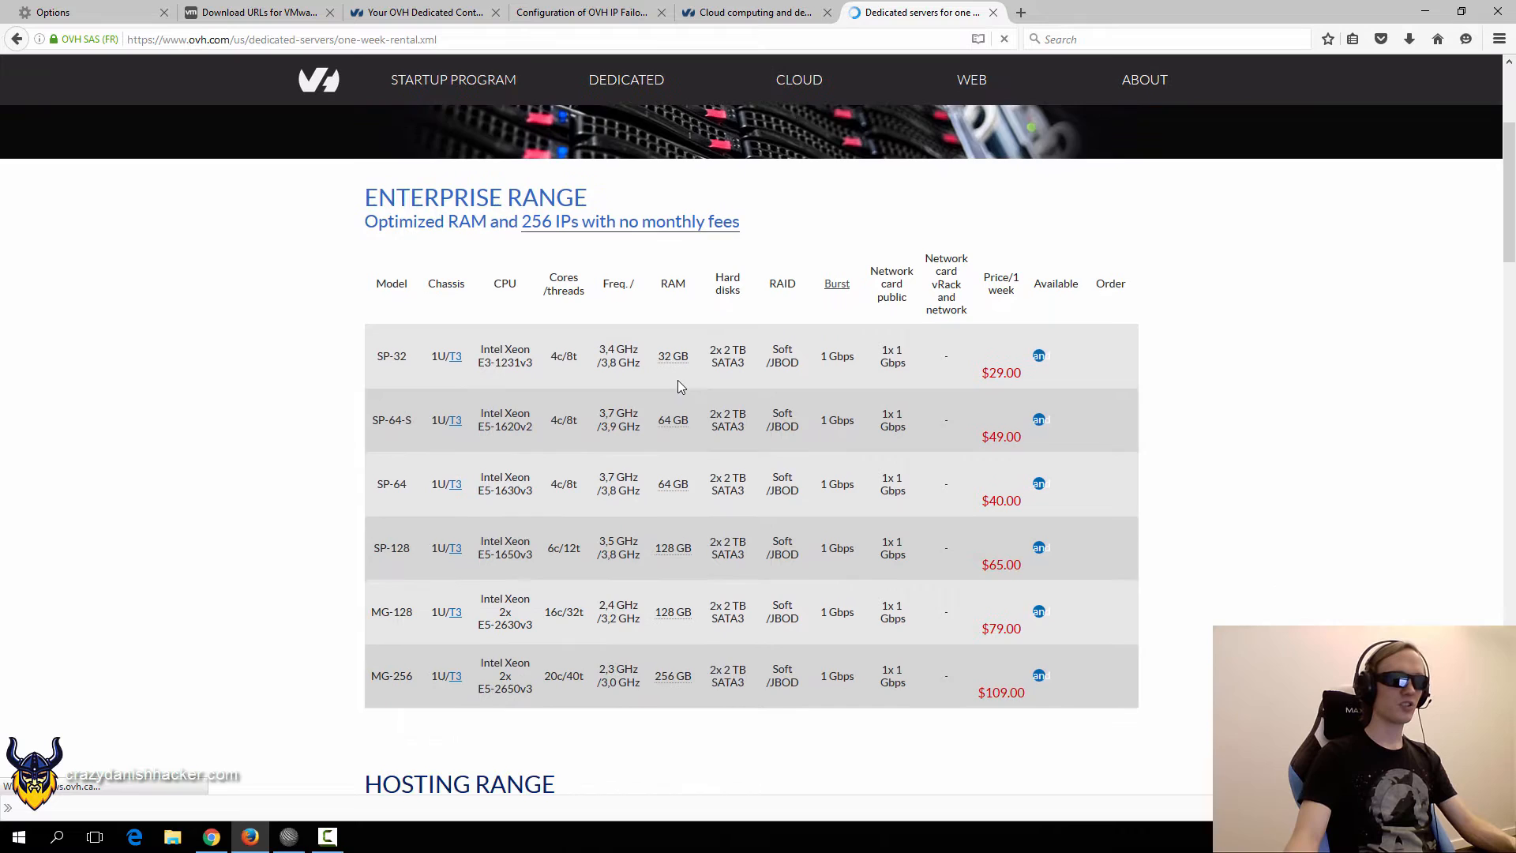
scroll(down, 3)
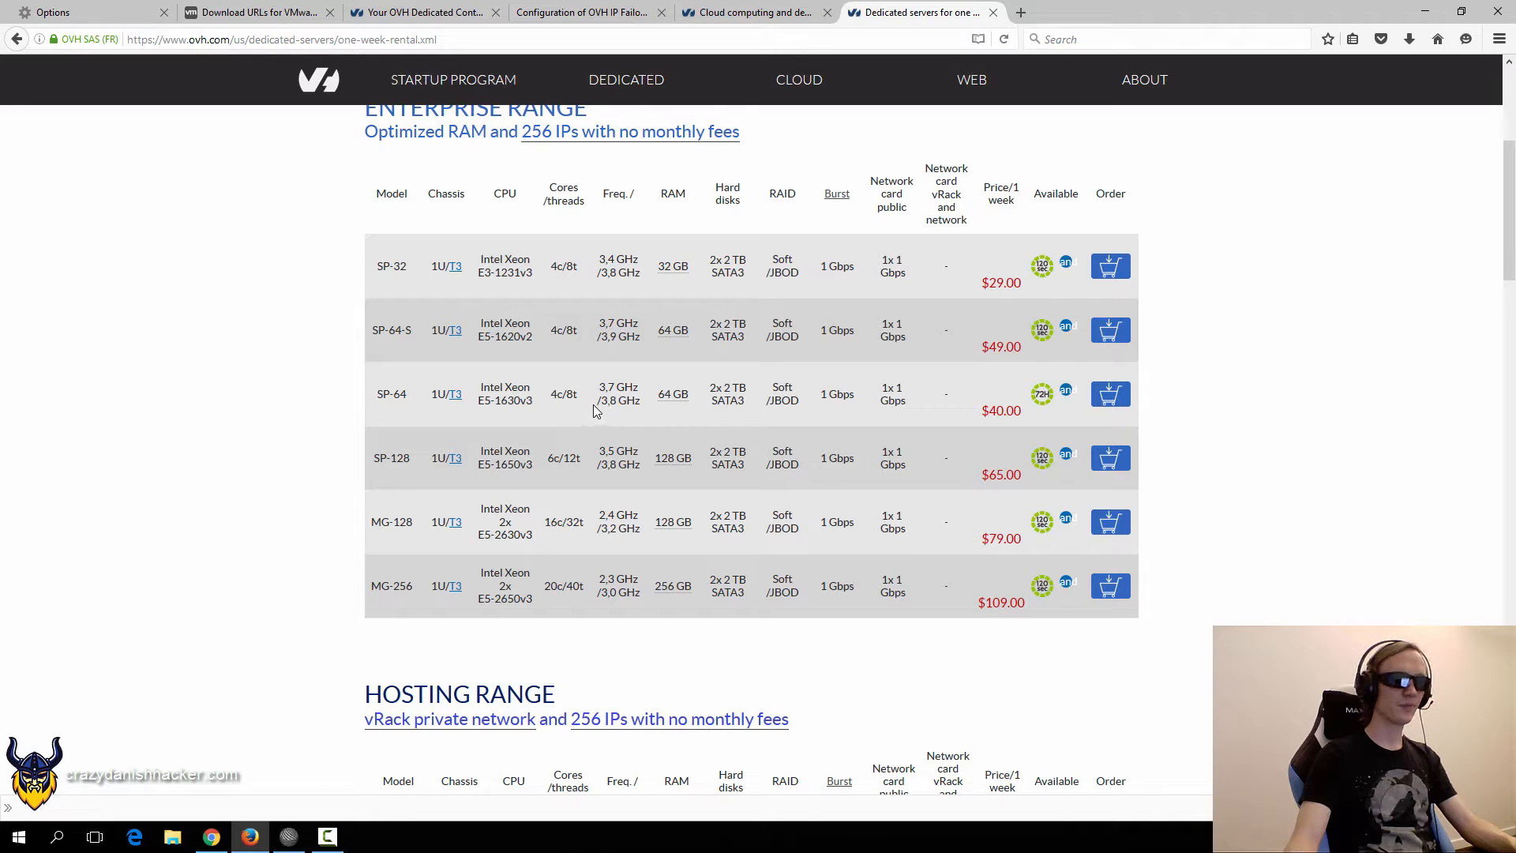
scroll(down, 3)
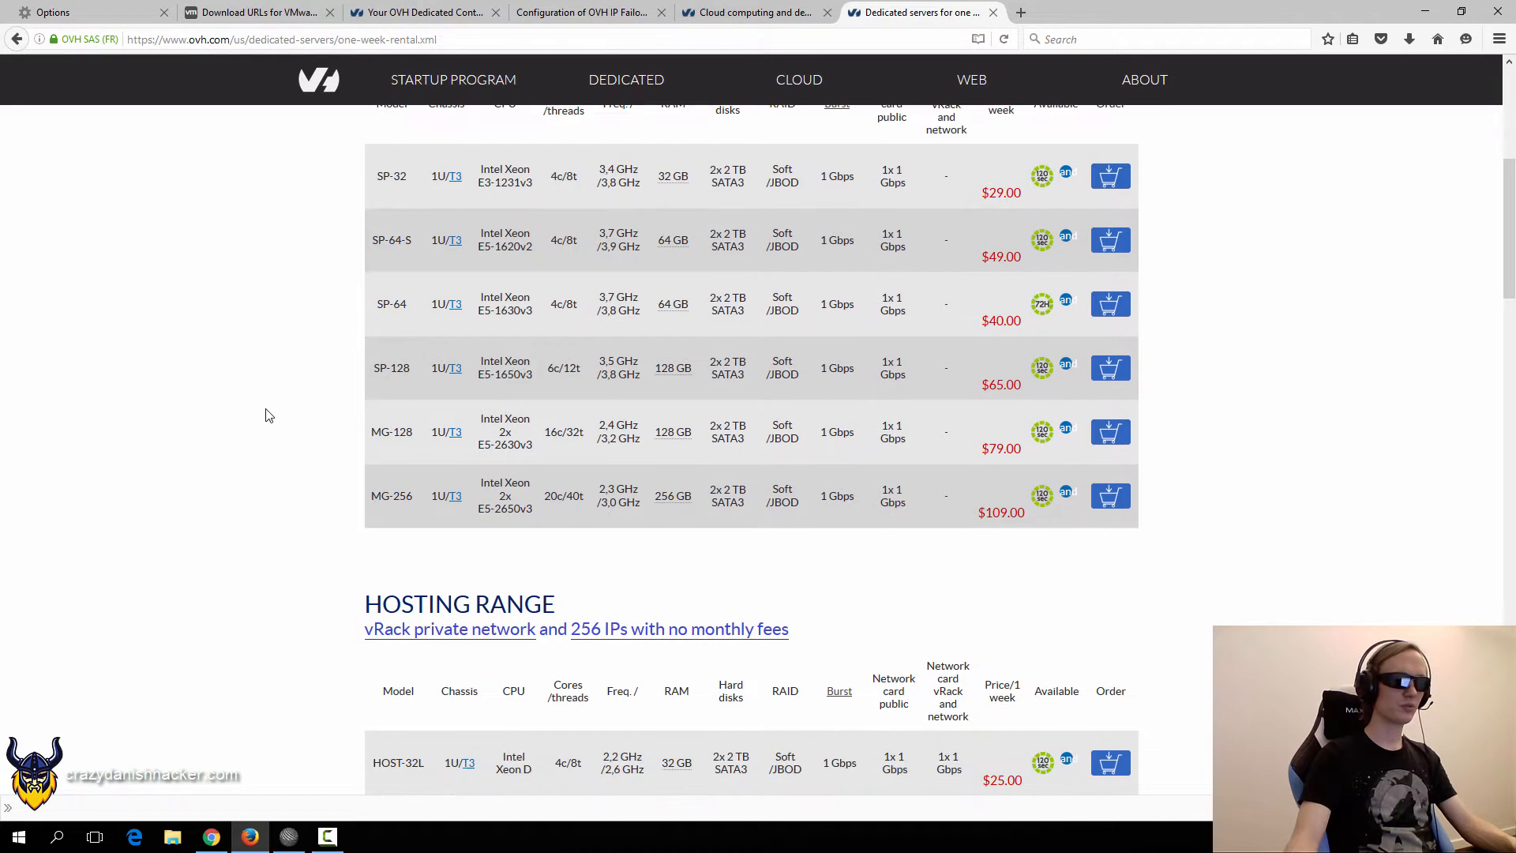
scroll(up, 3)
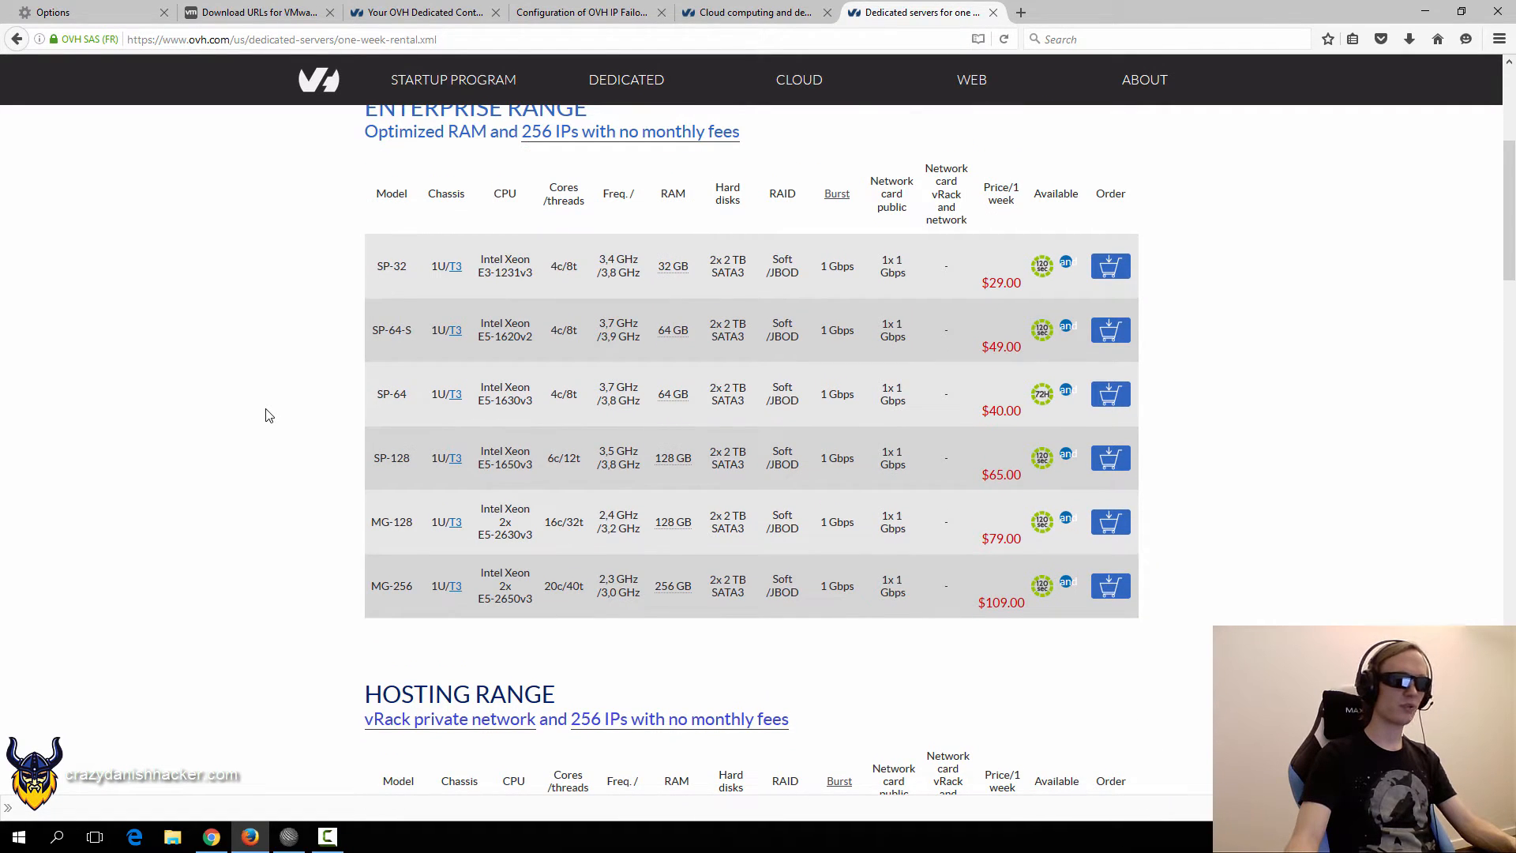
scroll(down, 3)
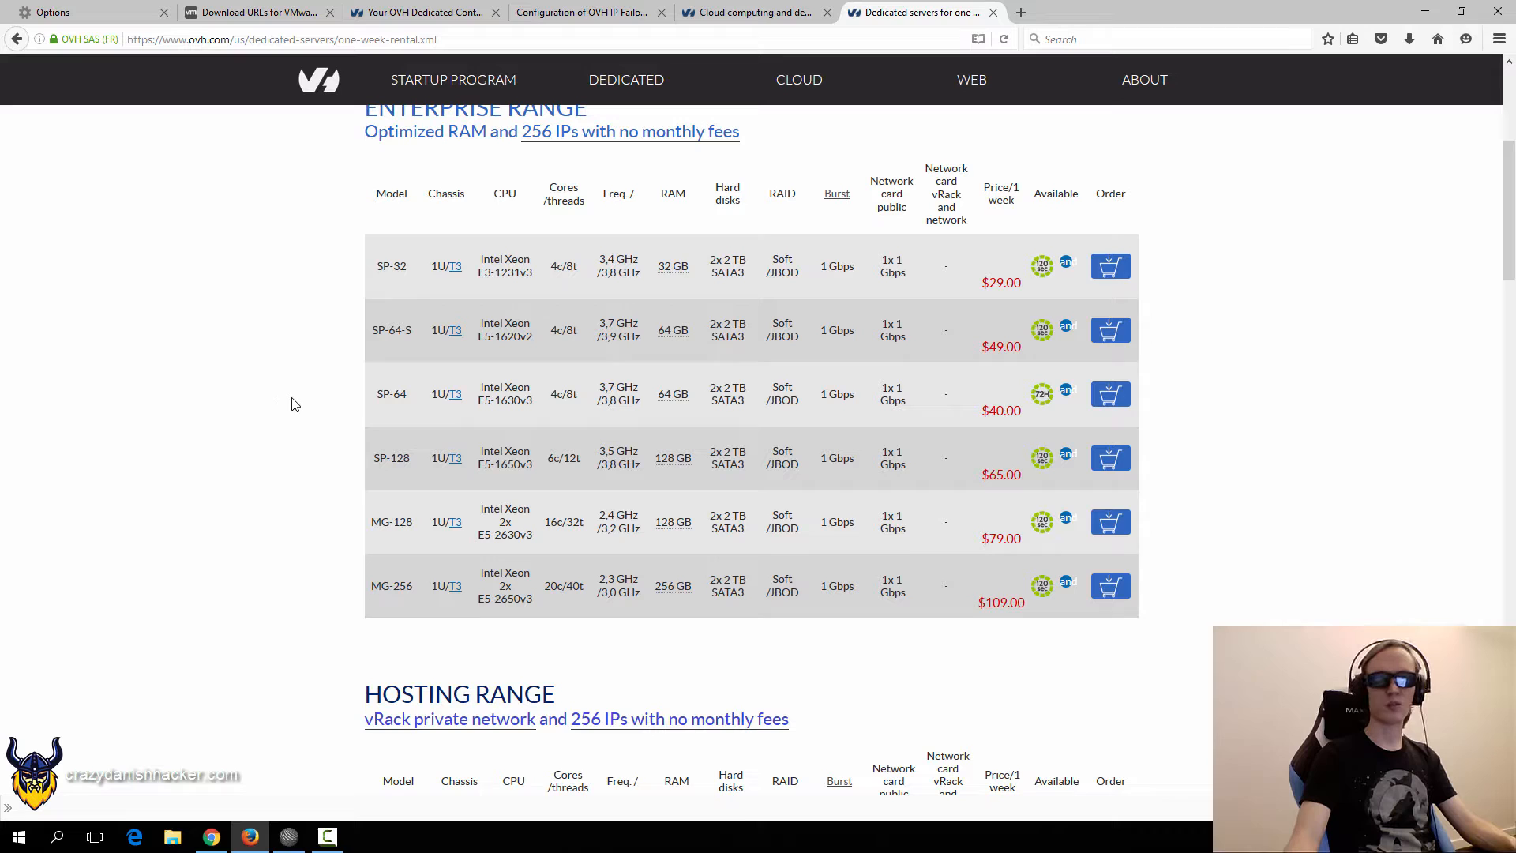
mouse_move(178, 380)
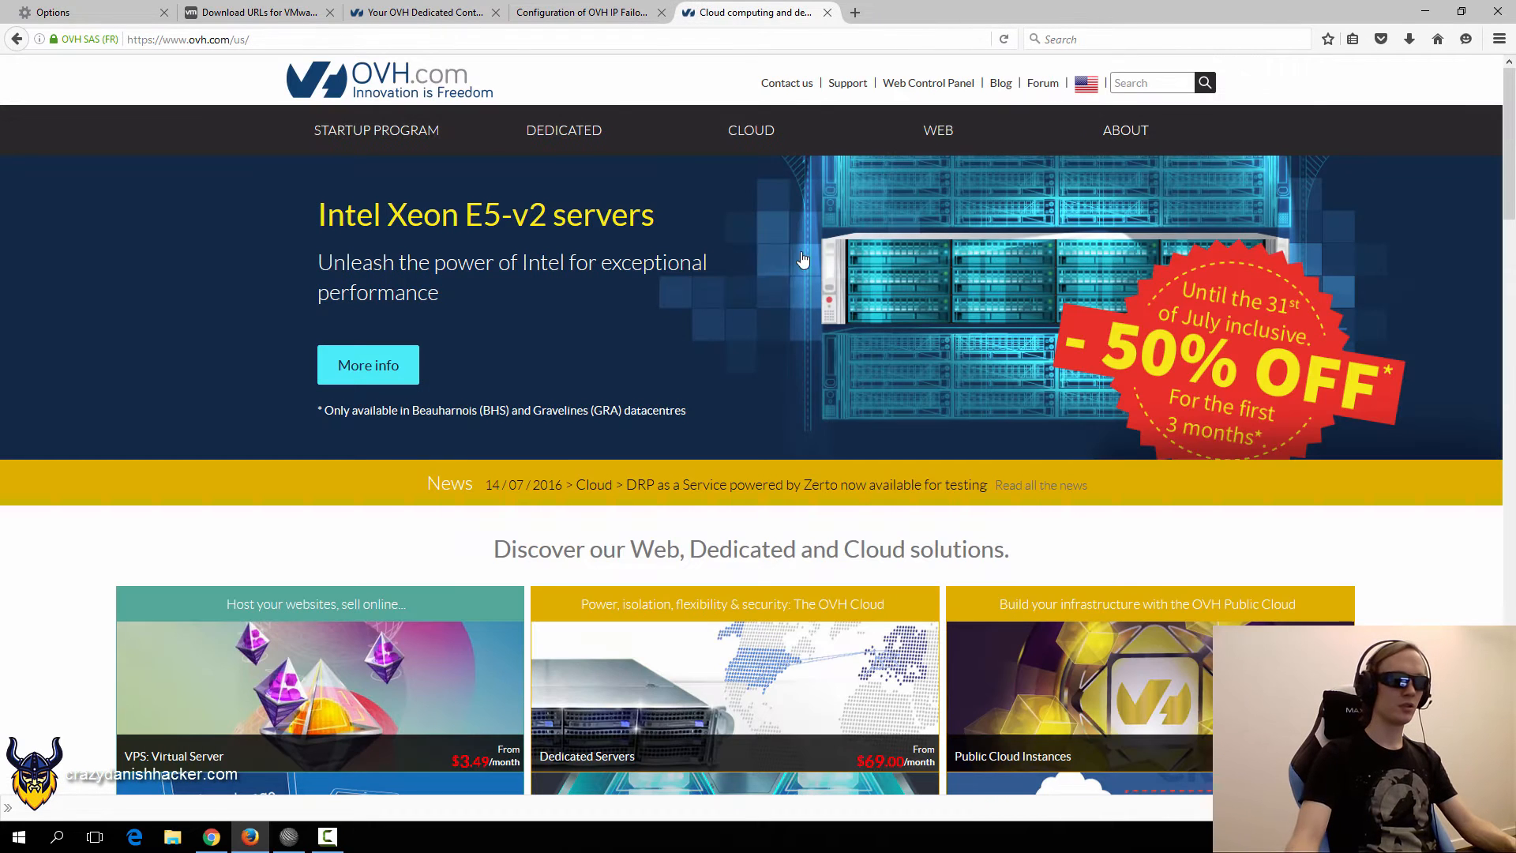
mouse_move(564, 129)
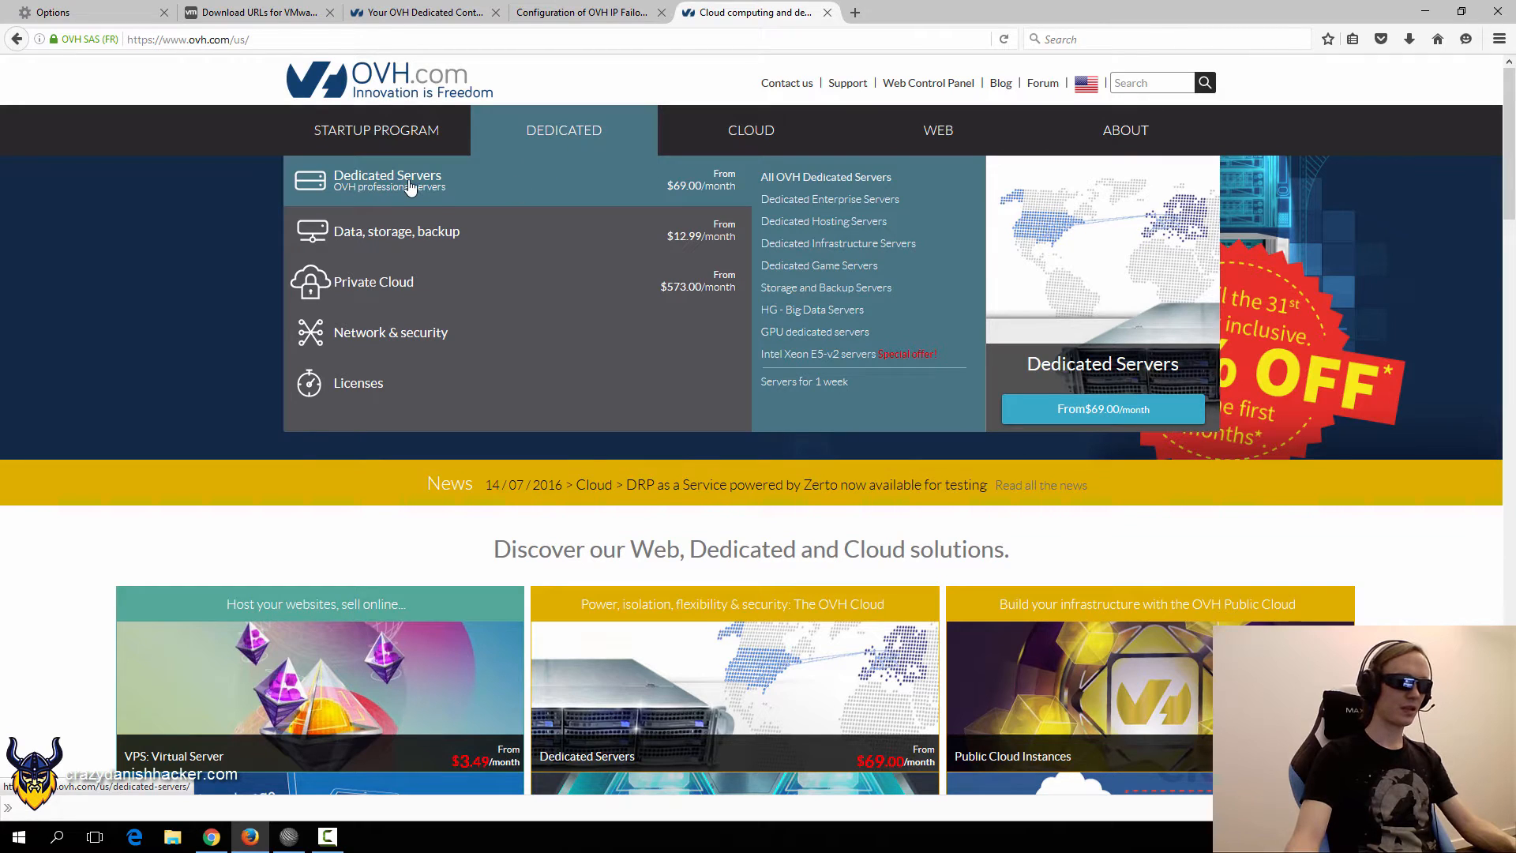
Review the dedicated servers catalogue's Enterprise, Hosting and Infrastructure ranges.
click(387, 180)
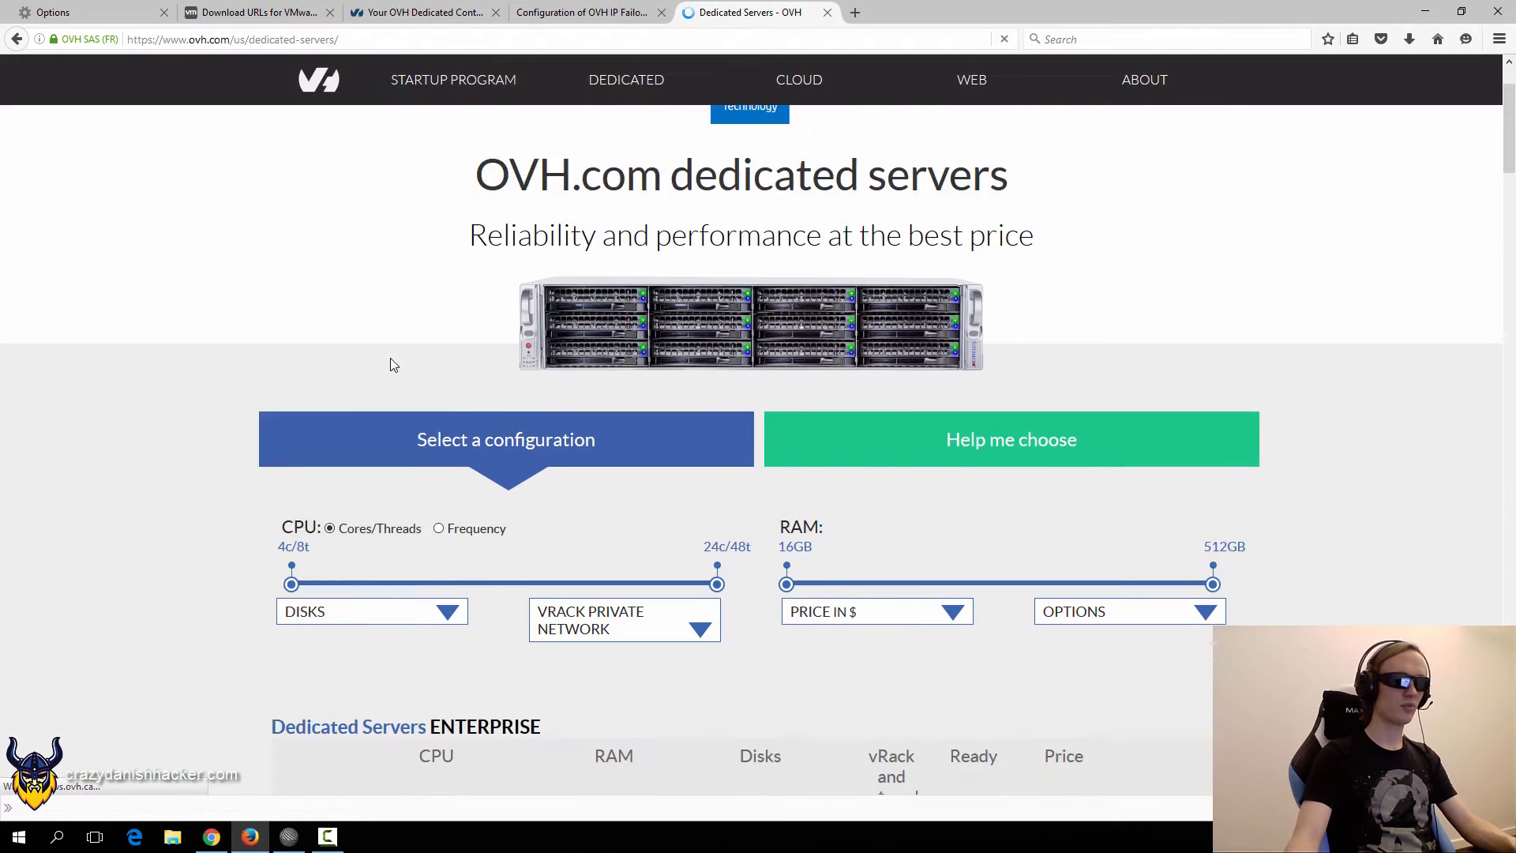
scroll(down, 3)
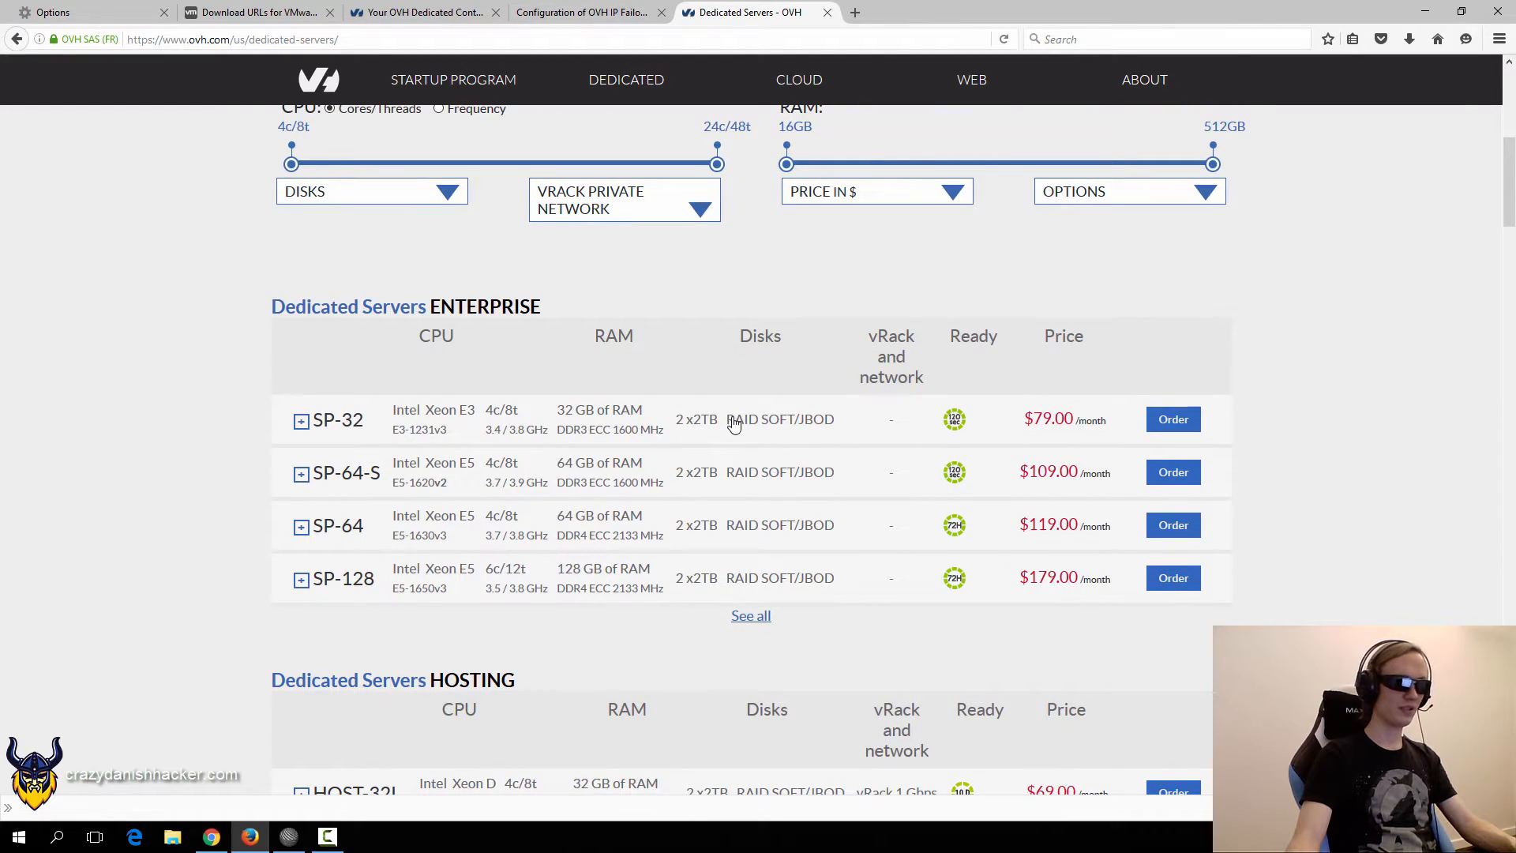
scroll(down, 3)
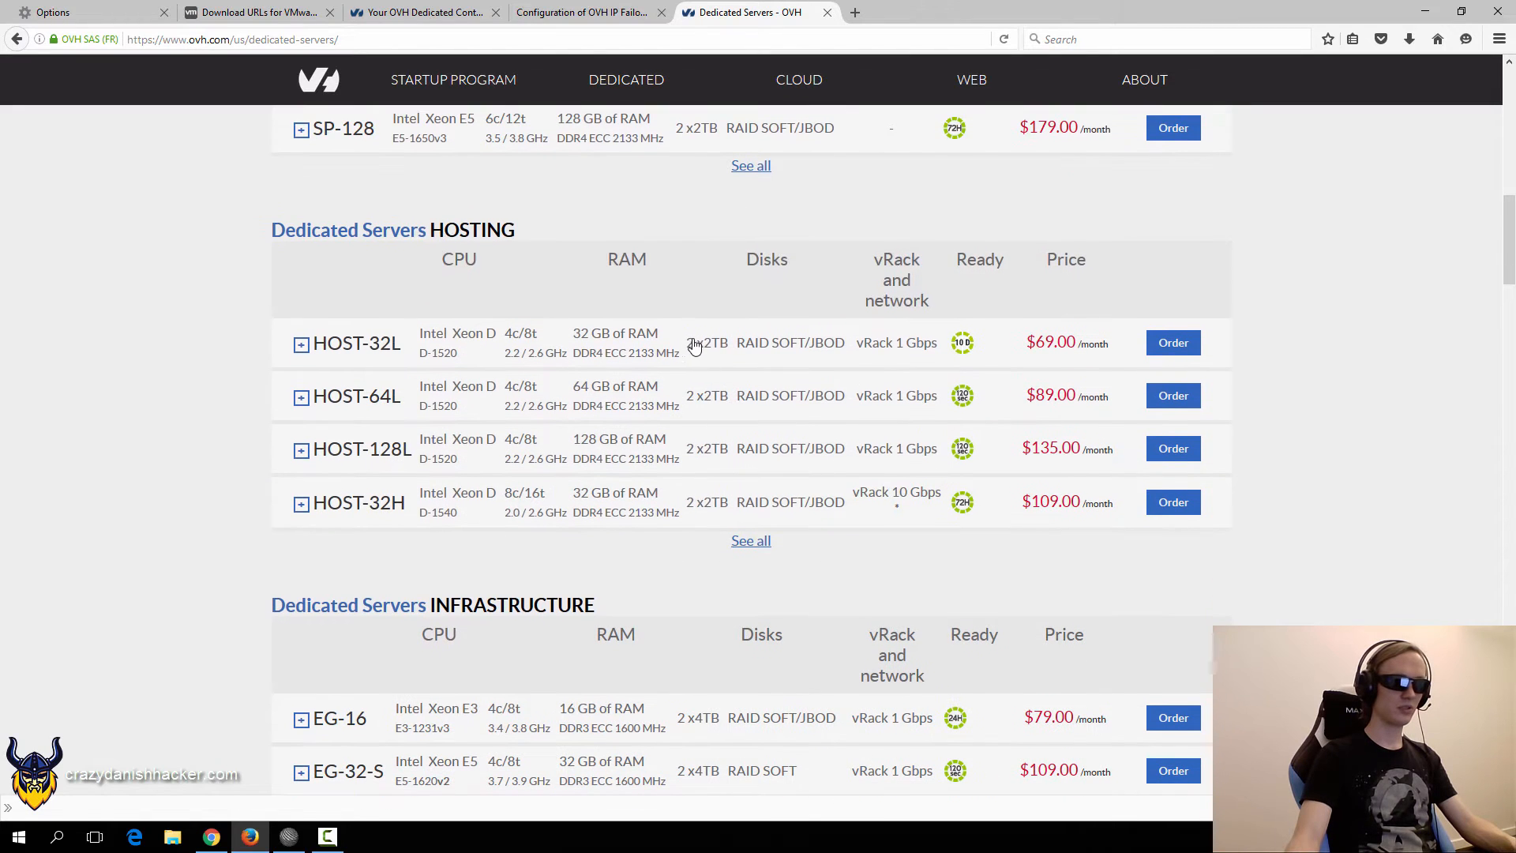
scroll(down, 3)
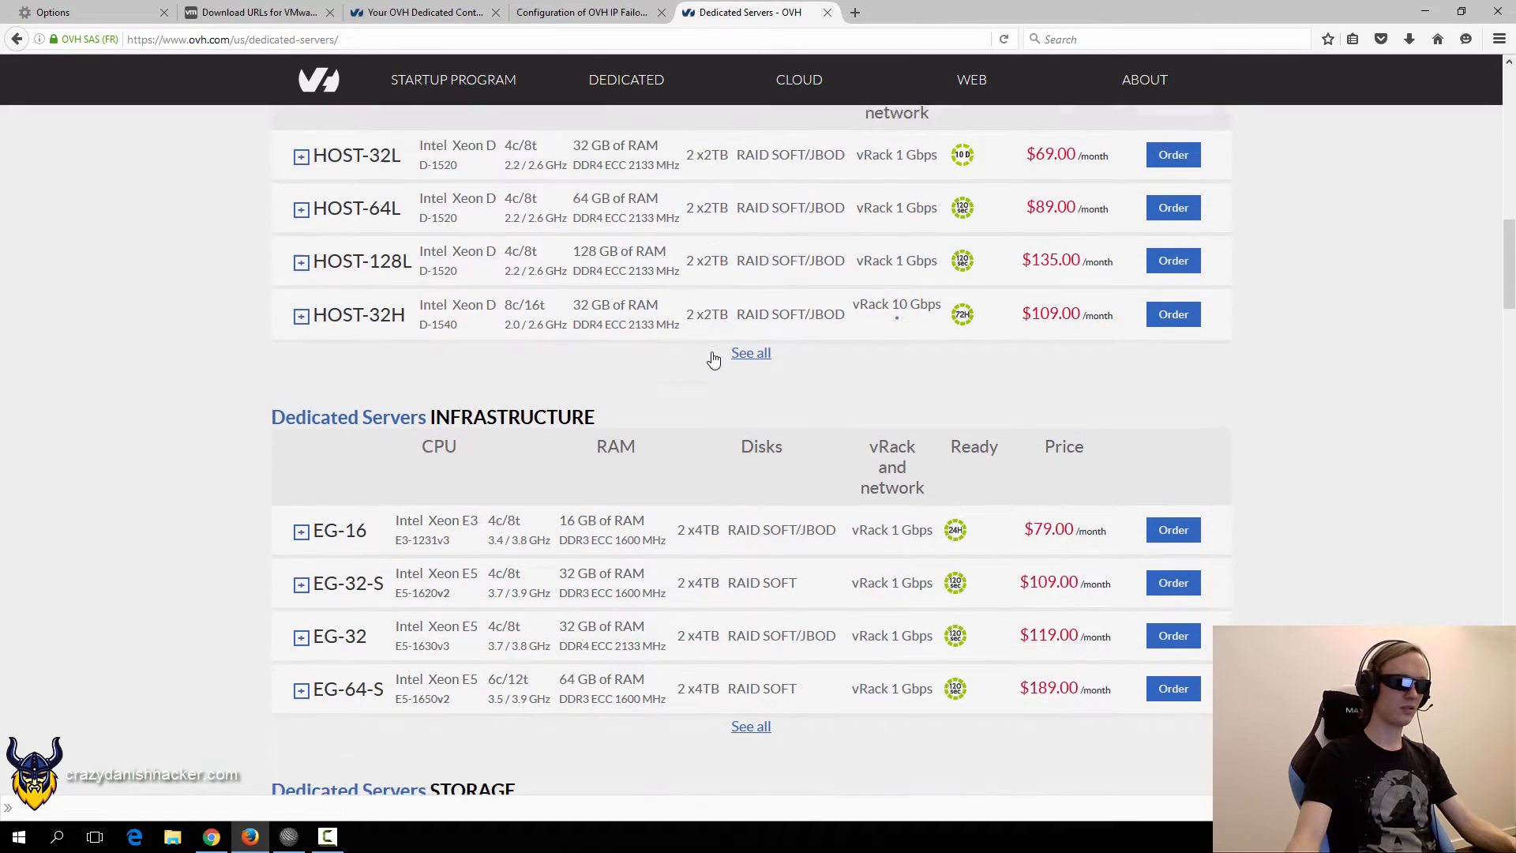
scroll(down, 3)
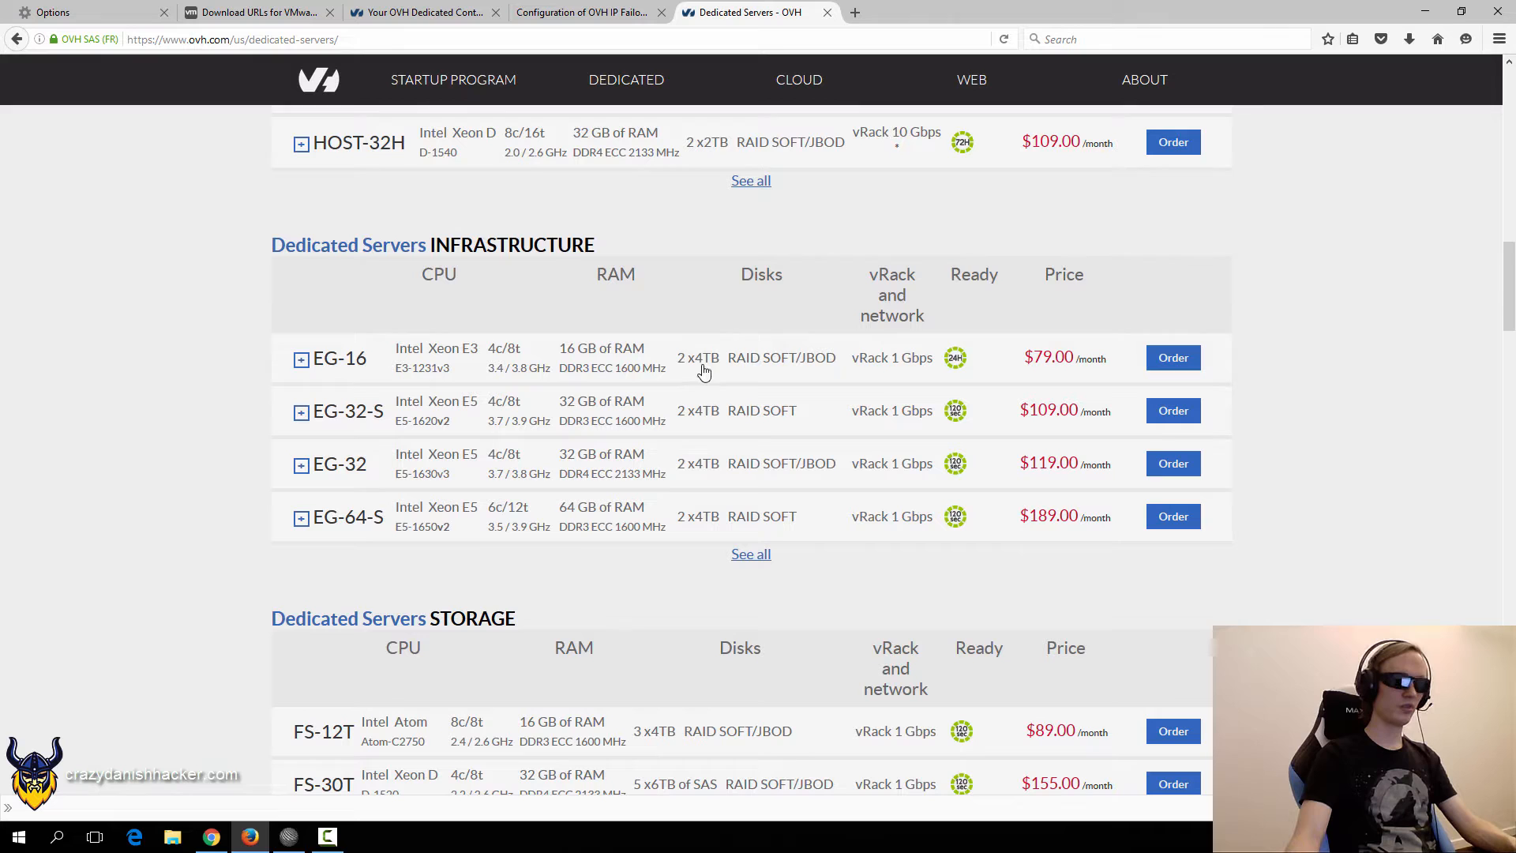
scroll(down, 3)
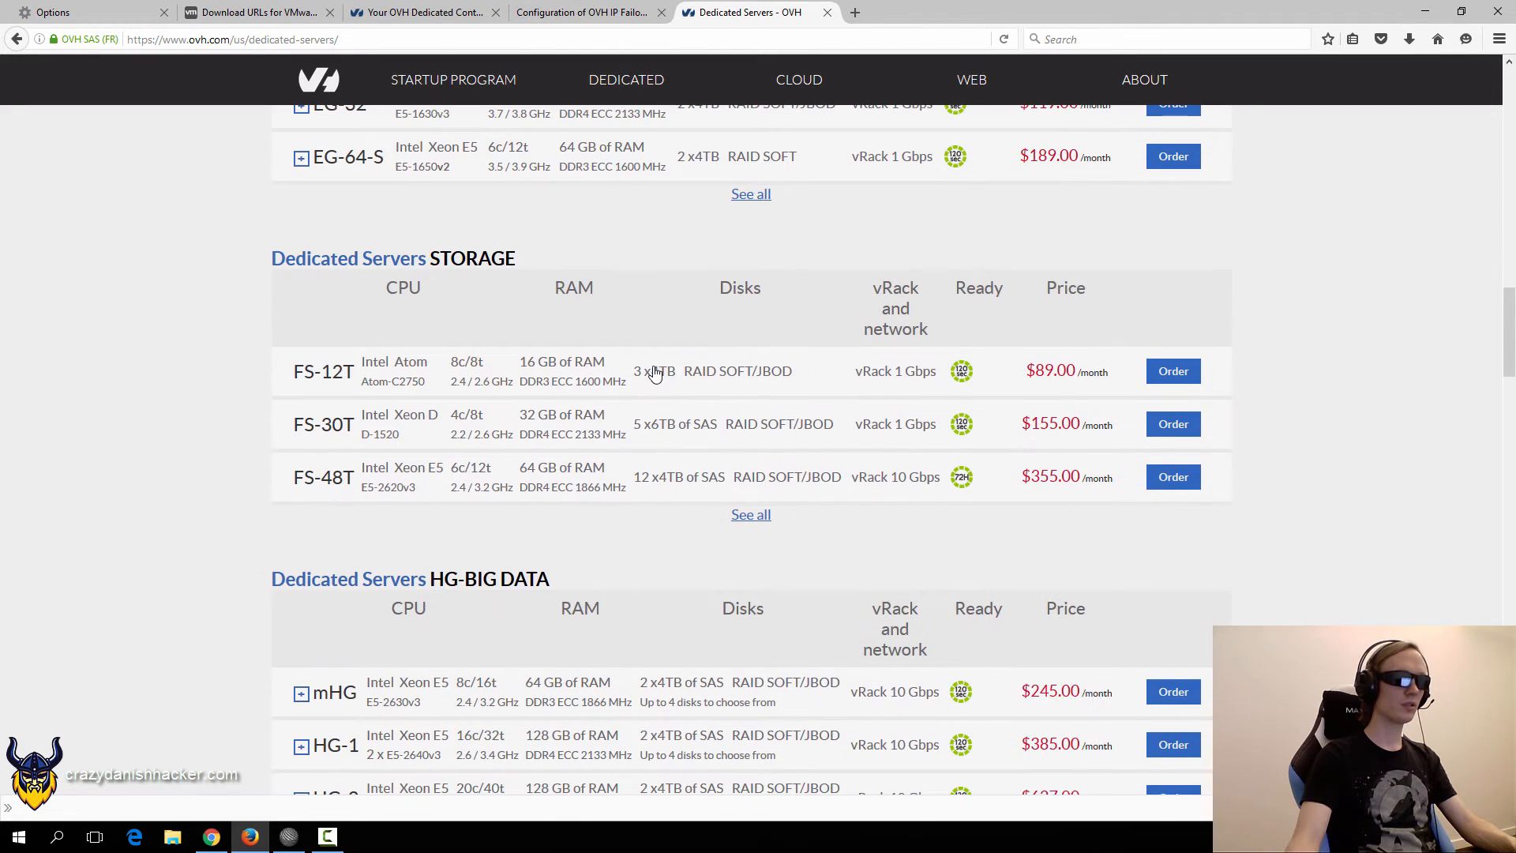
Continue down through the Storage, HG, Game, GPU and Legacy server tables.
scroll(down, 3)
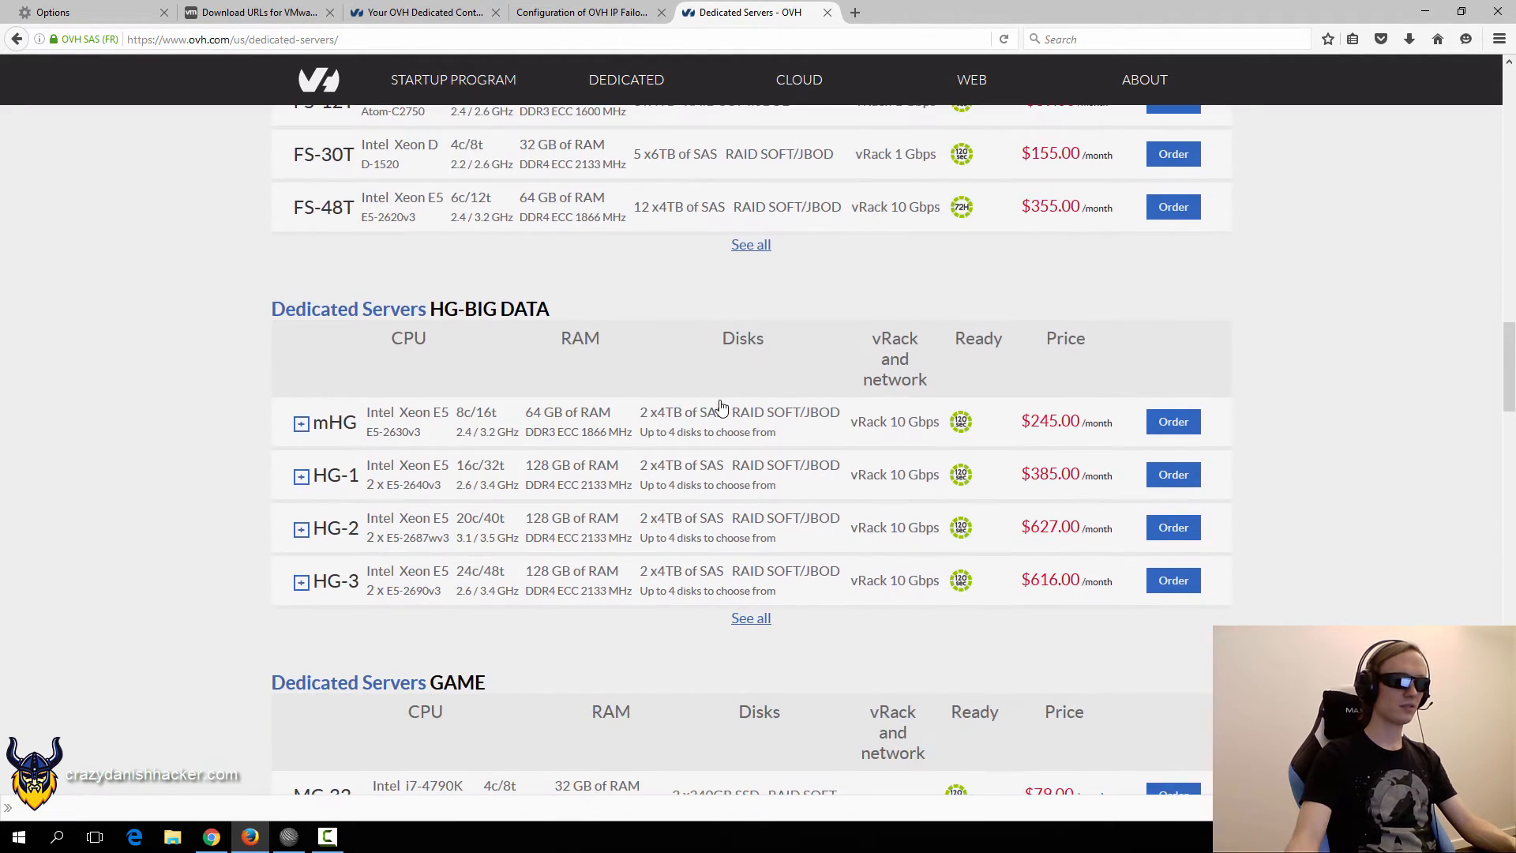
scroll(down, 3)
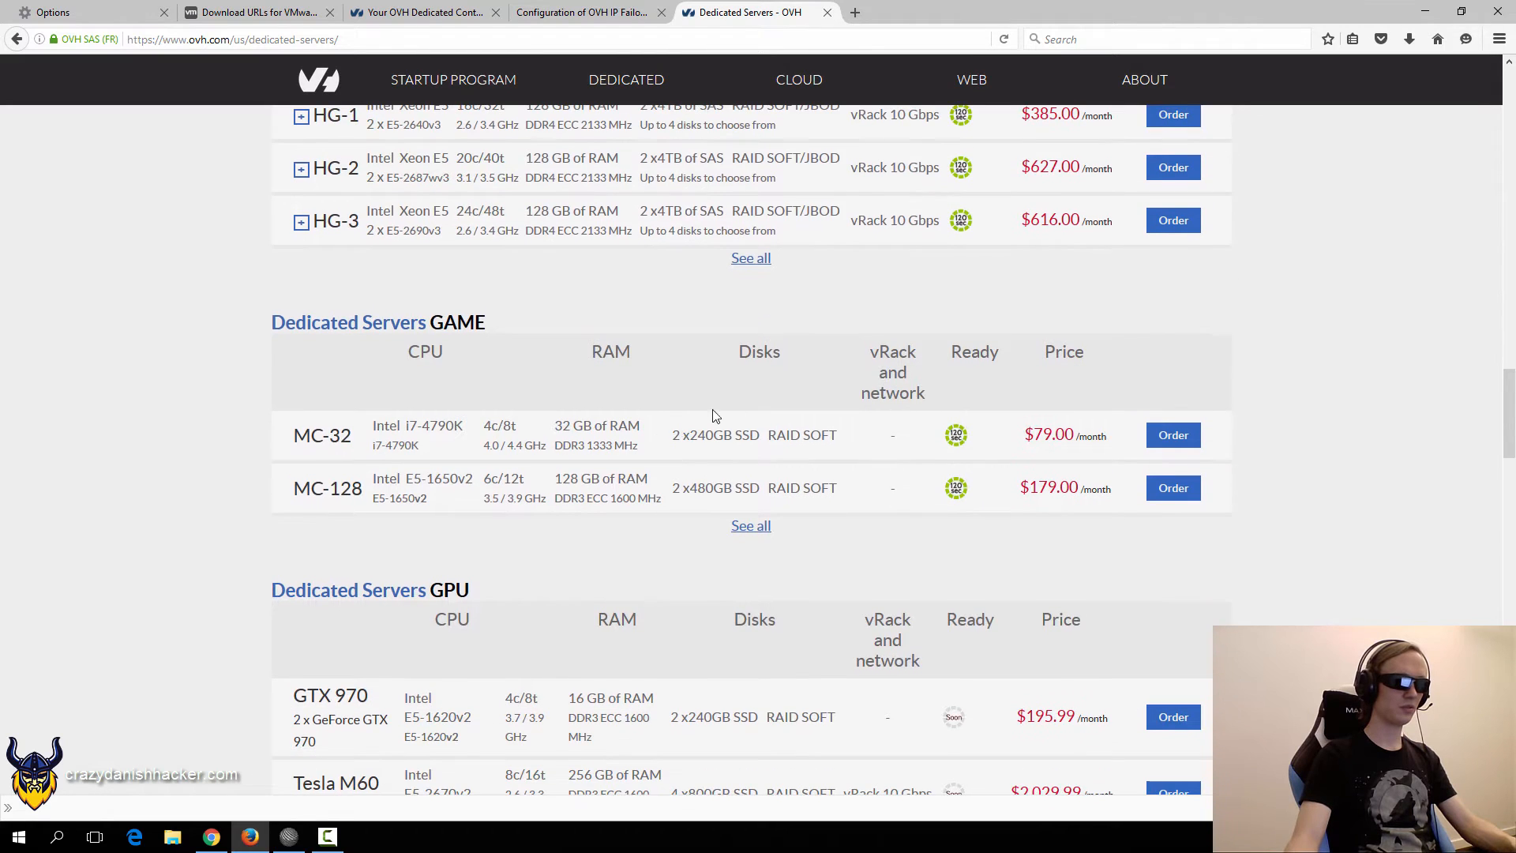
scroll(down, 3)
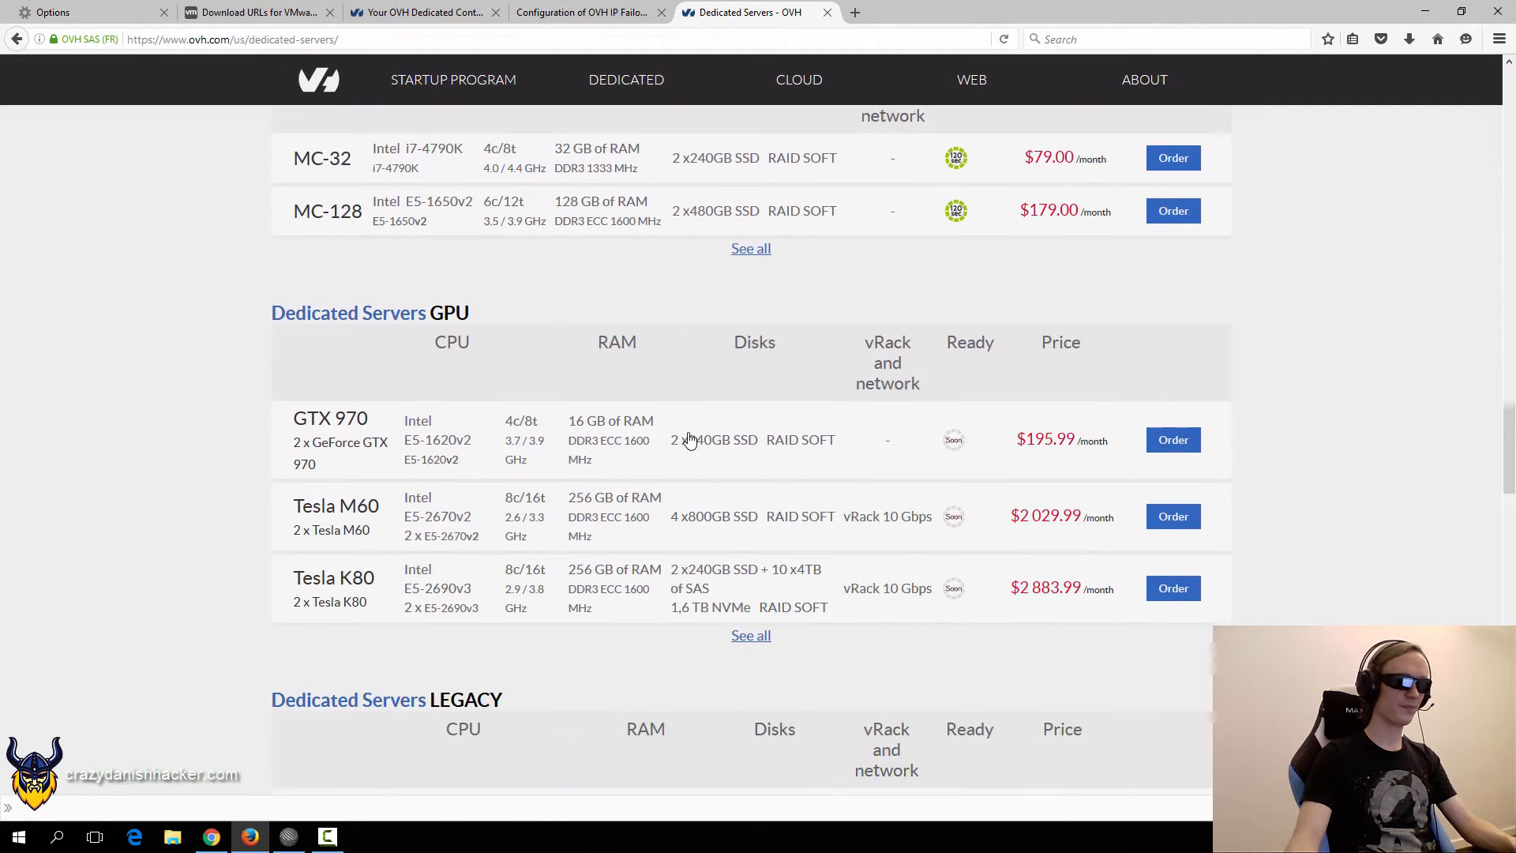
scroll(down, 3)
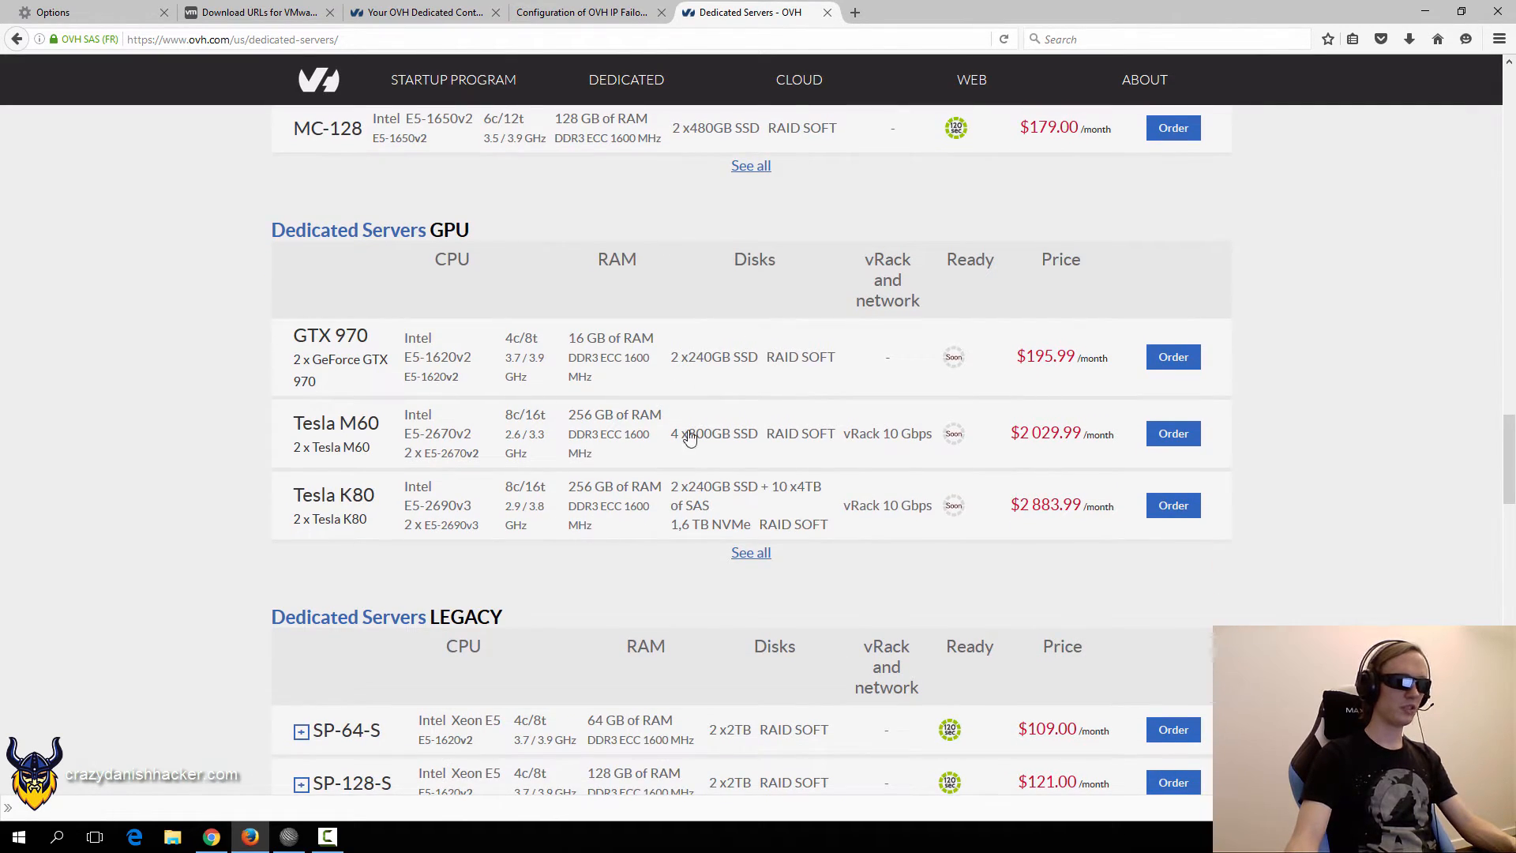
scroll(down, 3)
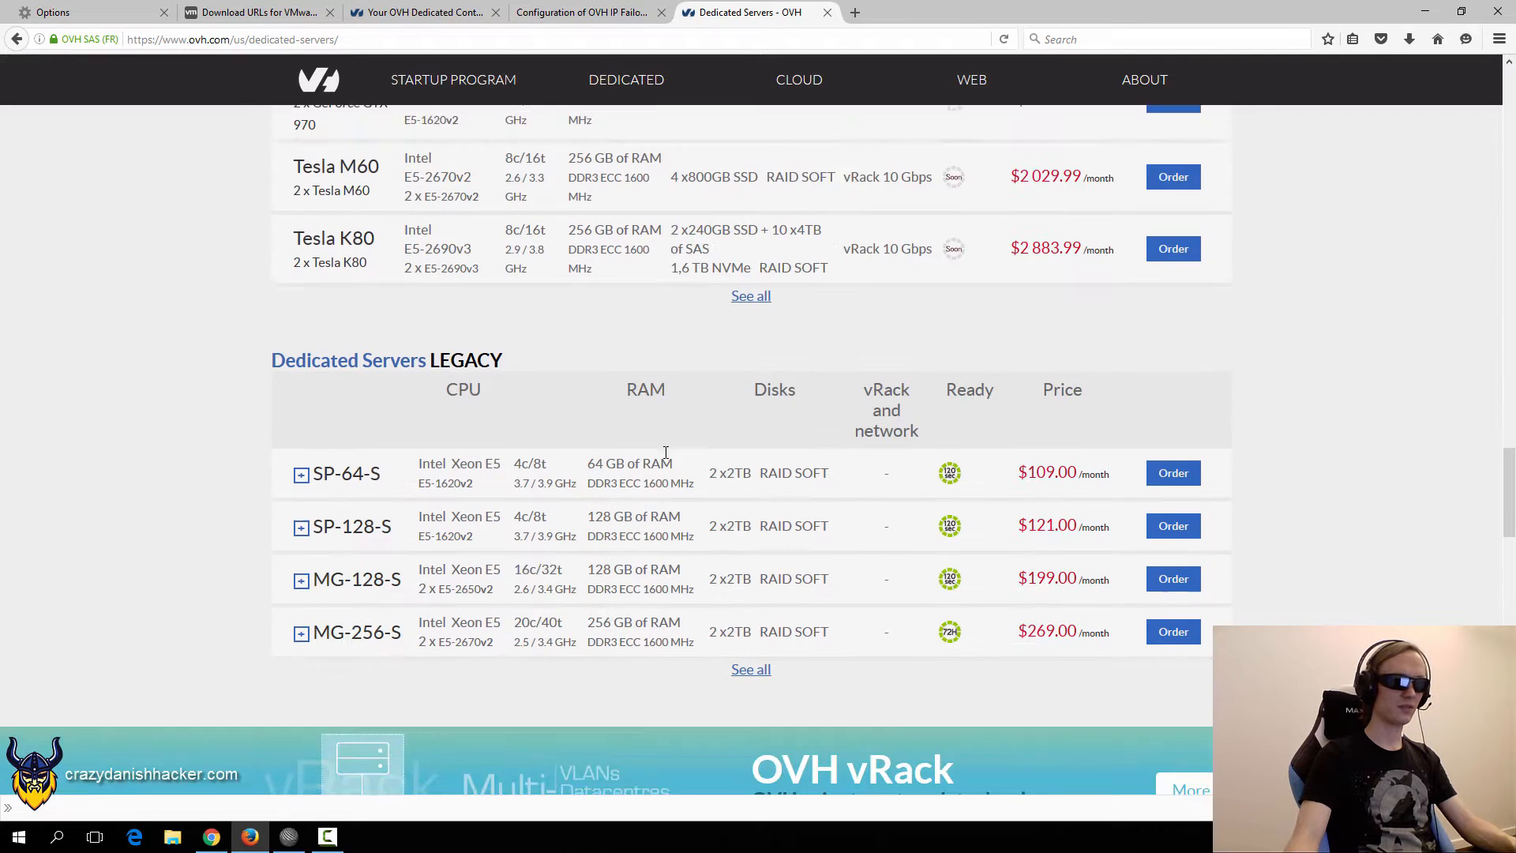
scroll(down, 3)
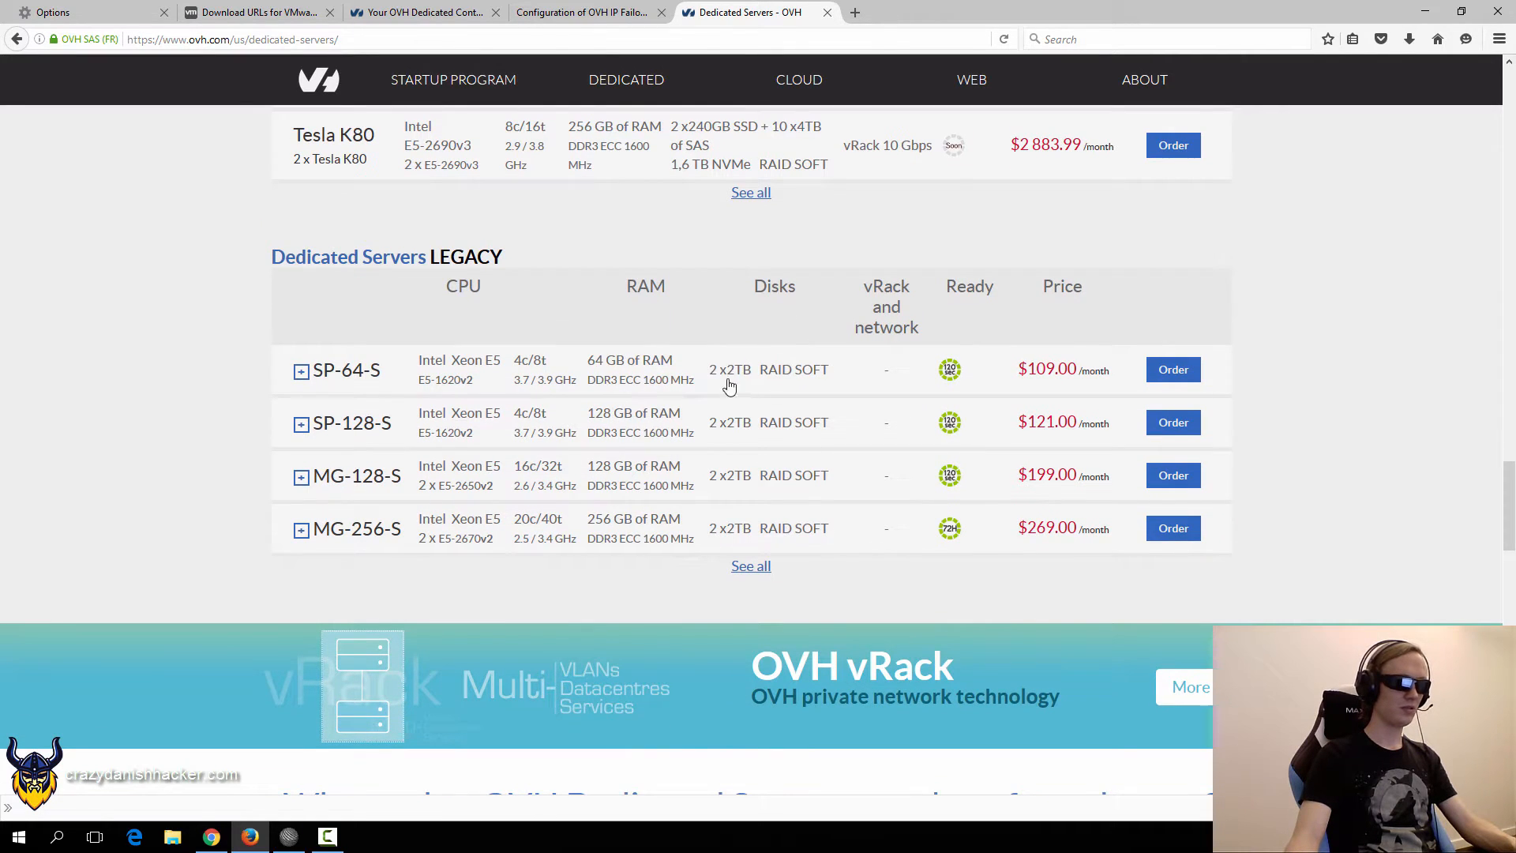
mouse_move(998, 415)
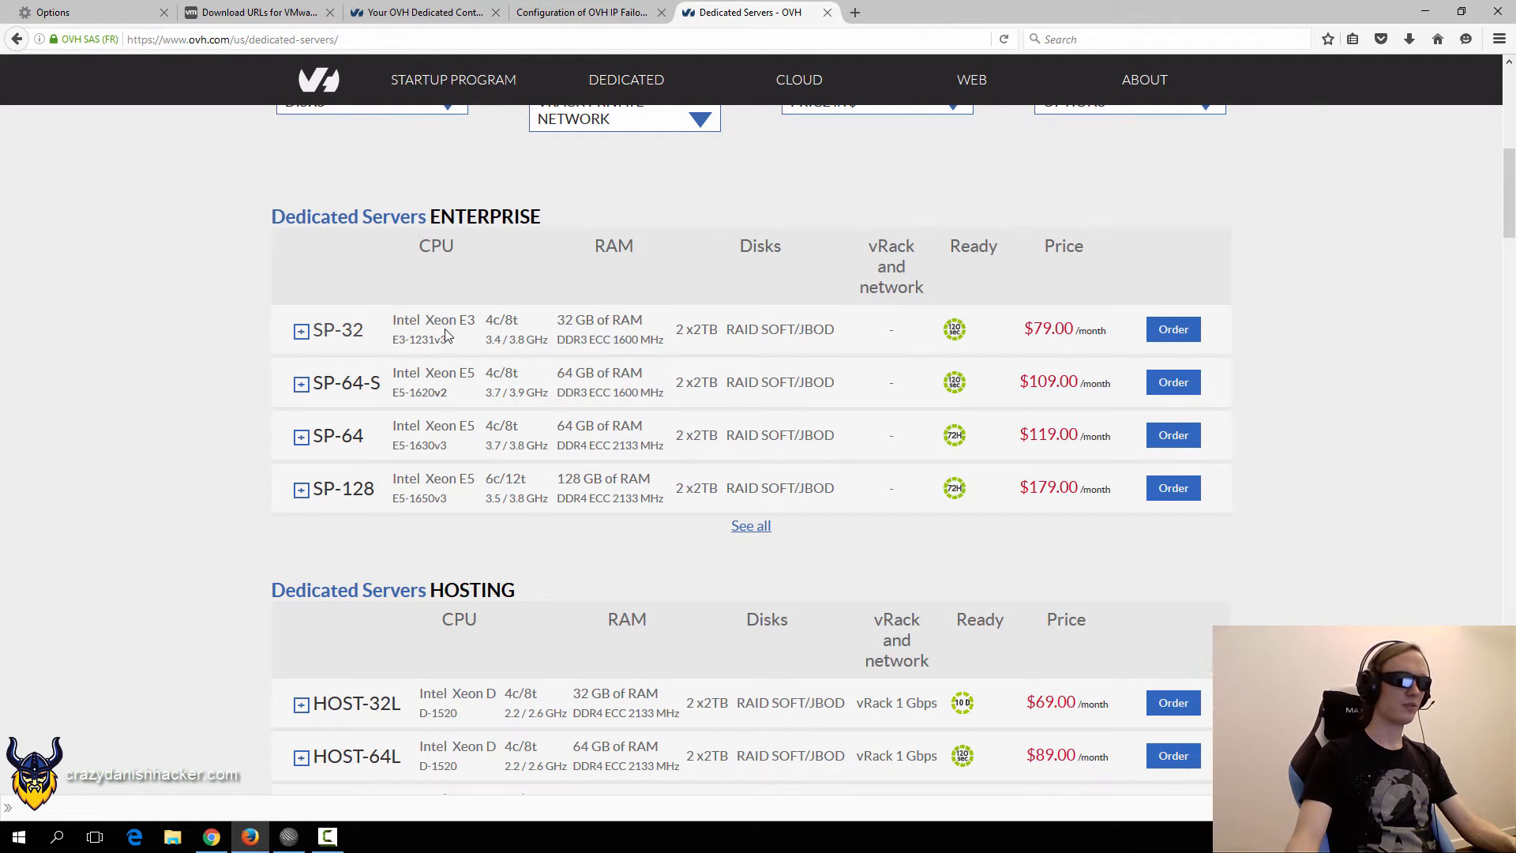
scroll(down, 3)
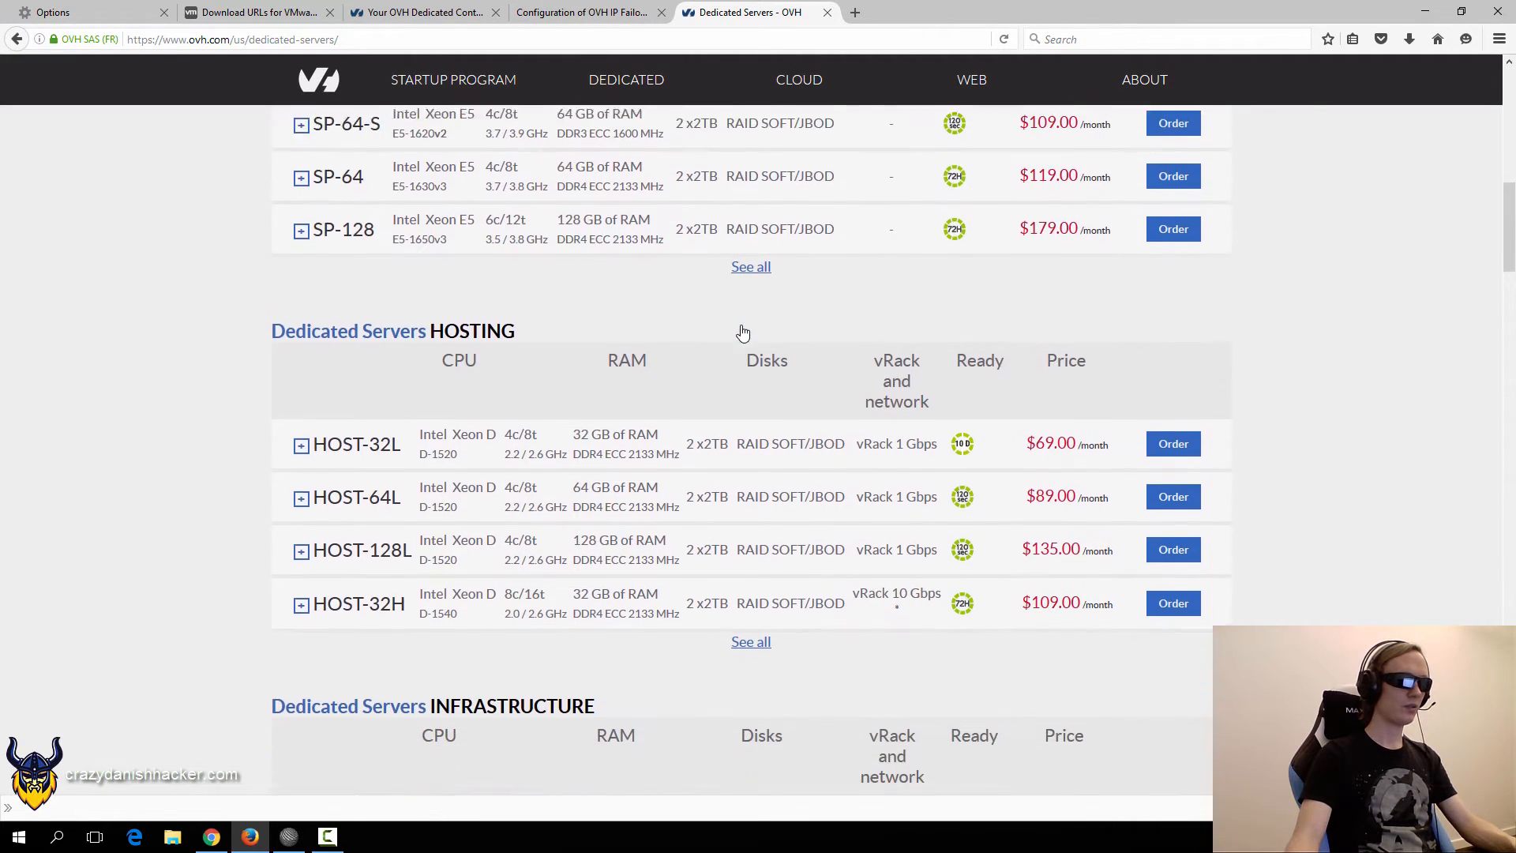
scroll(down, 3)
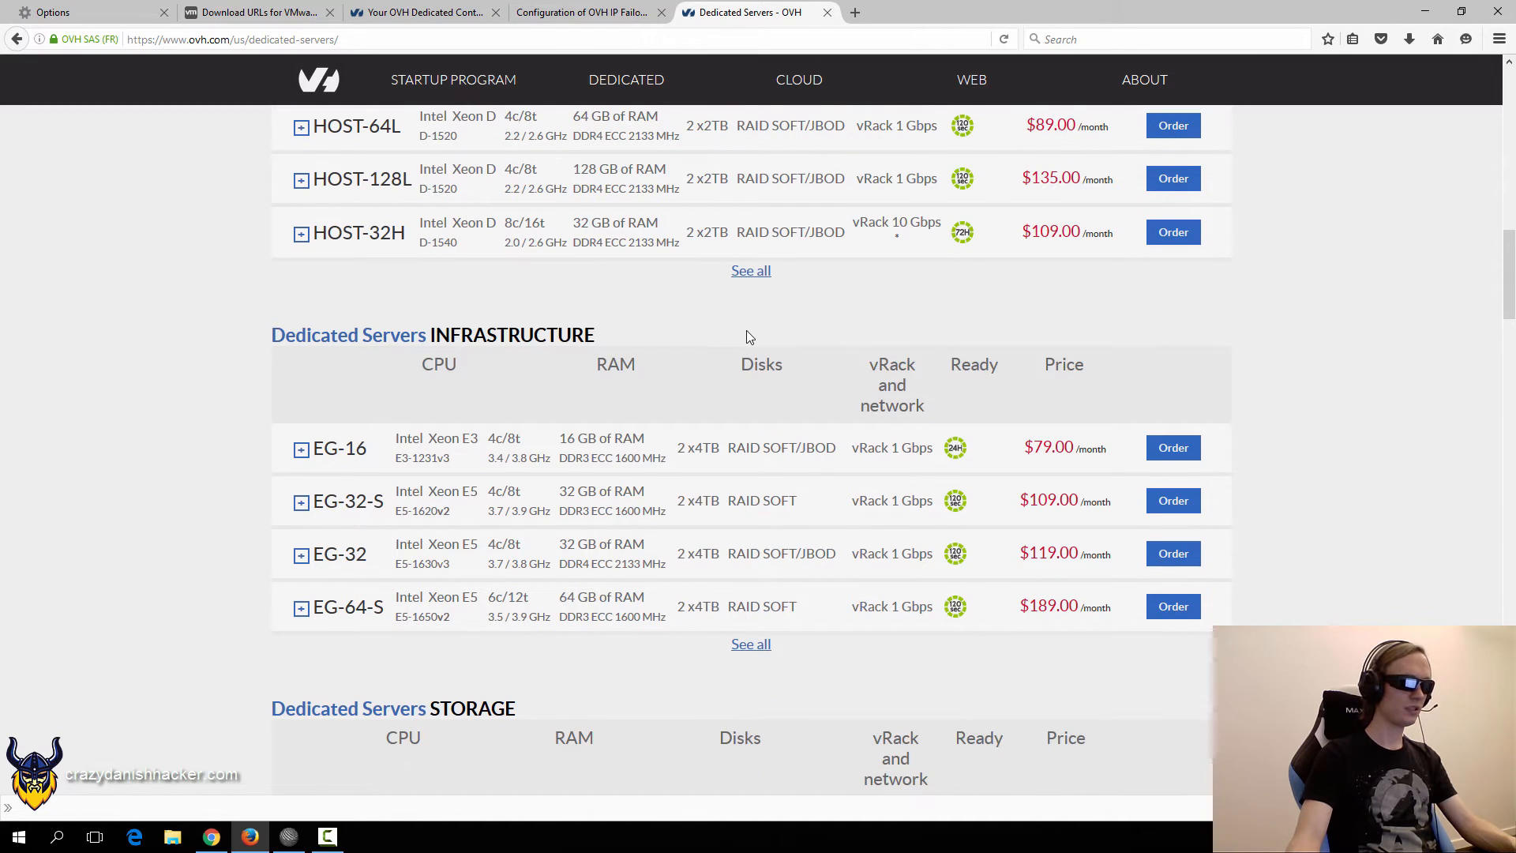
scroll(down, 3)
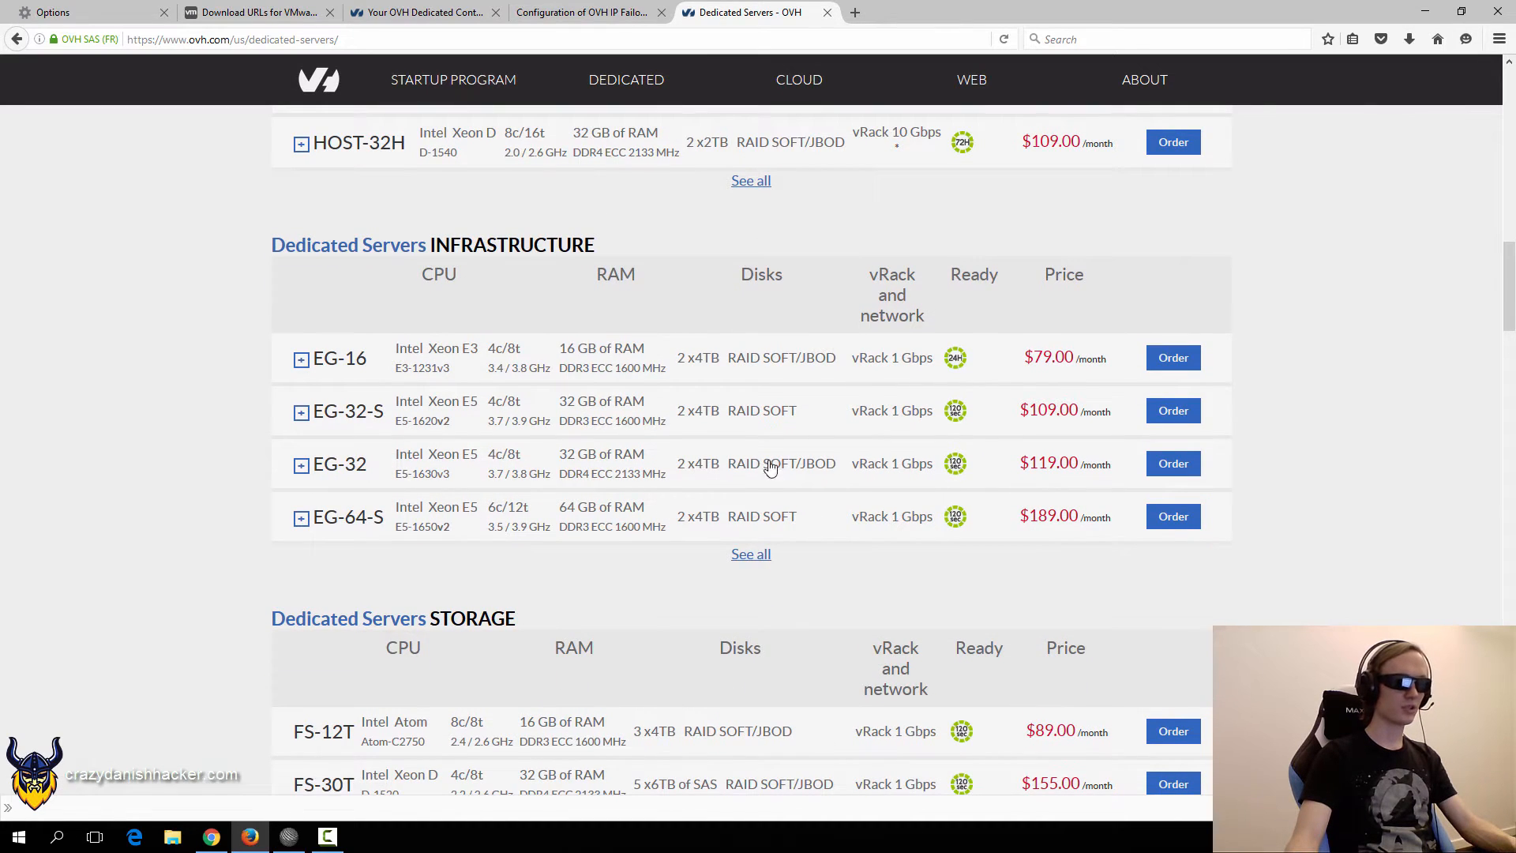
mouse_move(846, 483)
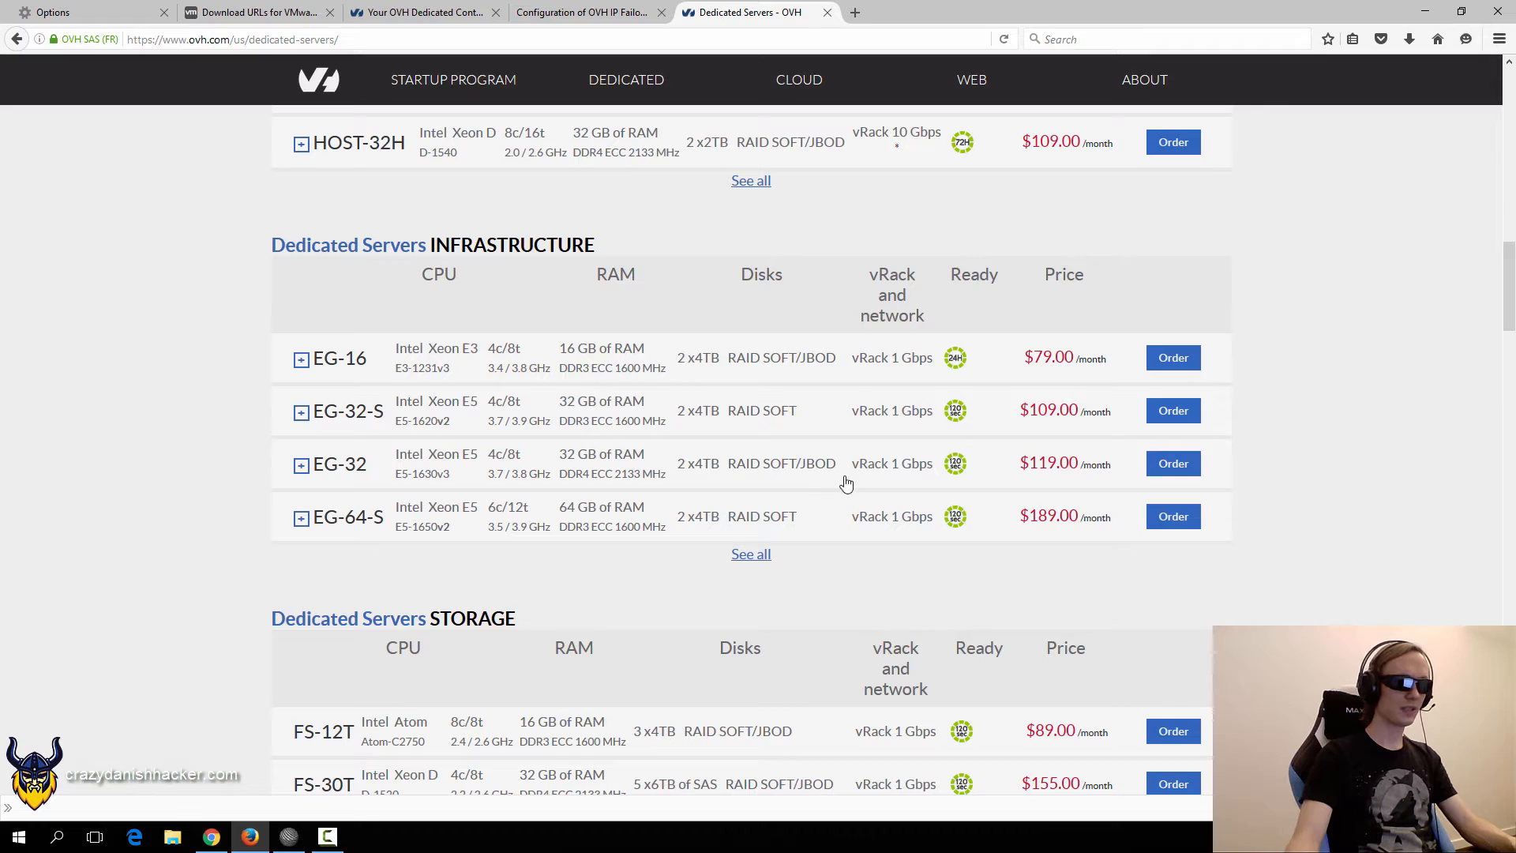
mouse_move(760, 416)
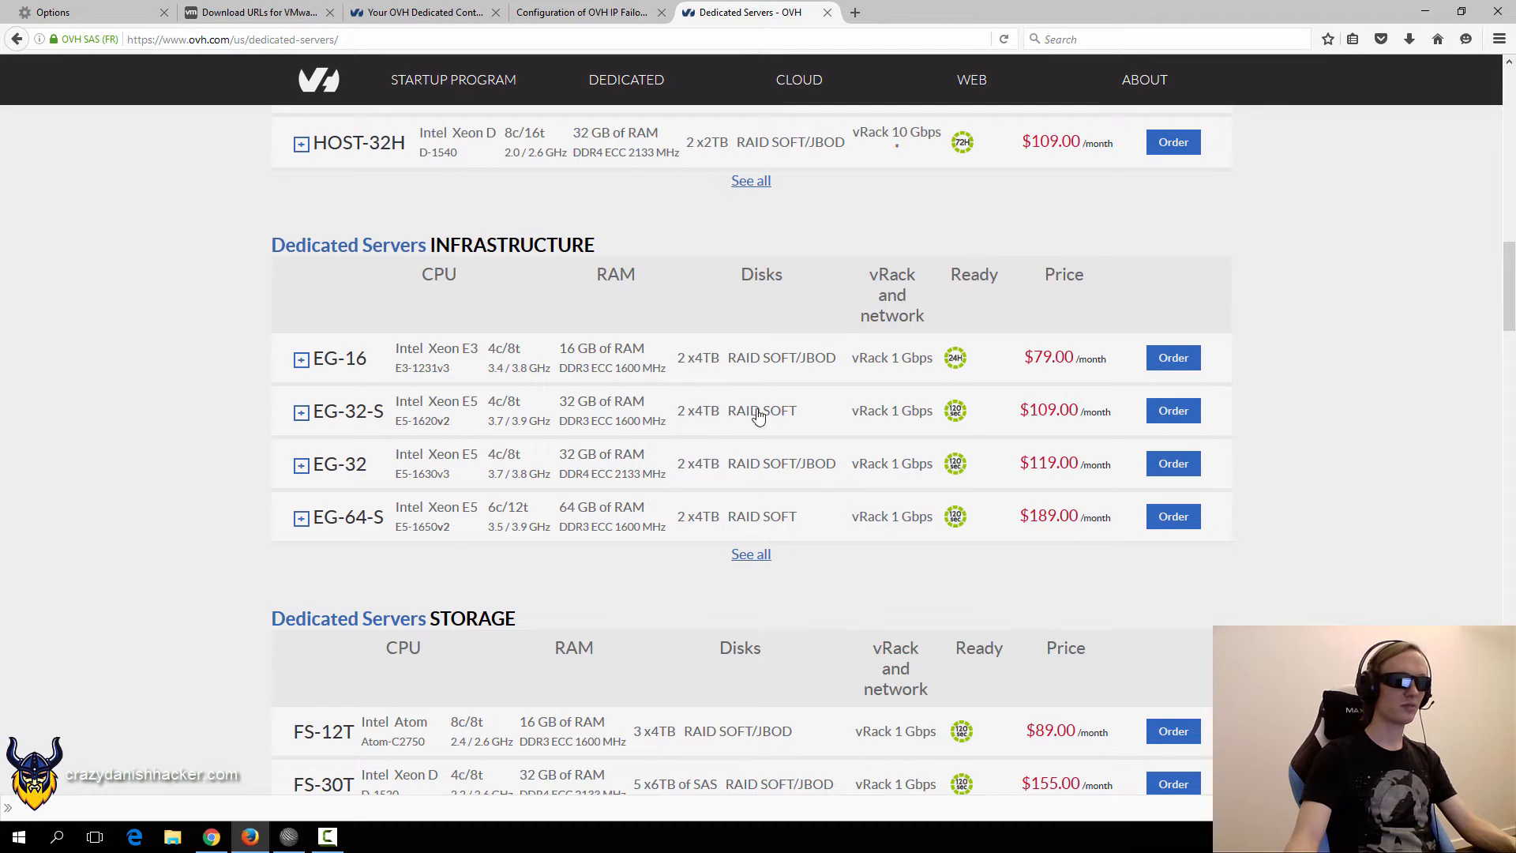
mouse_move(684, 471)
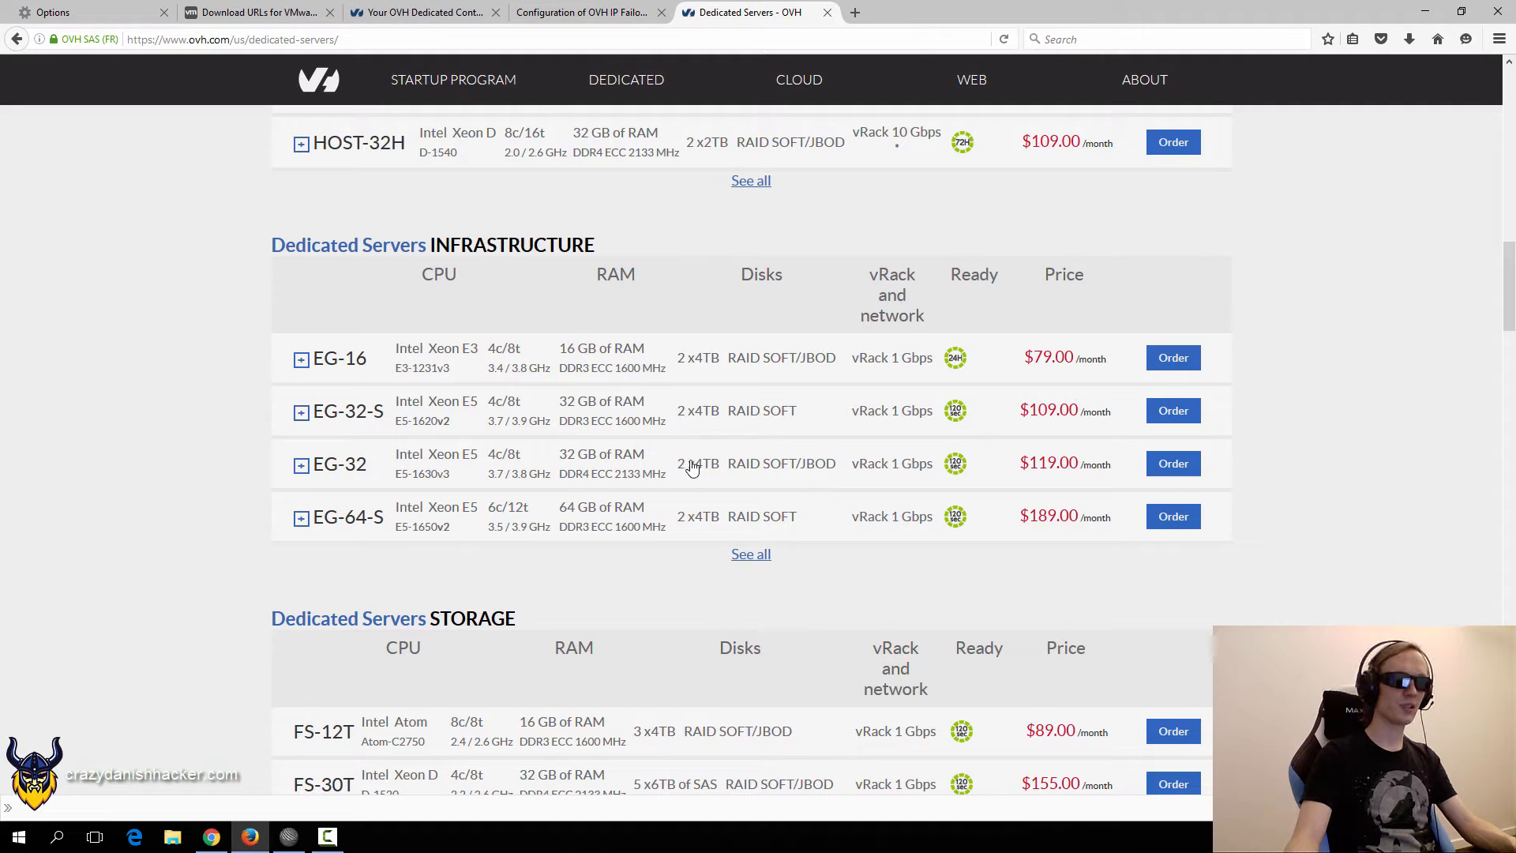
scroll(up, 3)
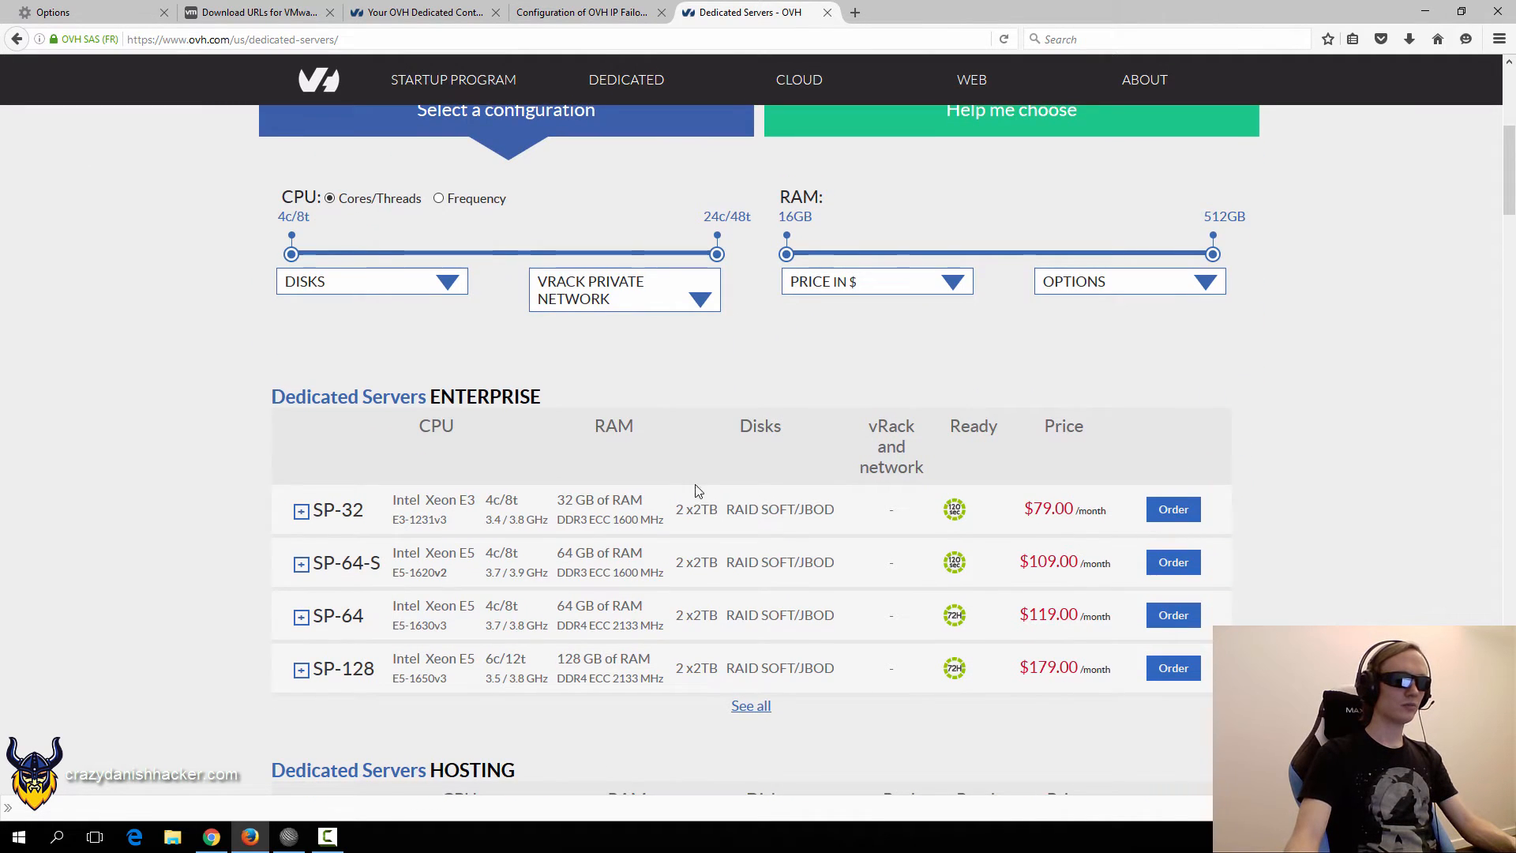
scroll(down, 3)
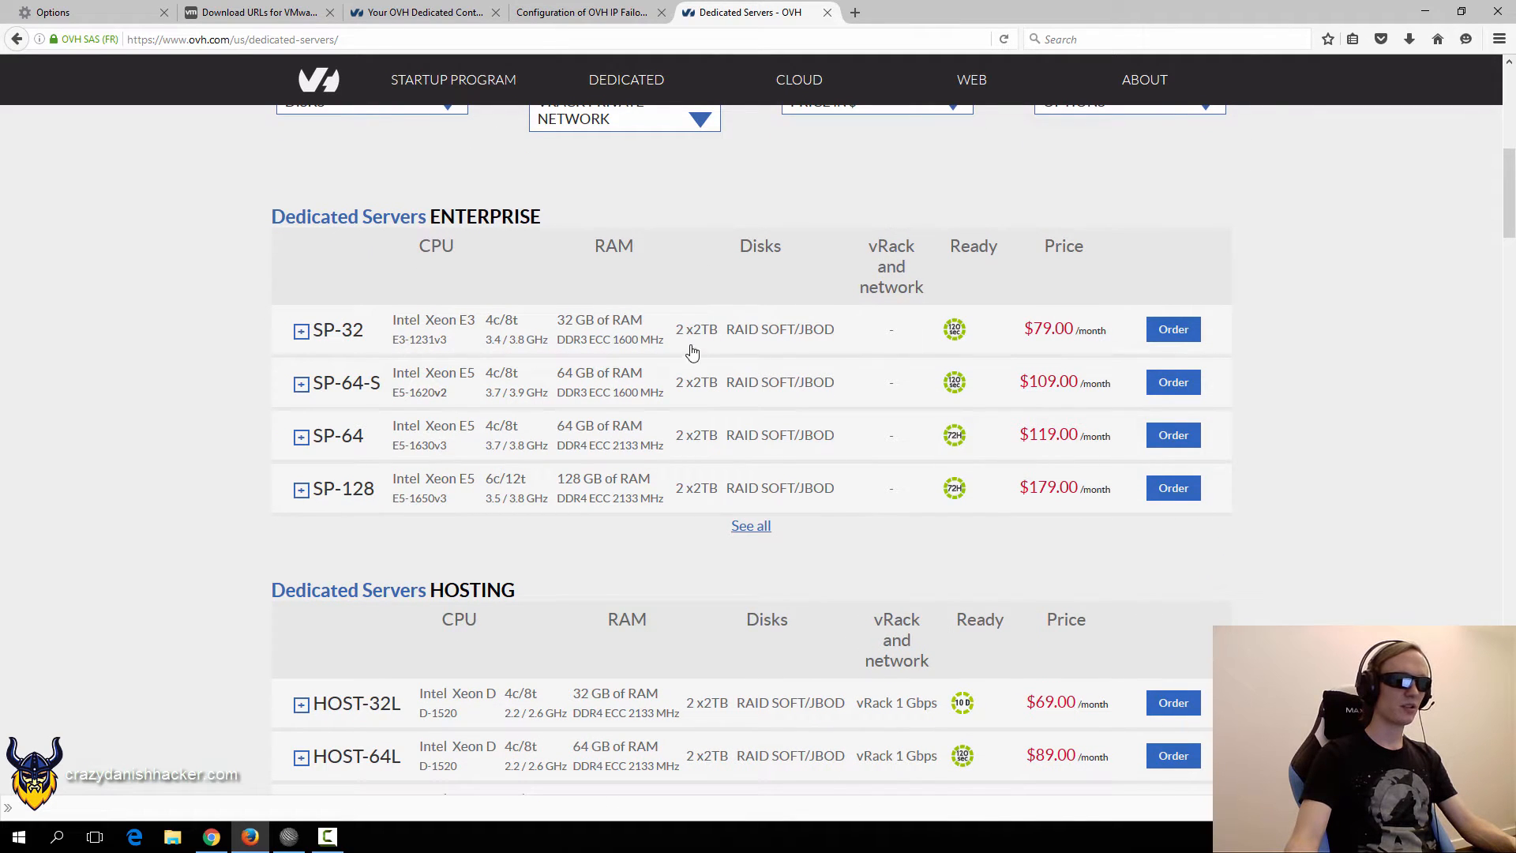
mouse_move(605, 360)
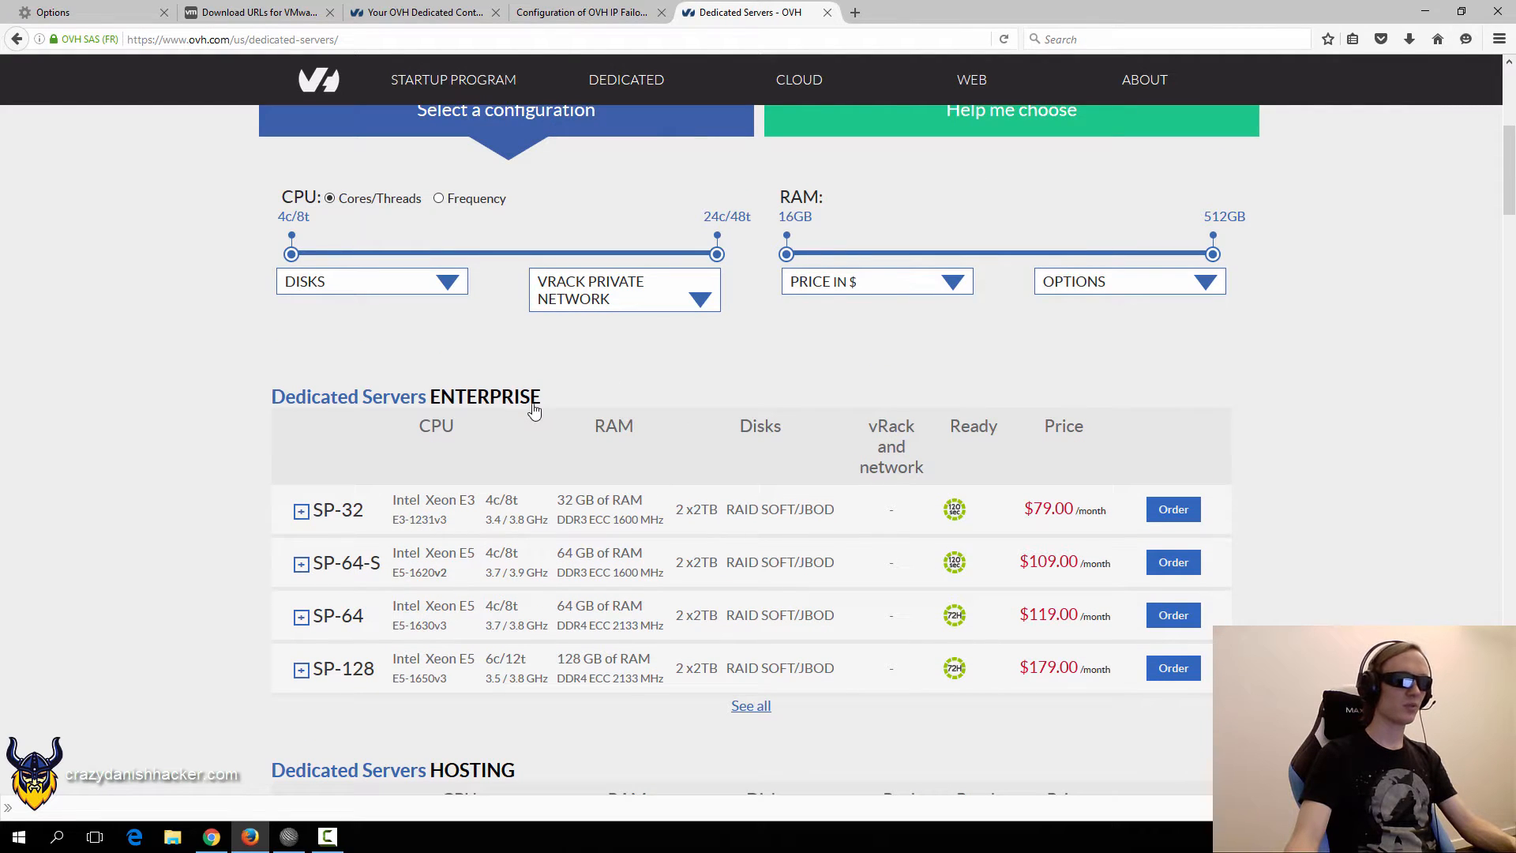
scroll(down, 3)
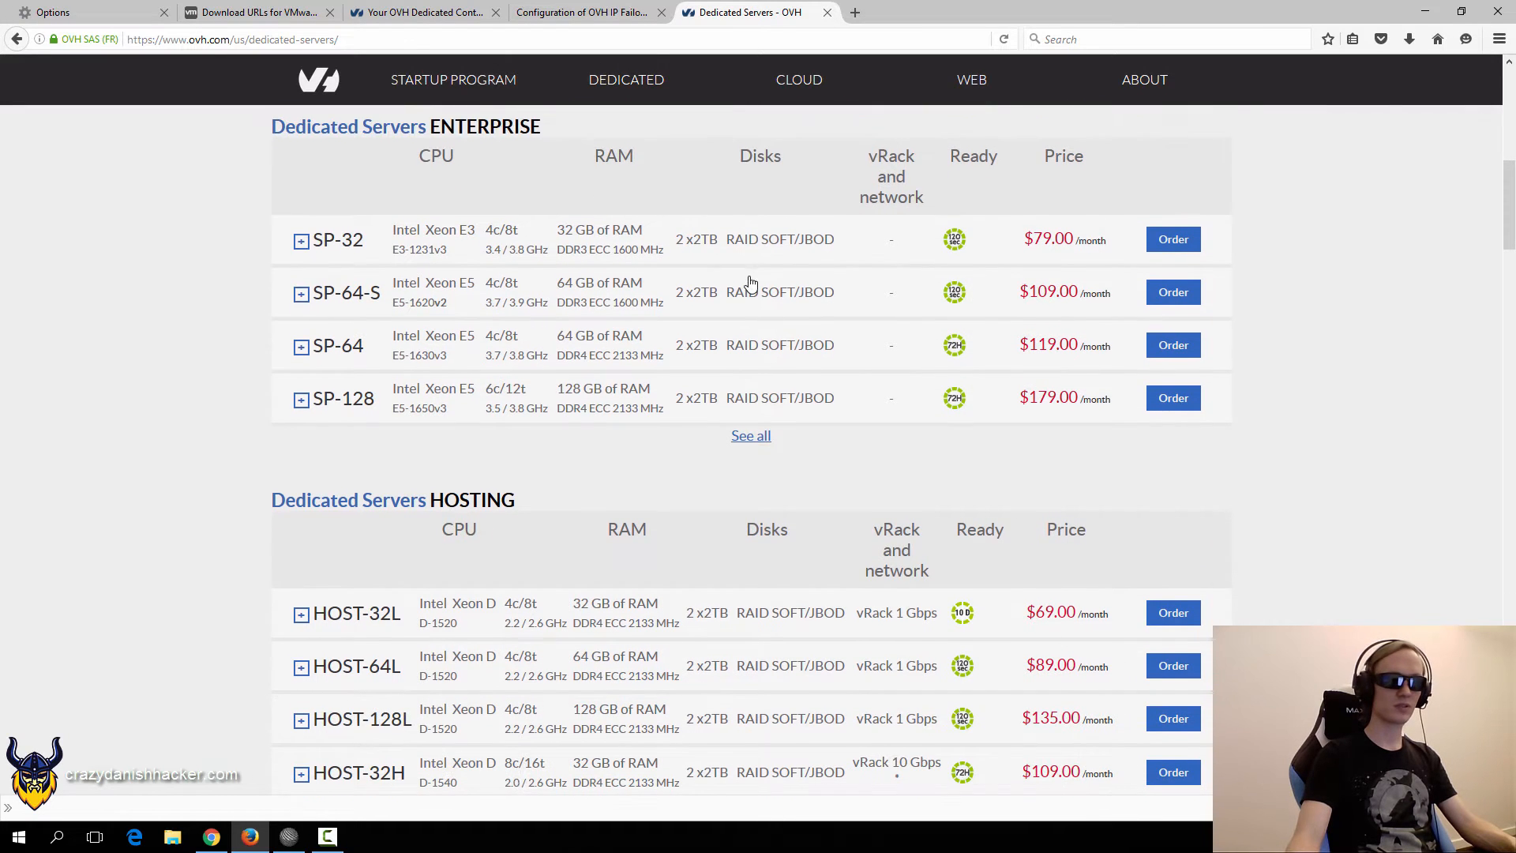
drag(869, 156, 903, 177)
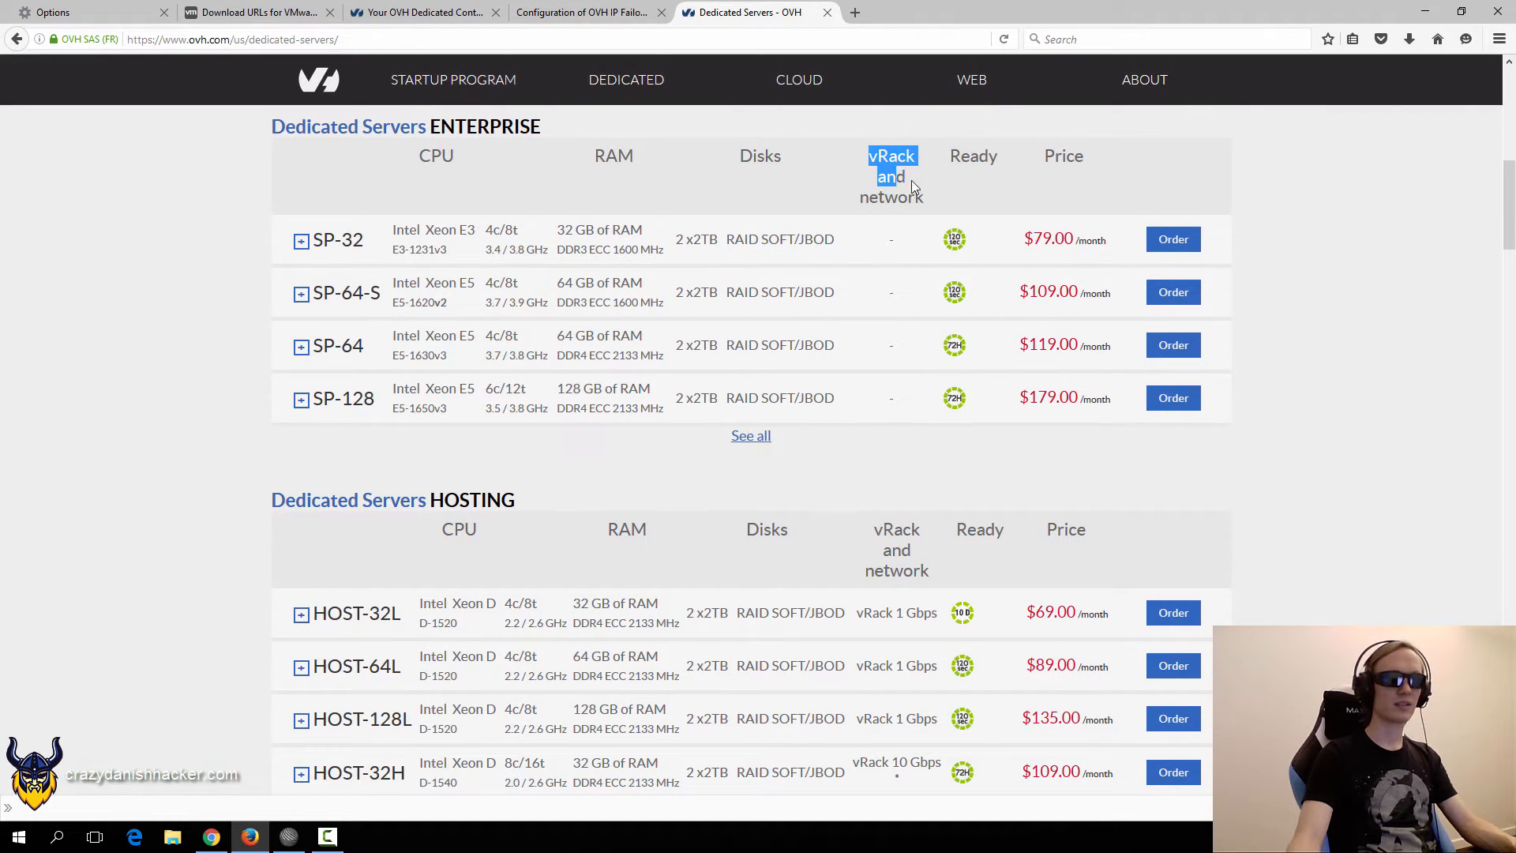
scroll(down, 3)
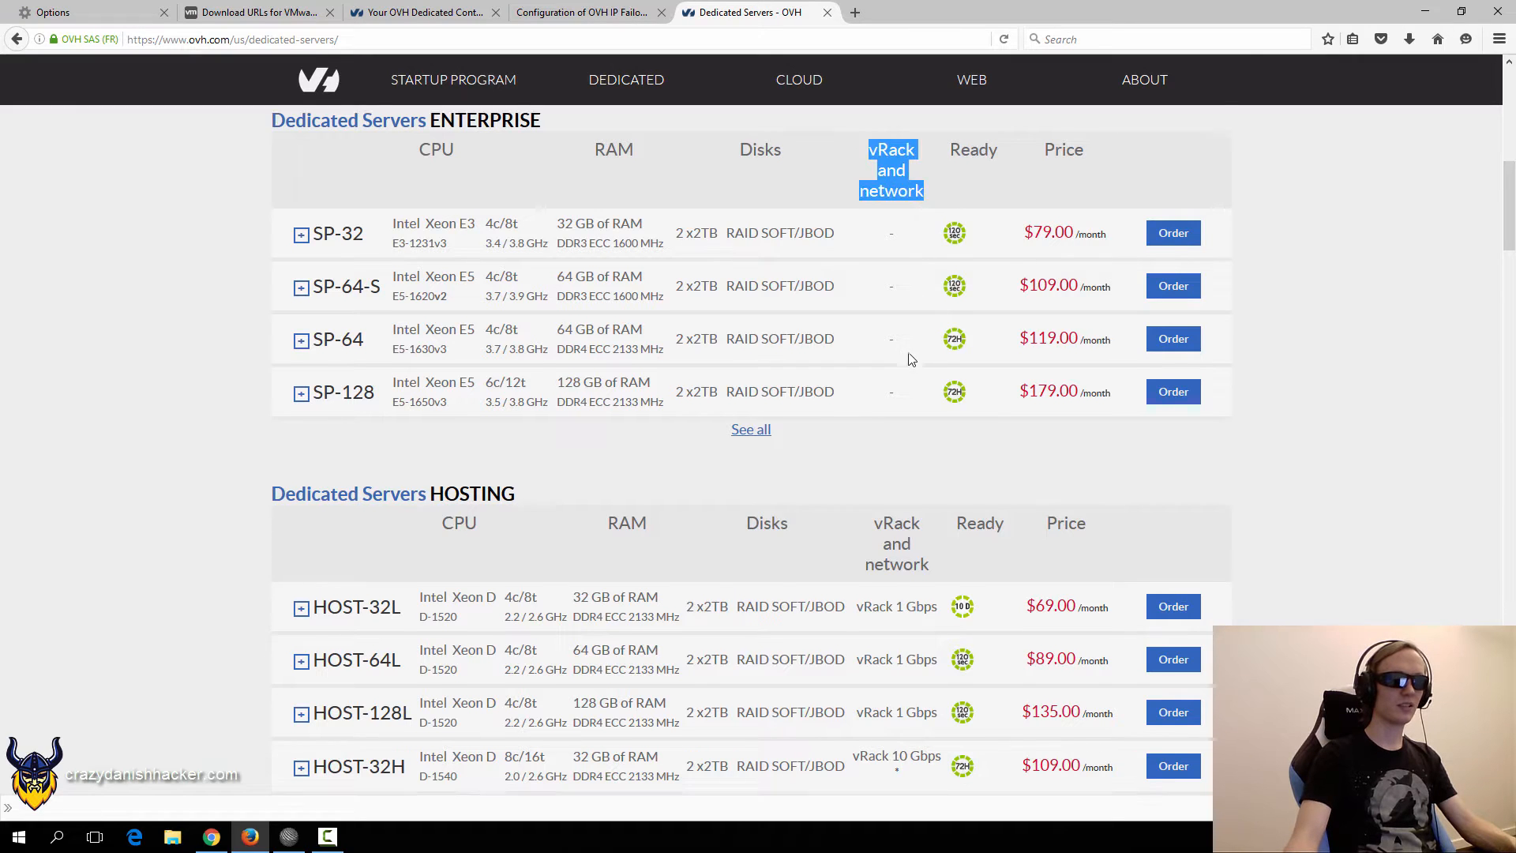
scroll(down, 3)
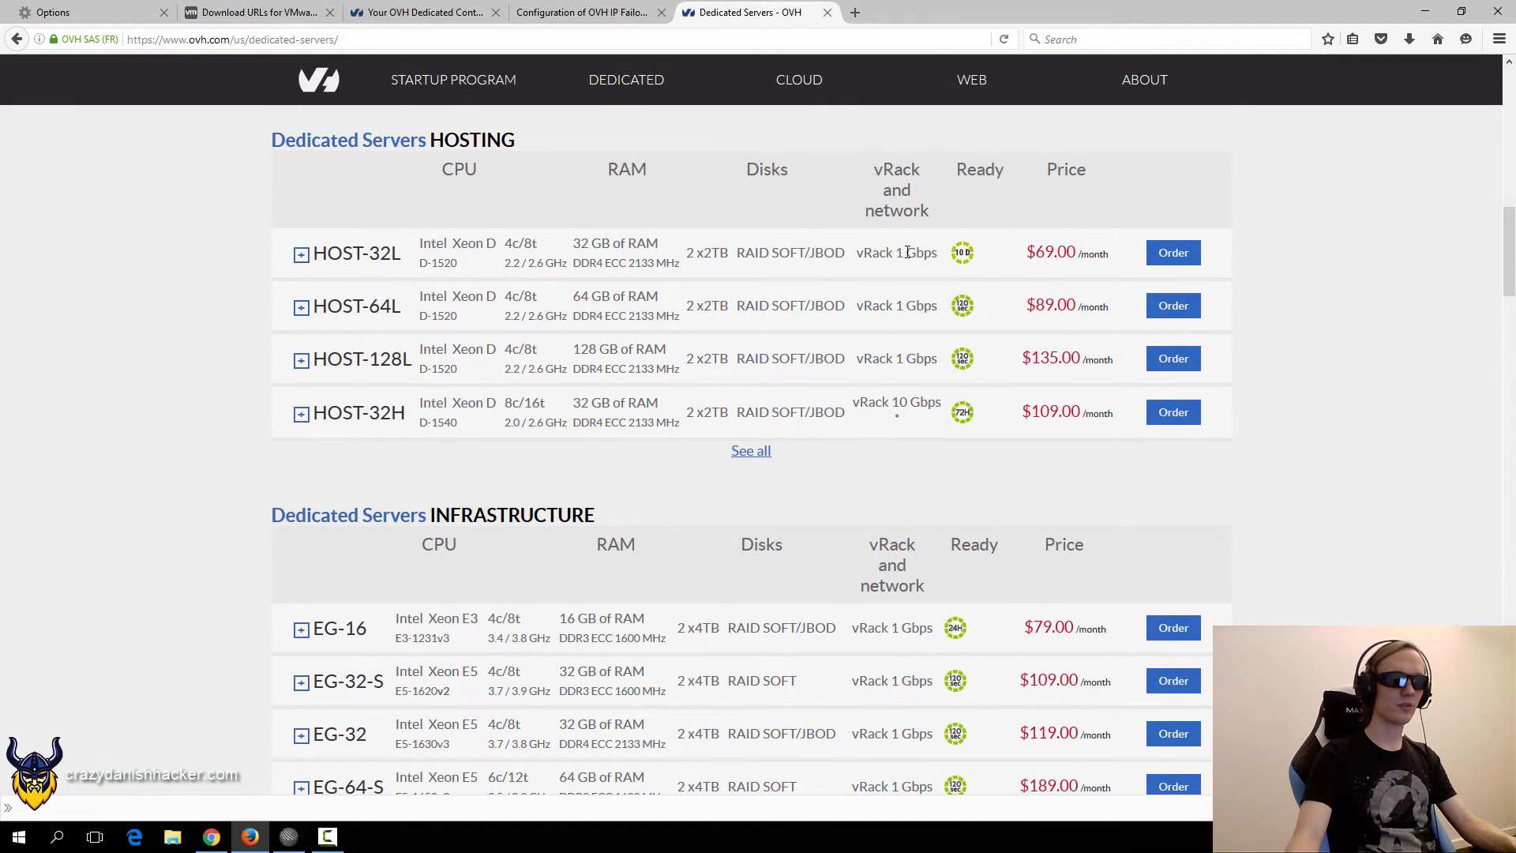
double_click(914, 253)
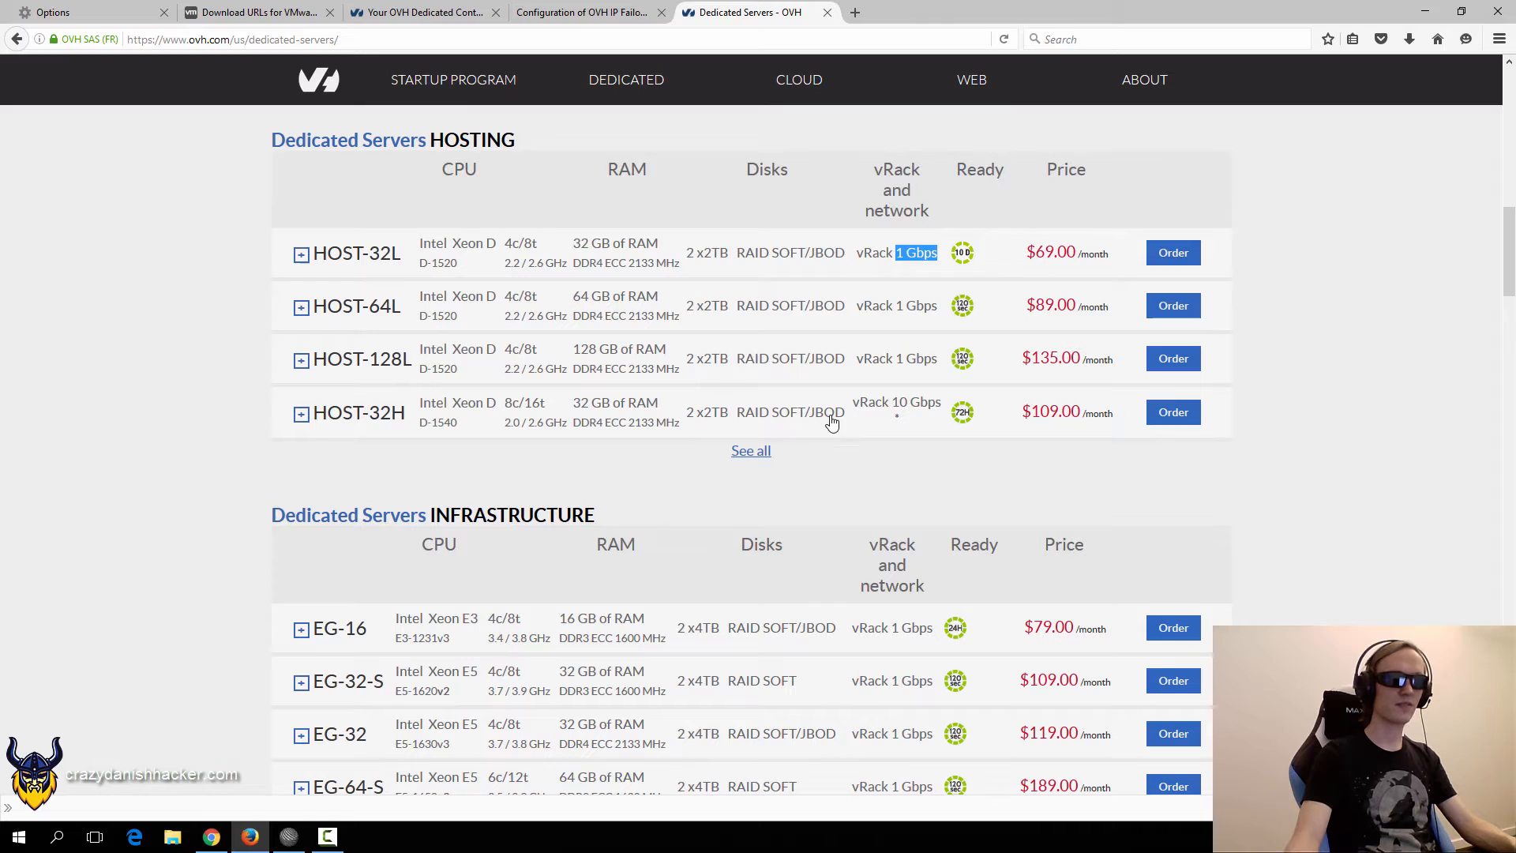
scroll(down, 3)
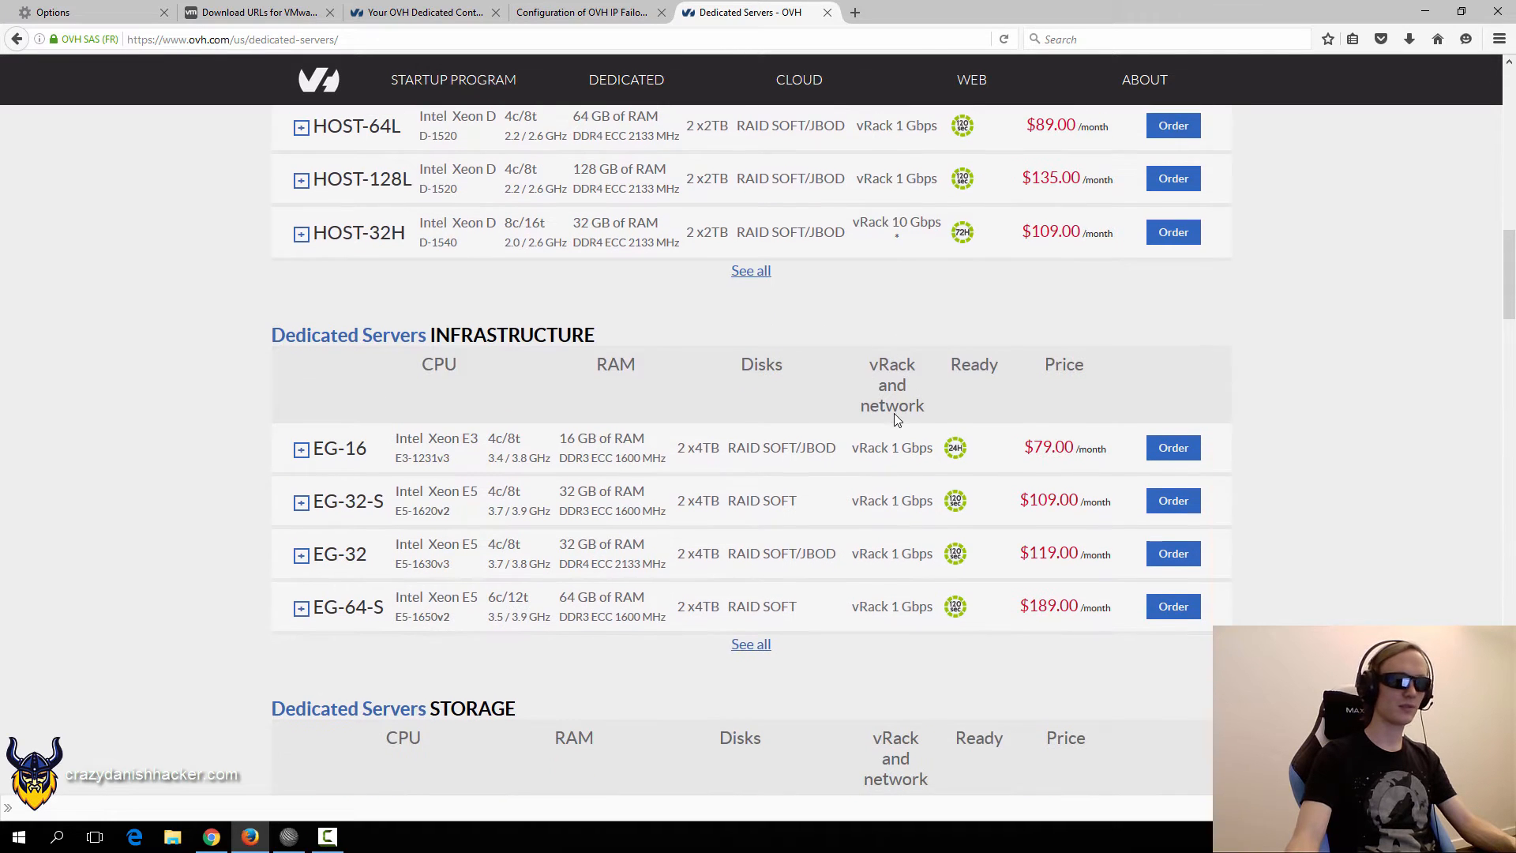
scroll(down, 3)
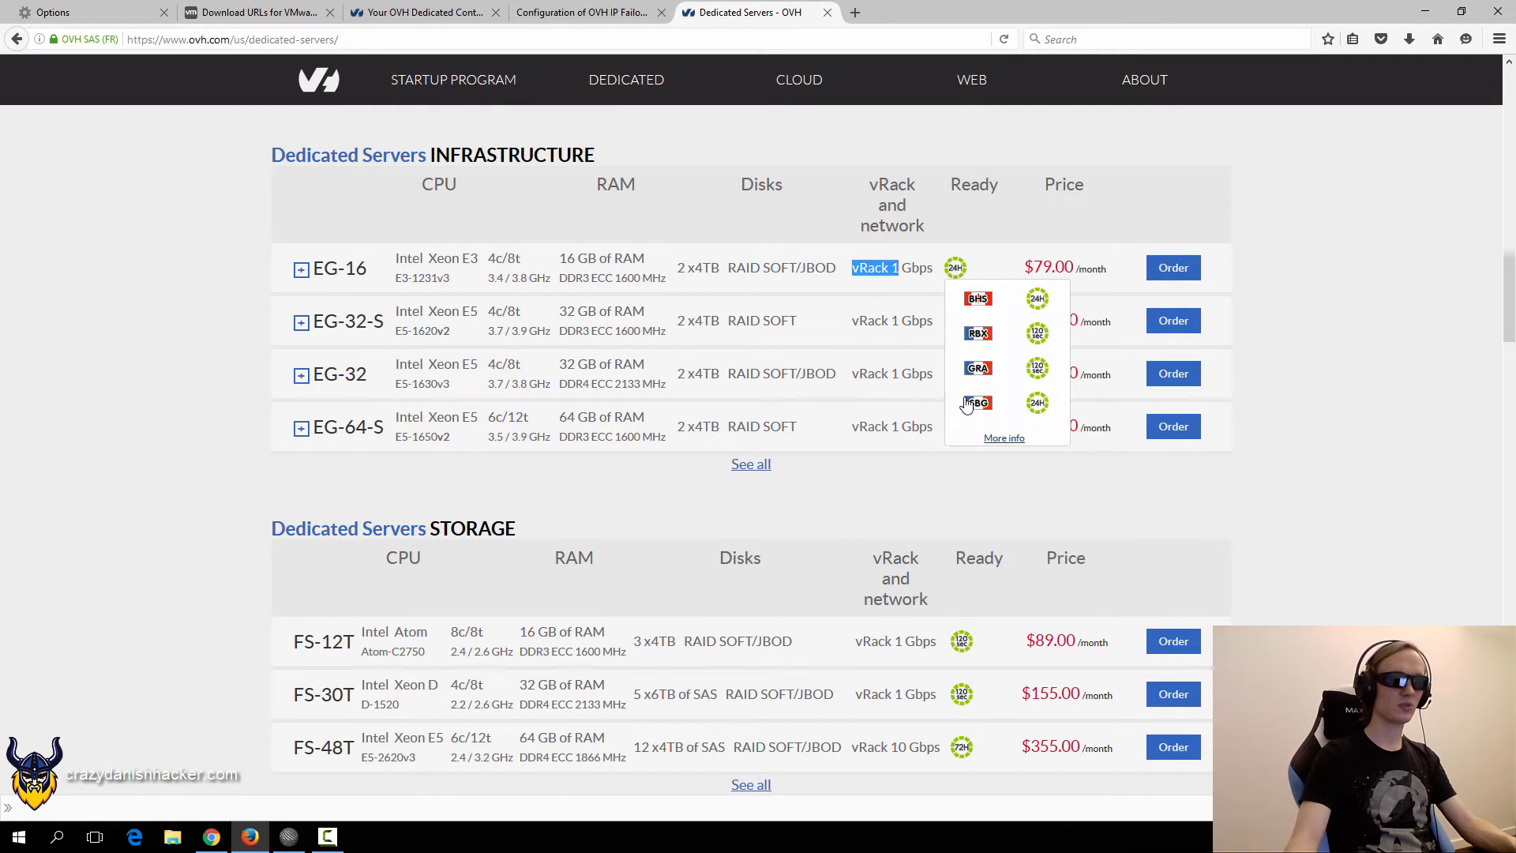
scroll(down, 3)
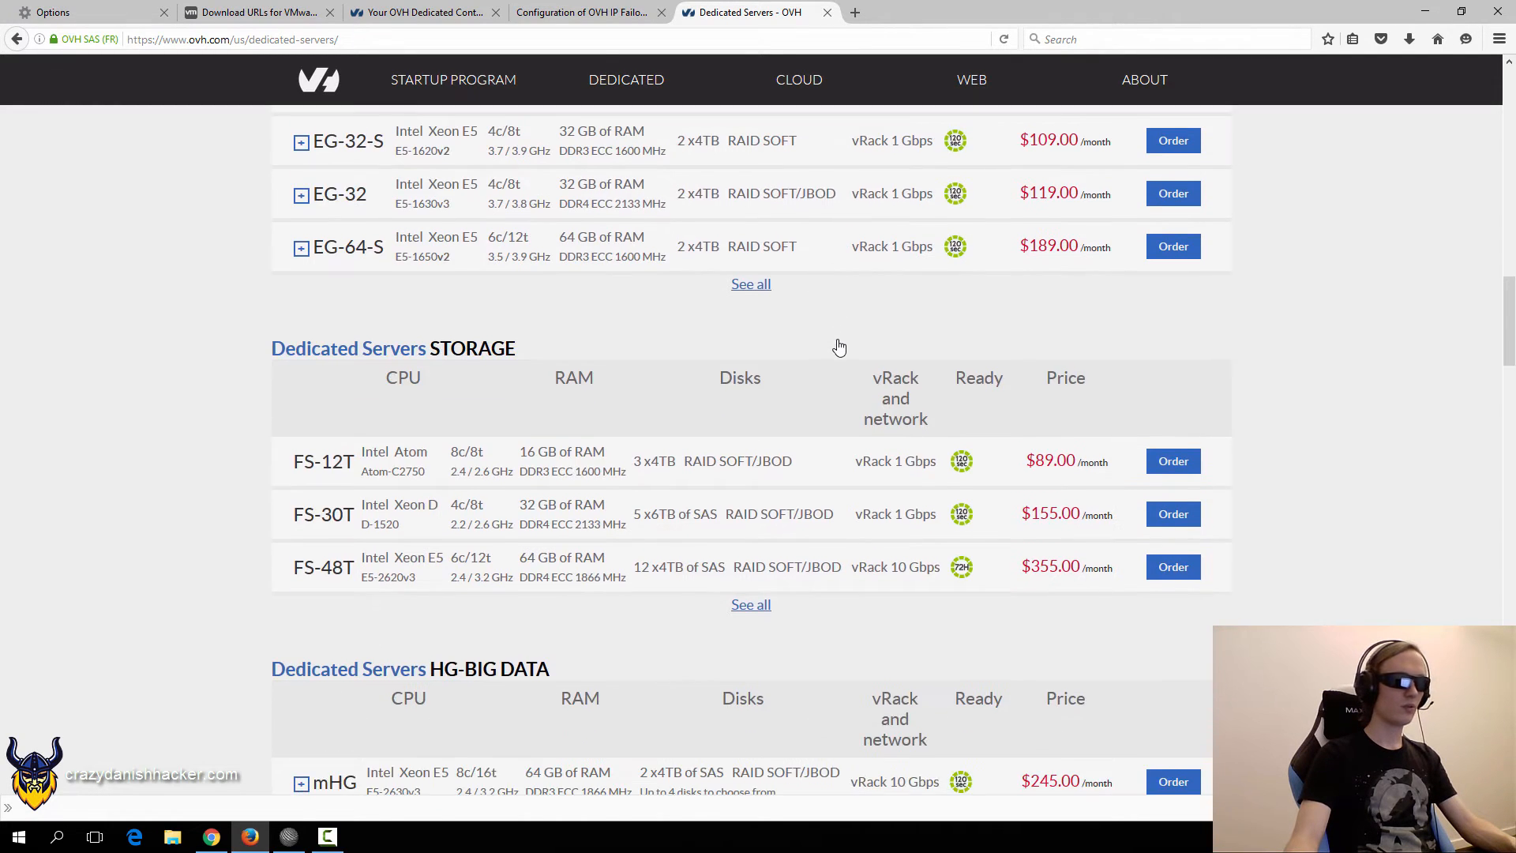
scroll(down, 3)
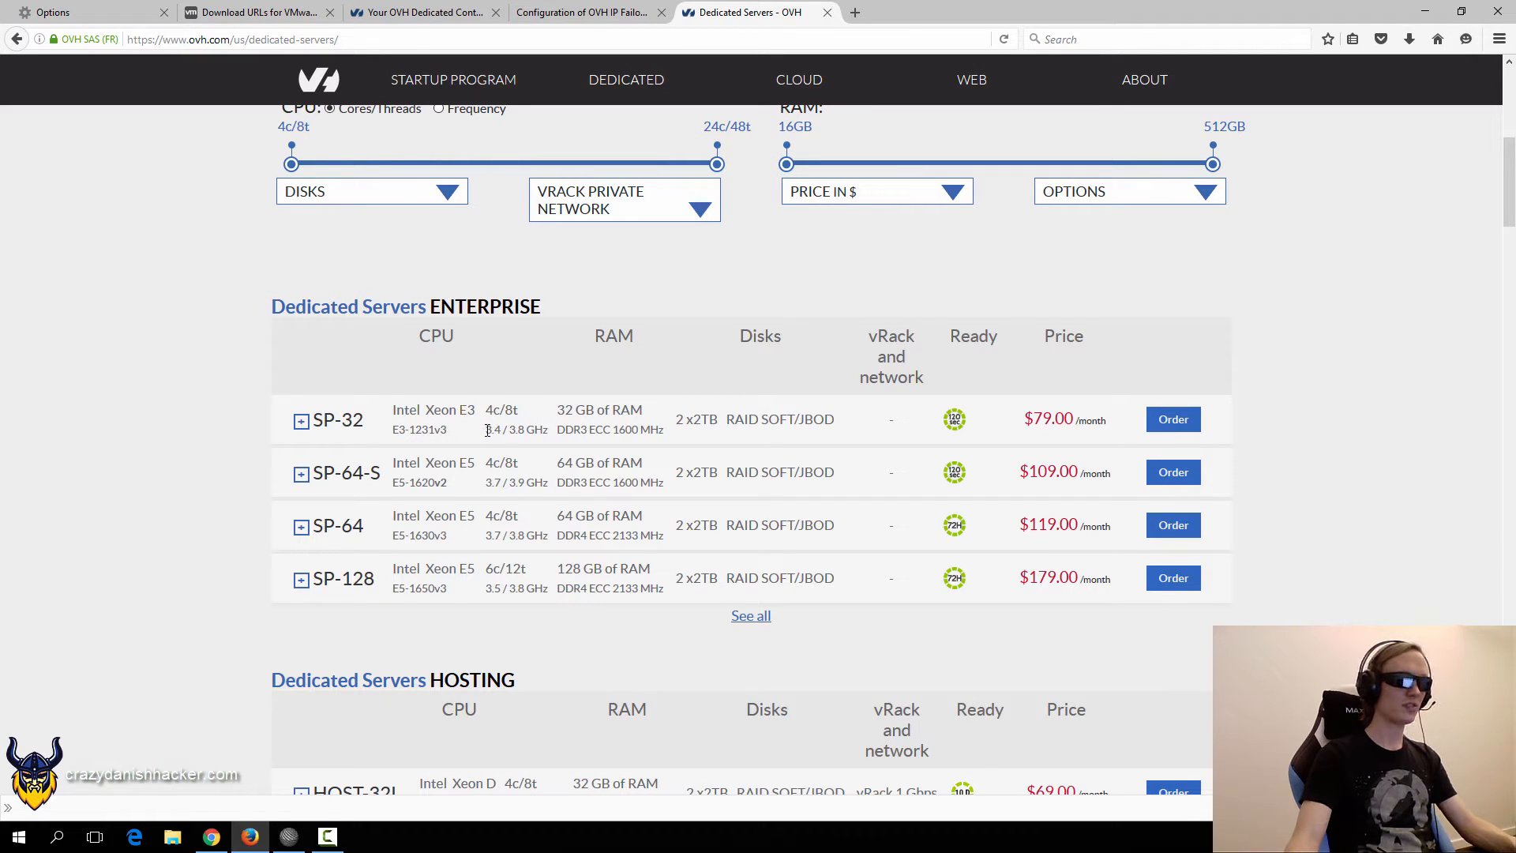
double_click(490, 409)
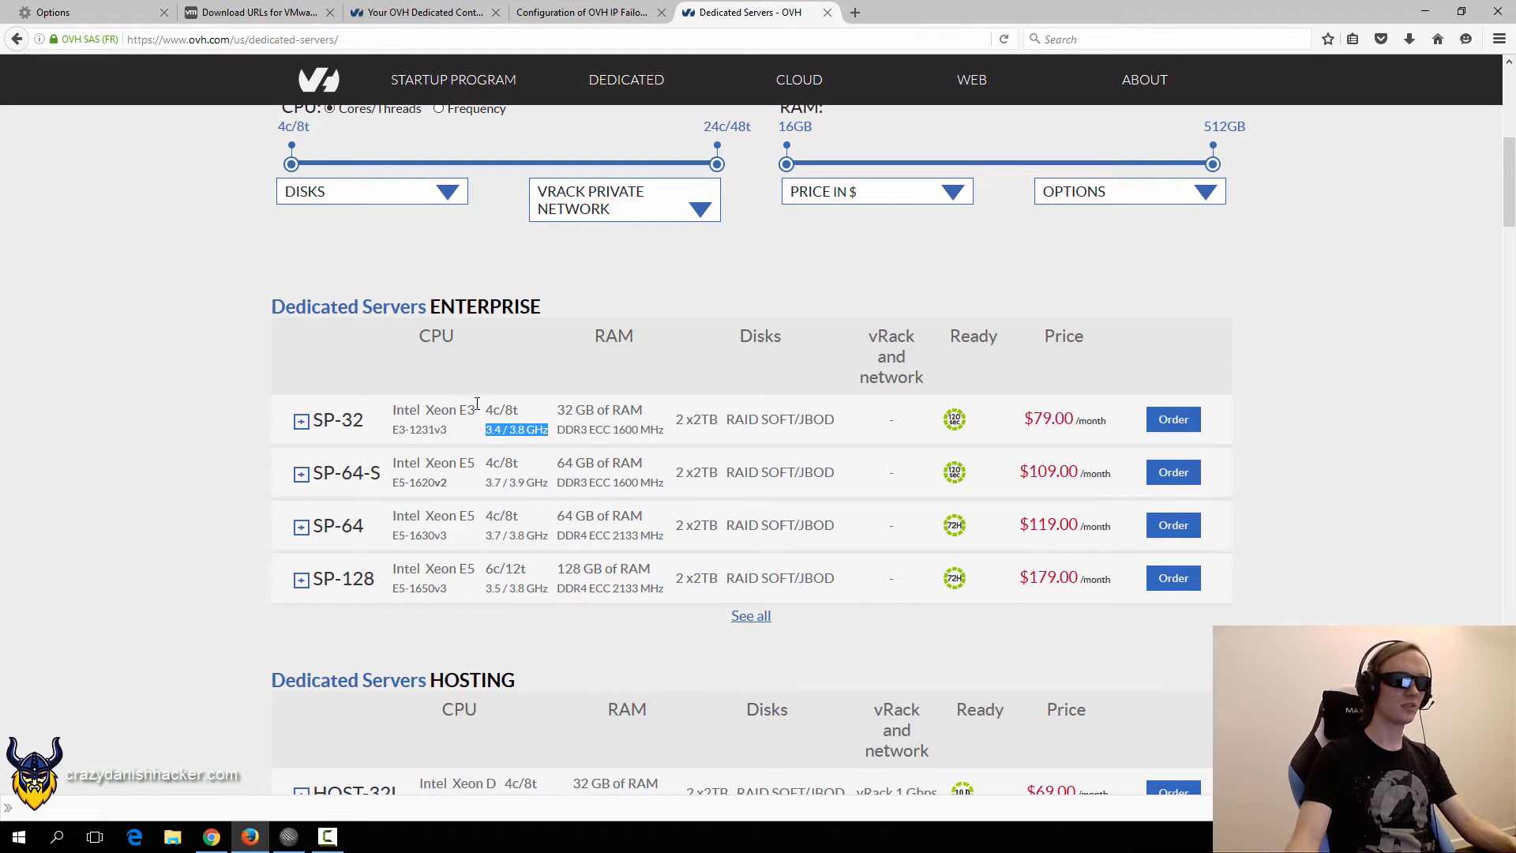
scroll(down, 3)
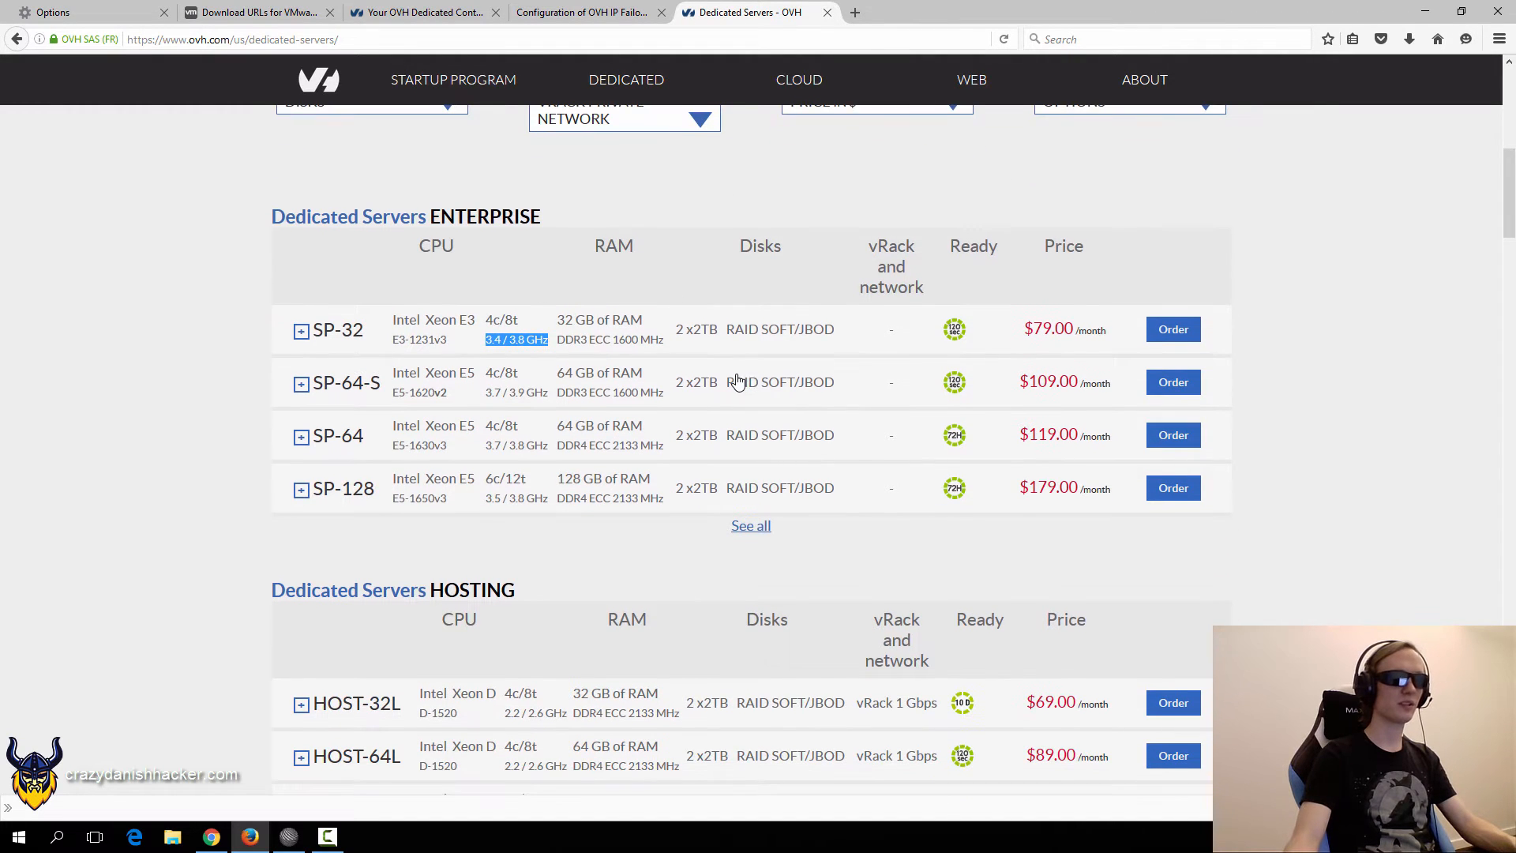
mouse_move(726, 327)
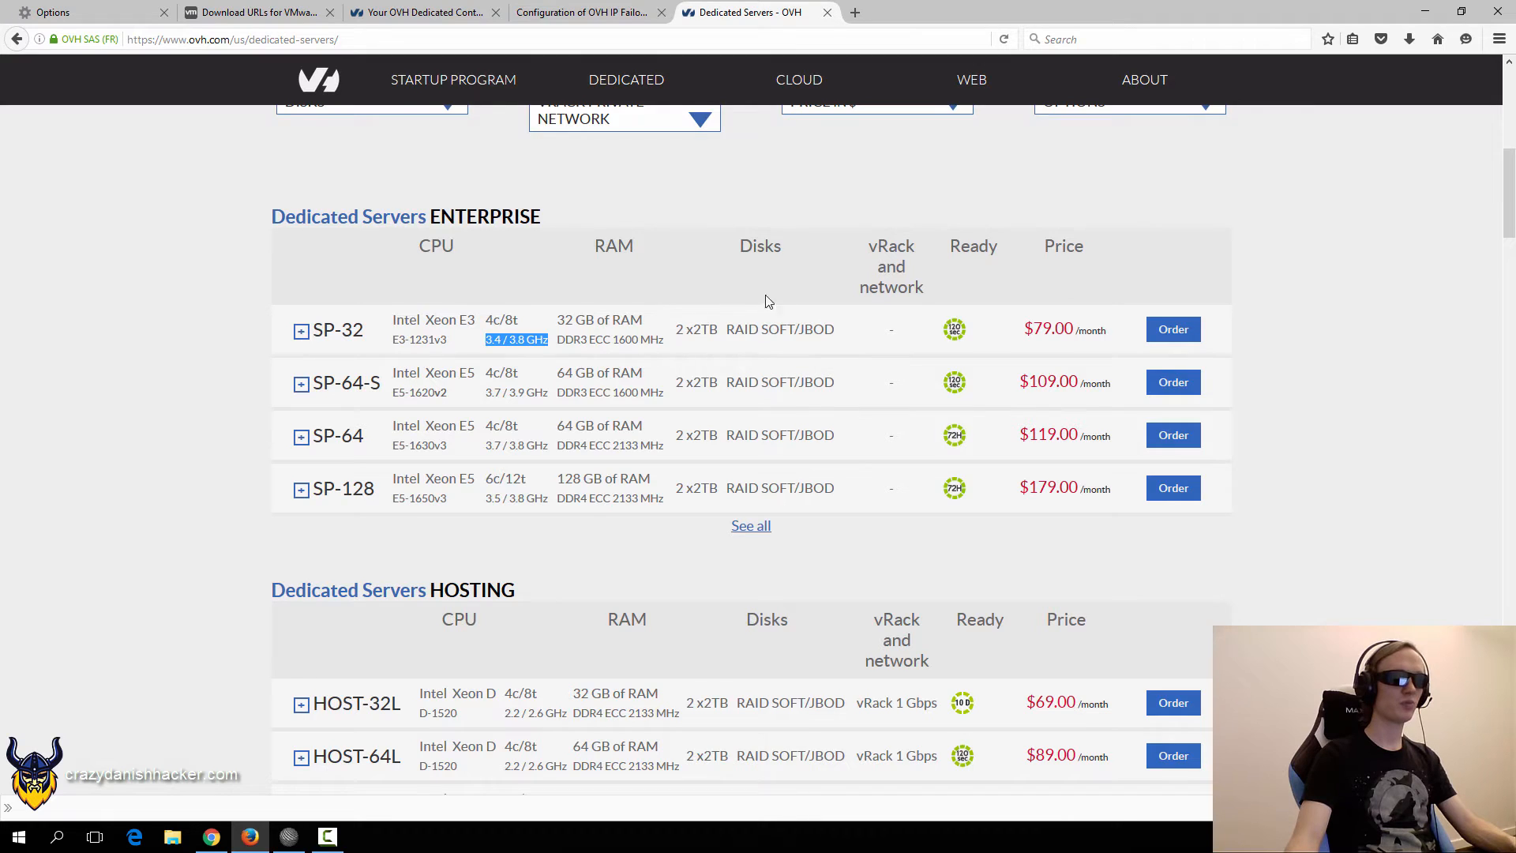
mouse_move(687, 295)
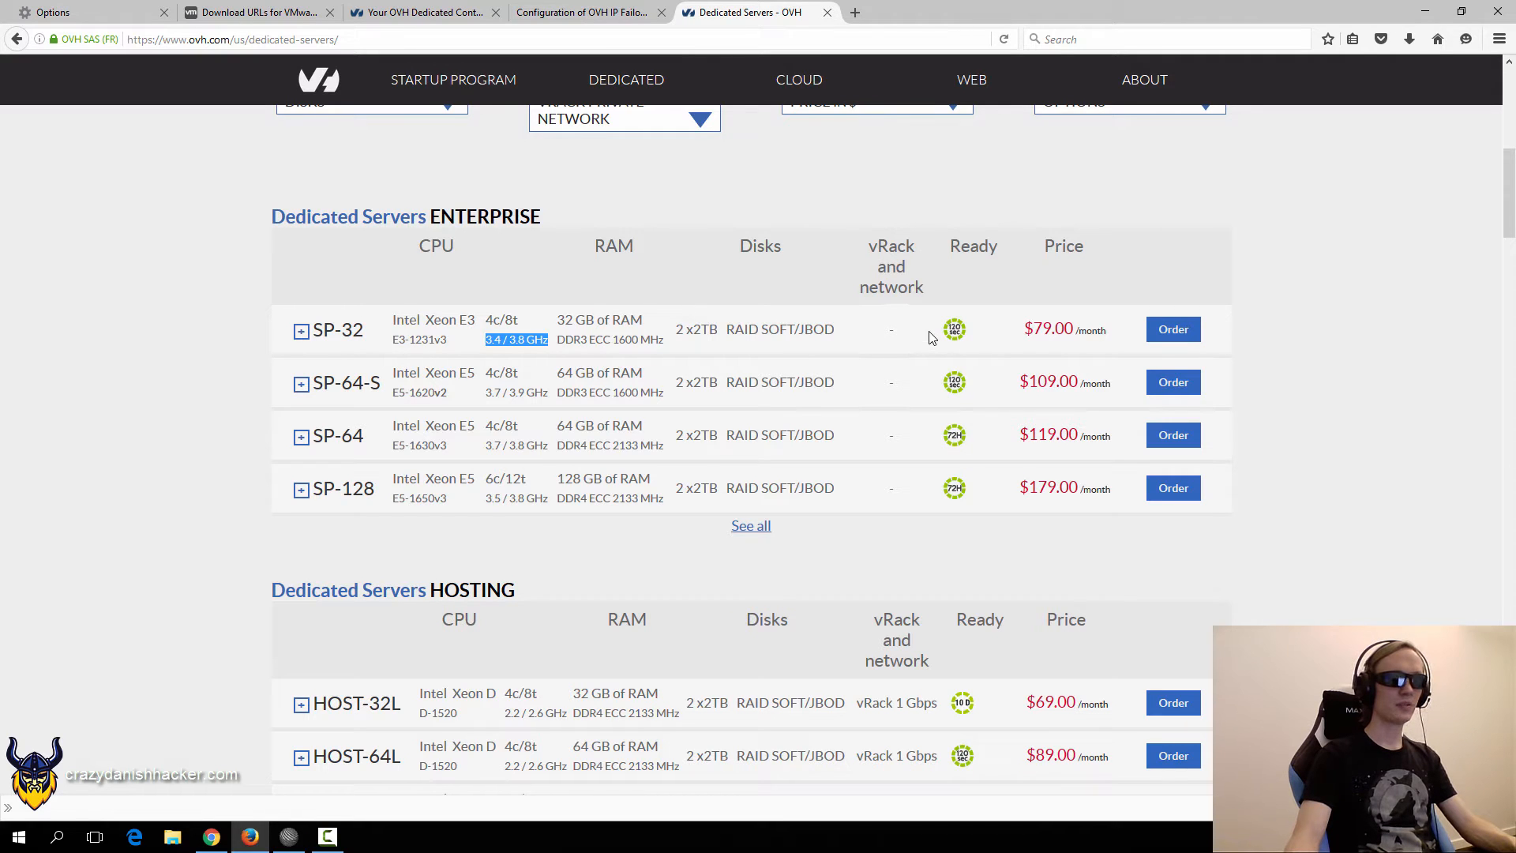
mouse_move(879, 308)
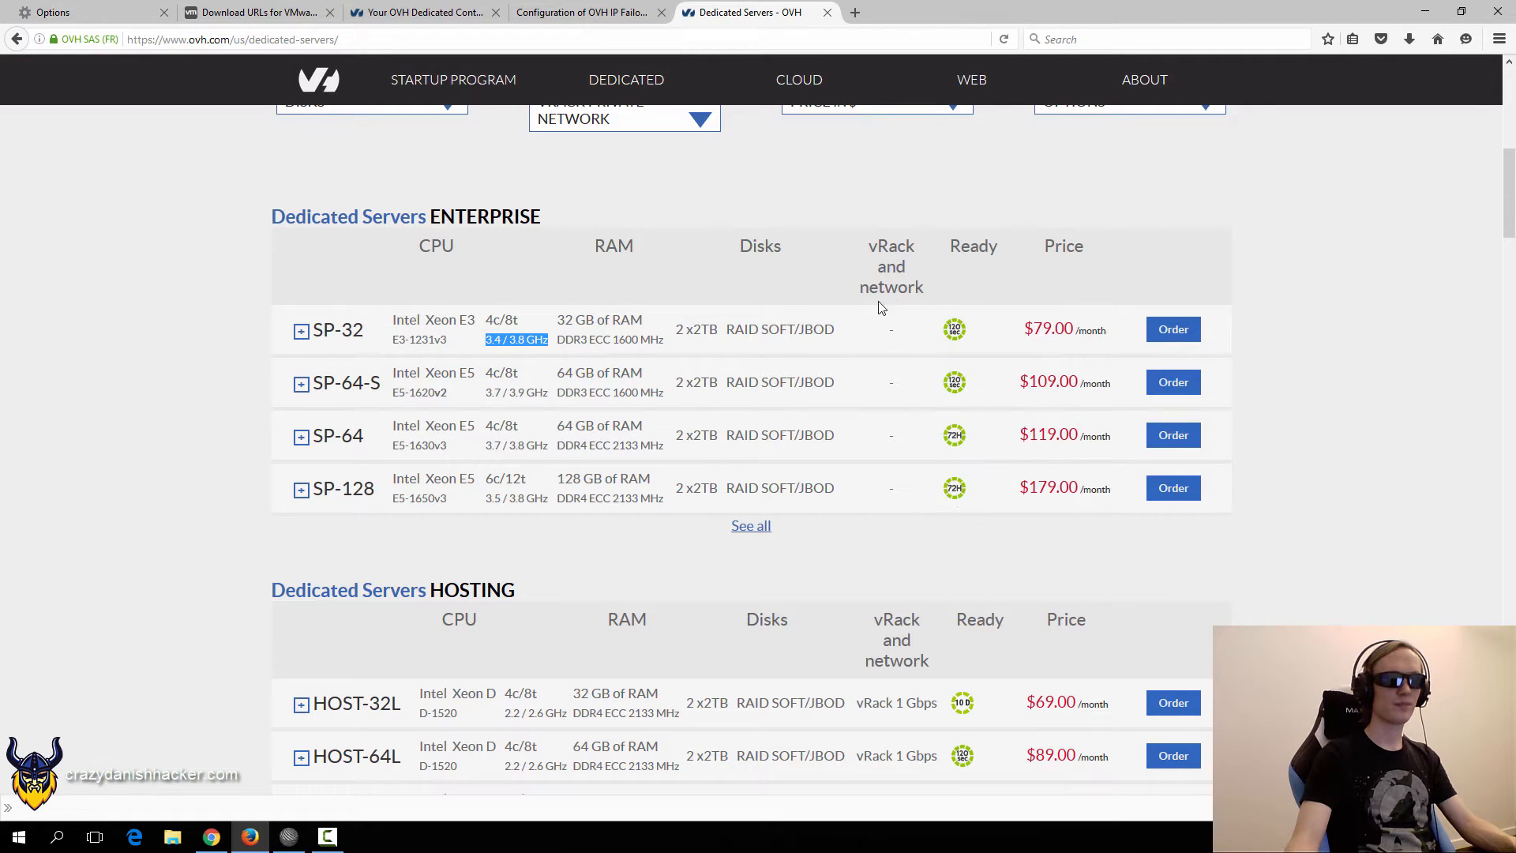
scroll(down, 3)
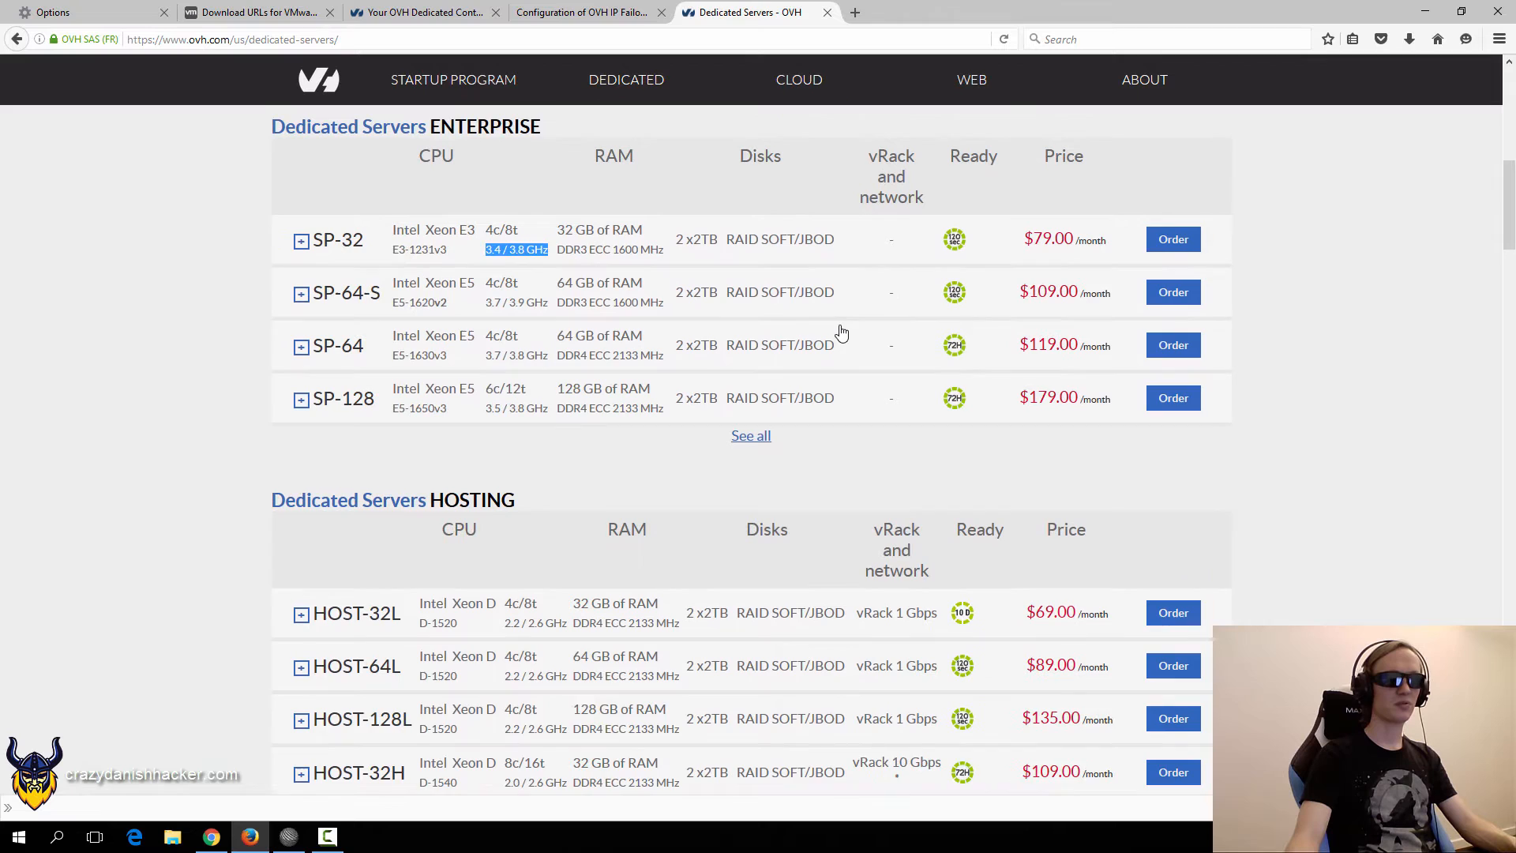
scroll(down, 3)
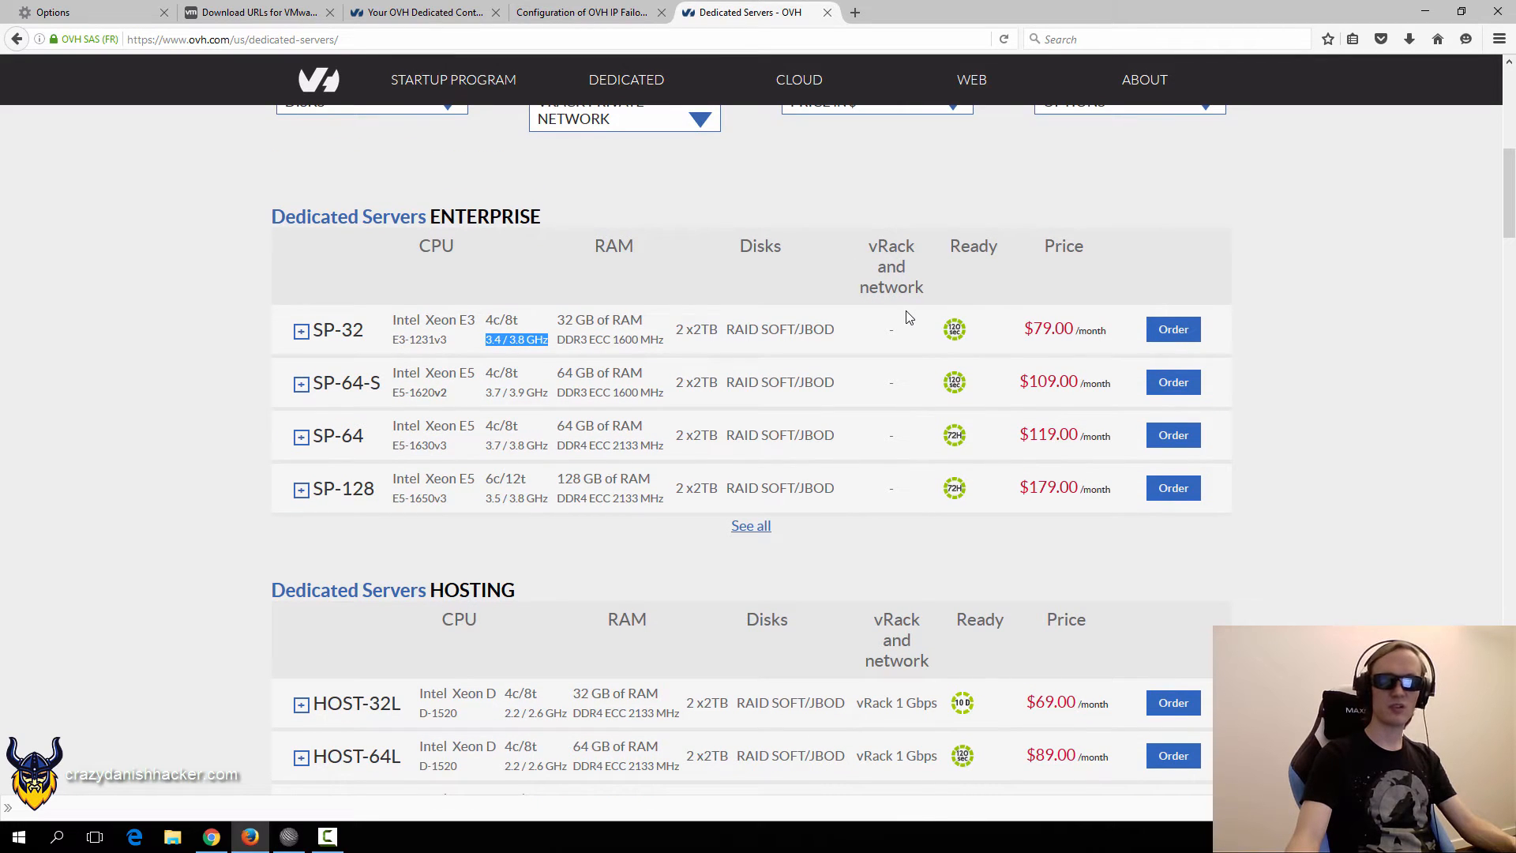
mouse_move(954, 328)
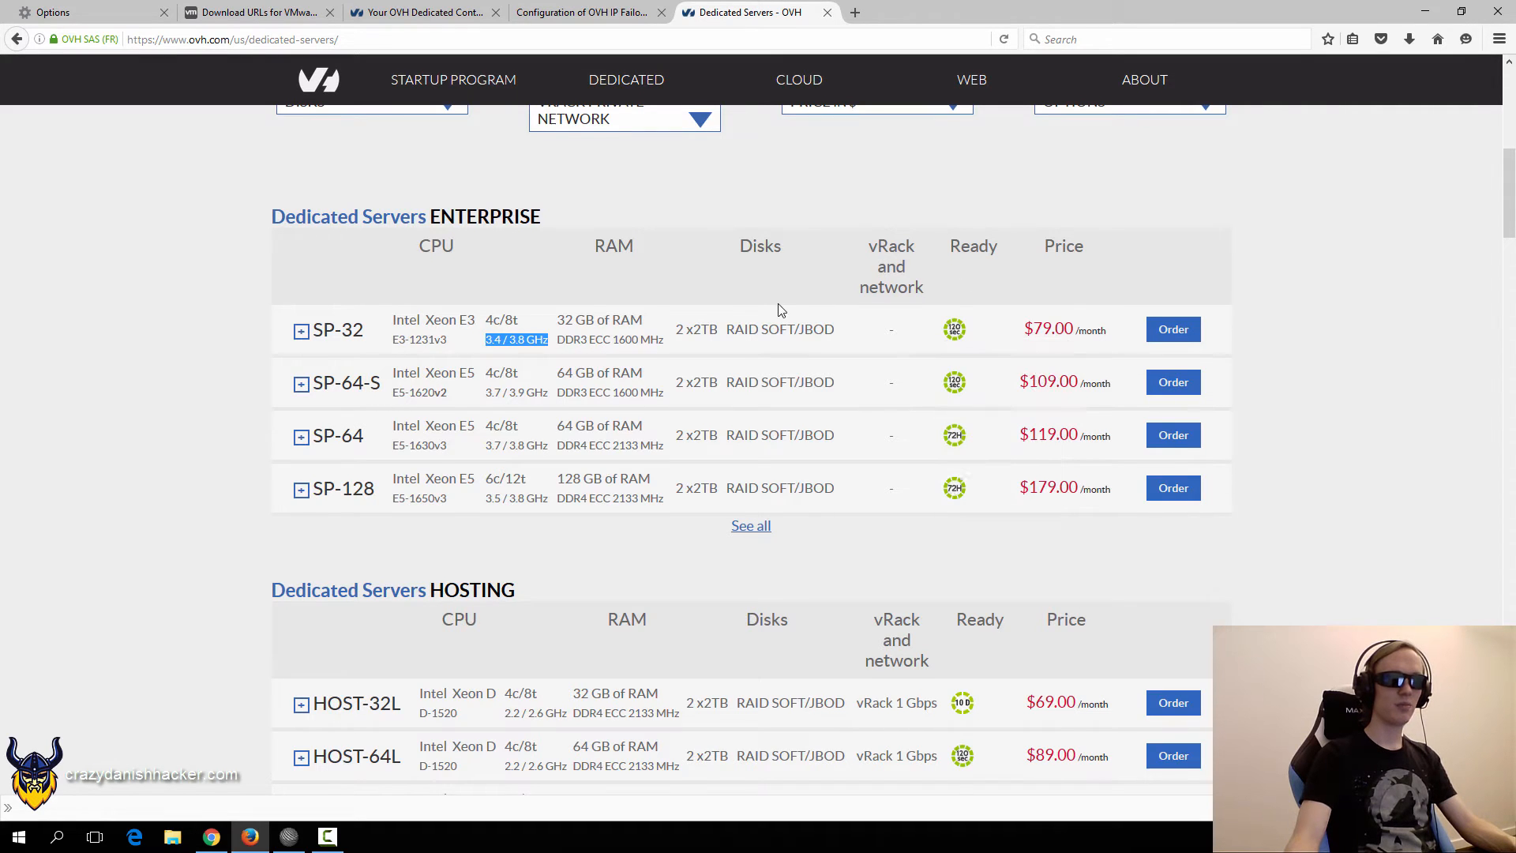
mouse_move(954, 238)
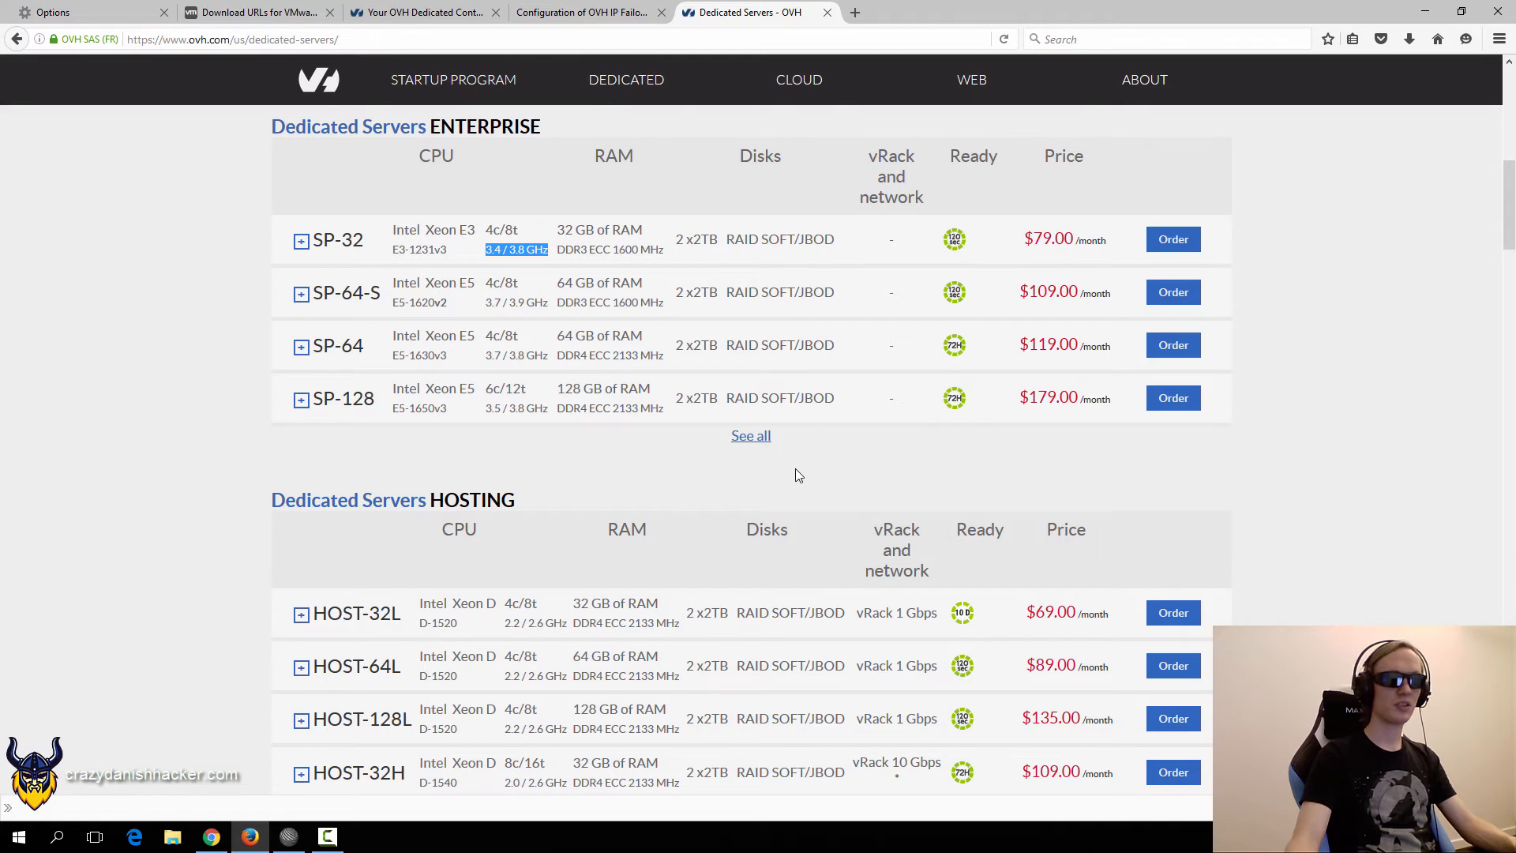
scroll(down, 3)
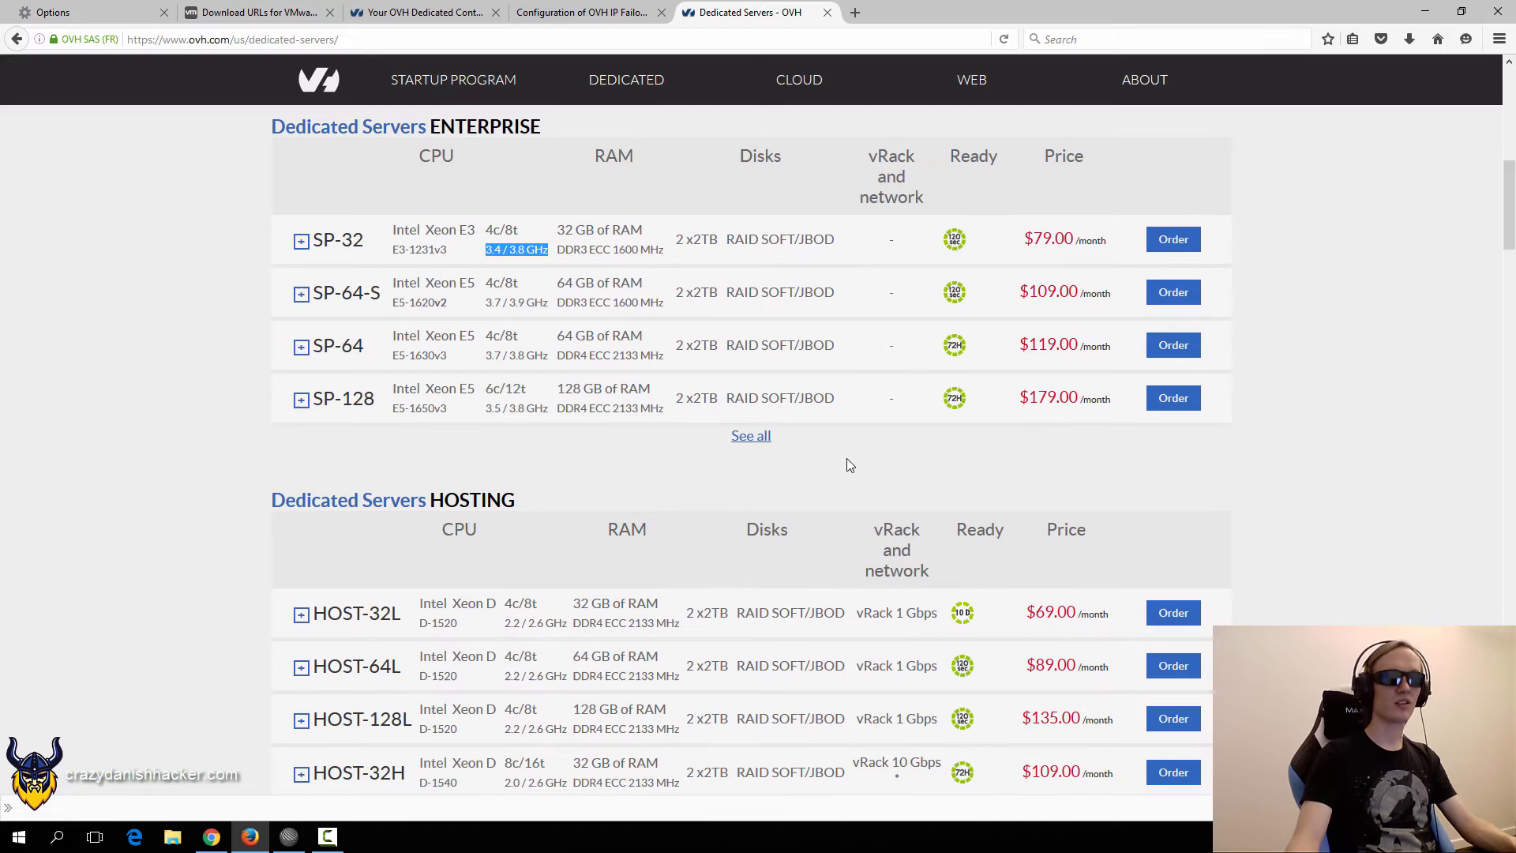
scroll(down, 3)
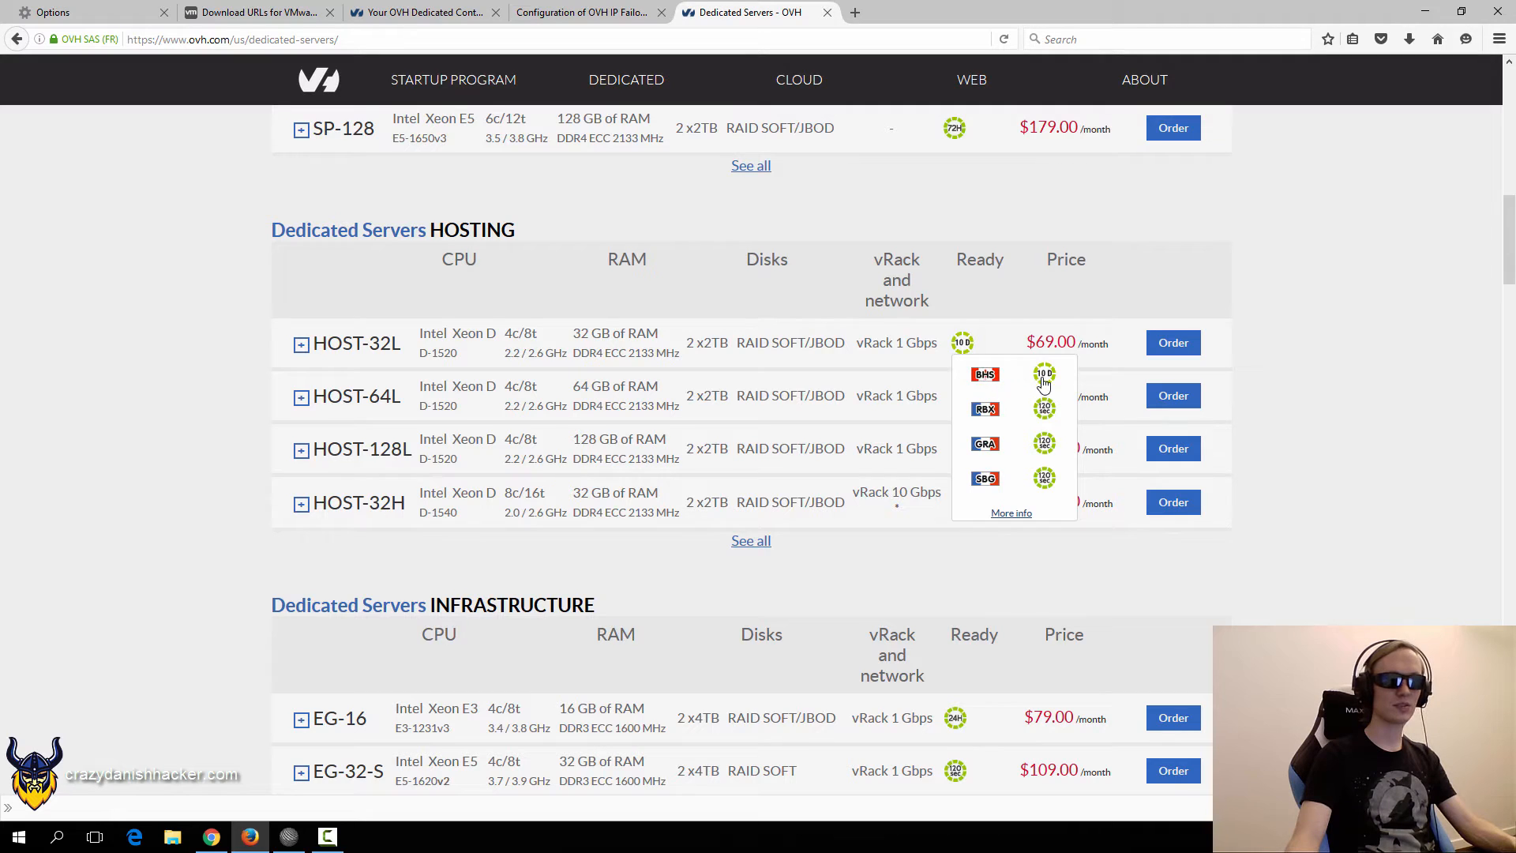
mouse_move(981, 435)
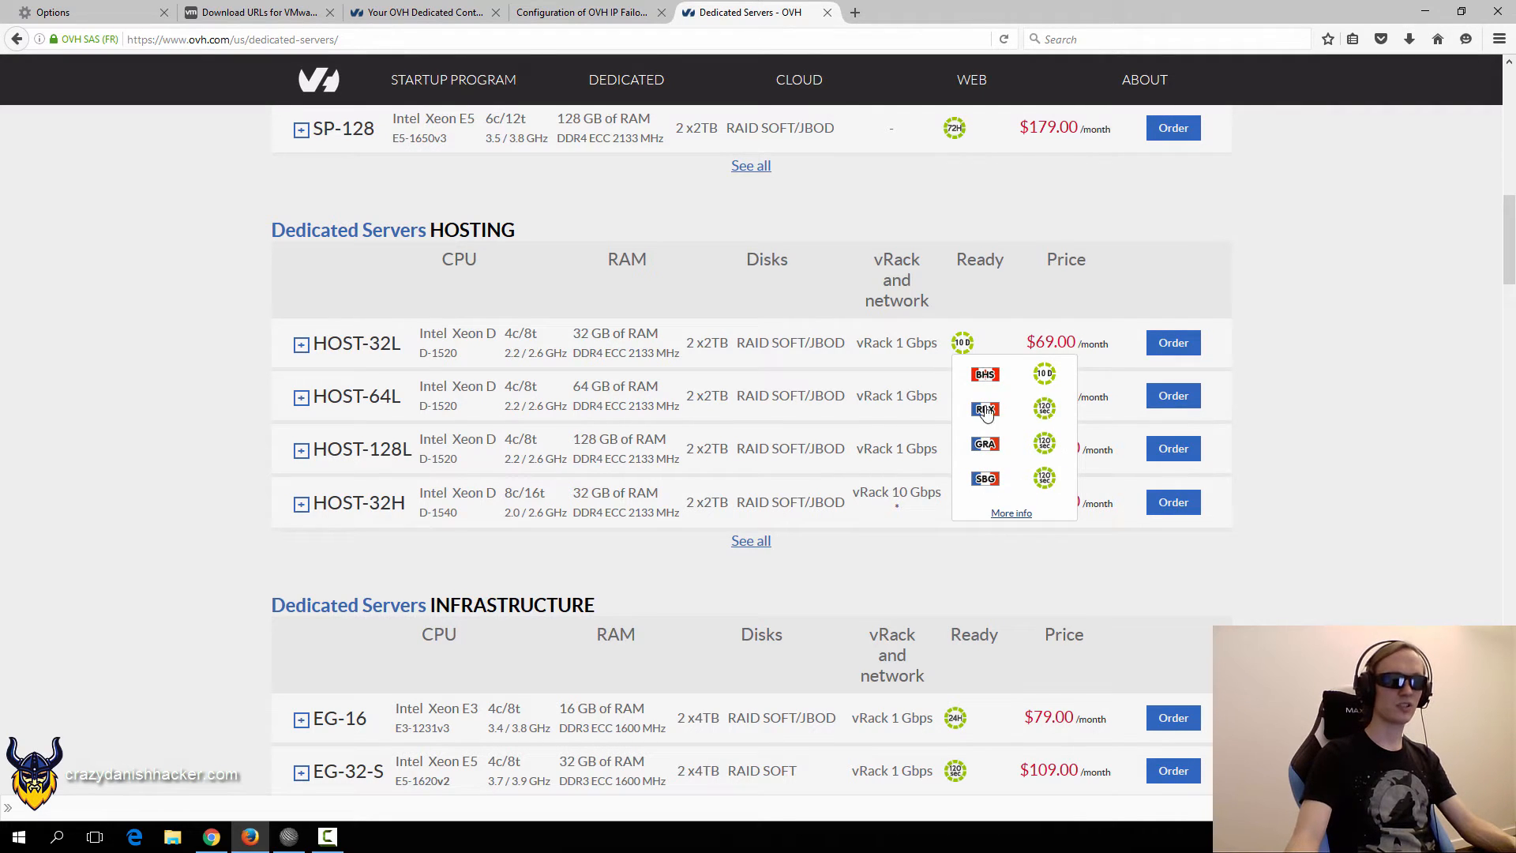
scroll(up, 3)
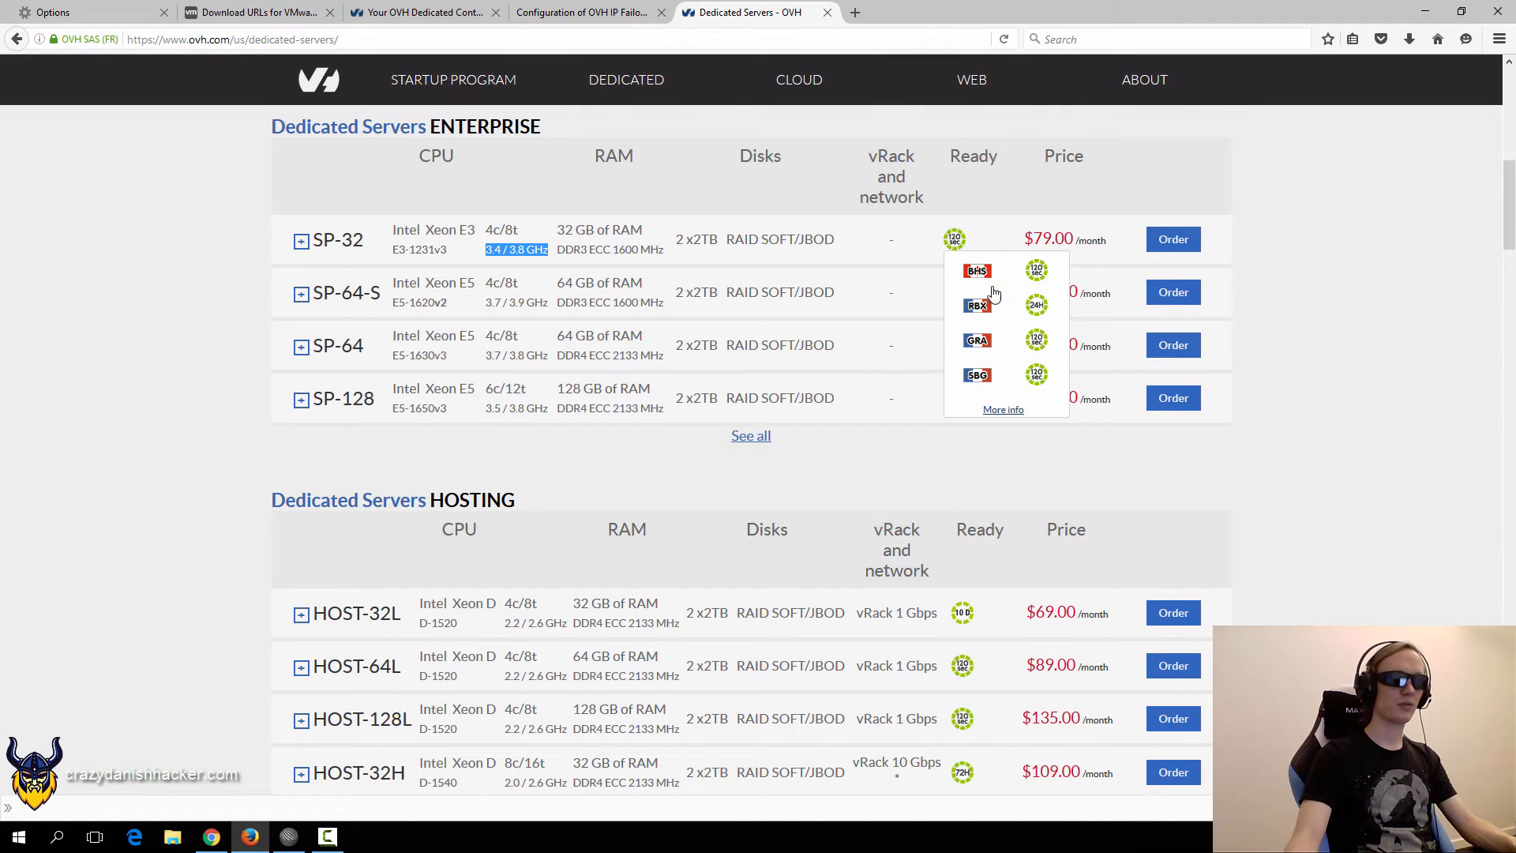
mouse_move(951, 369)
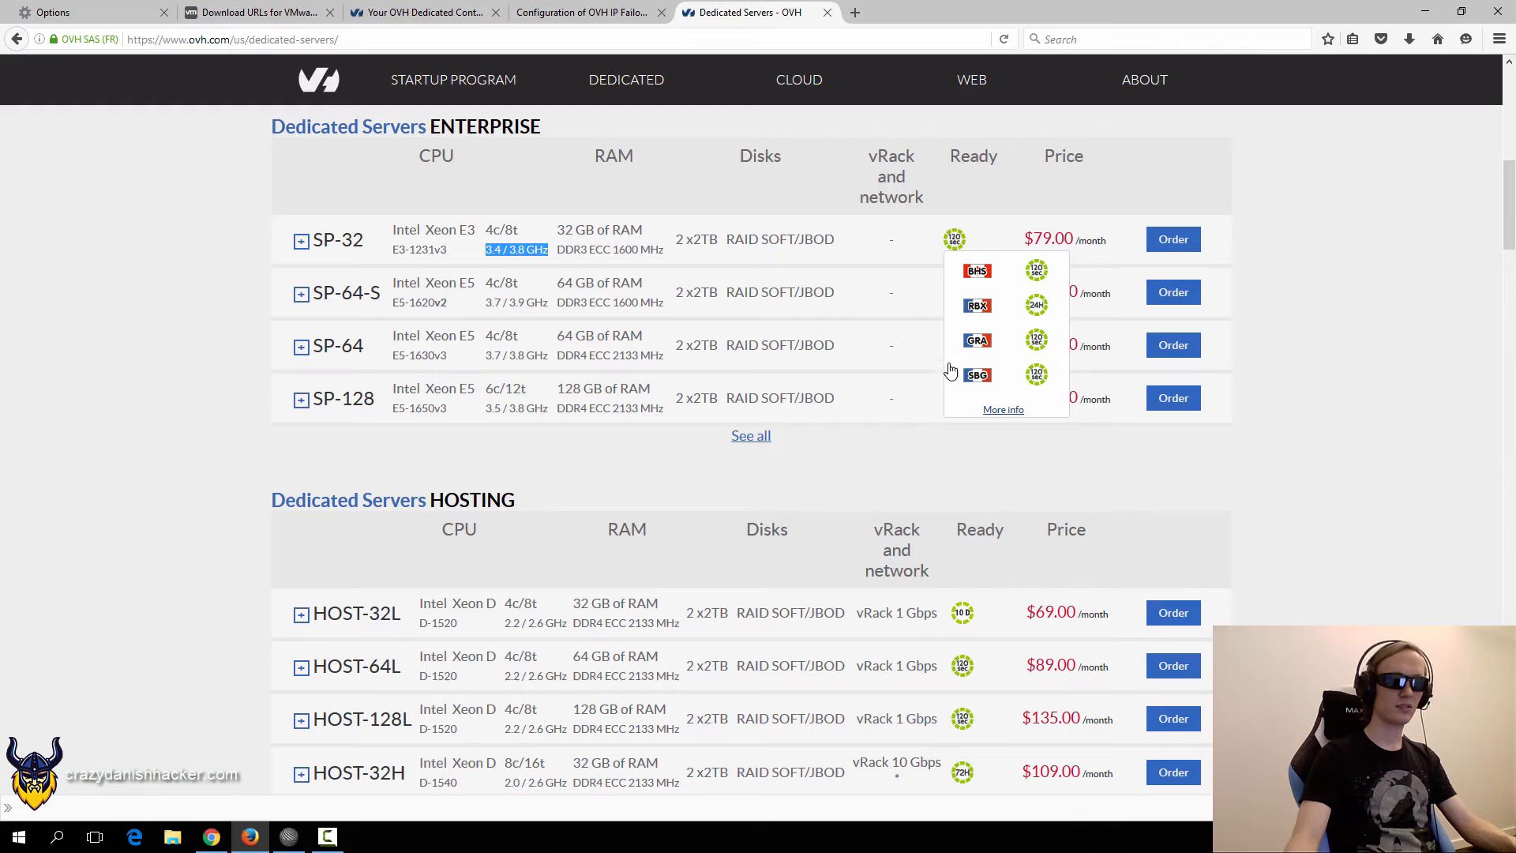
mouse_move(950, 322)
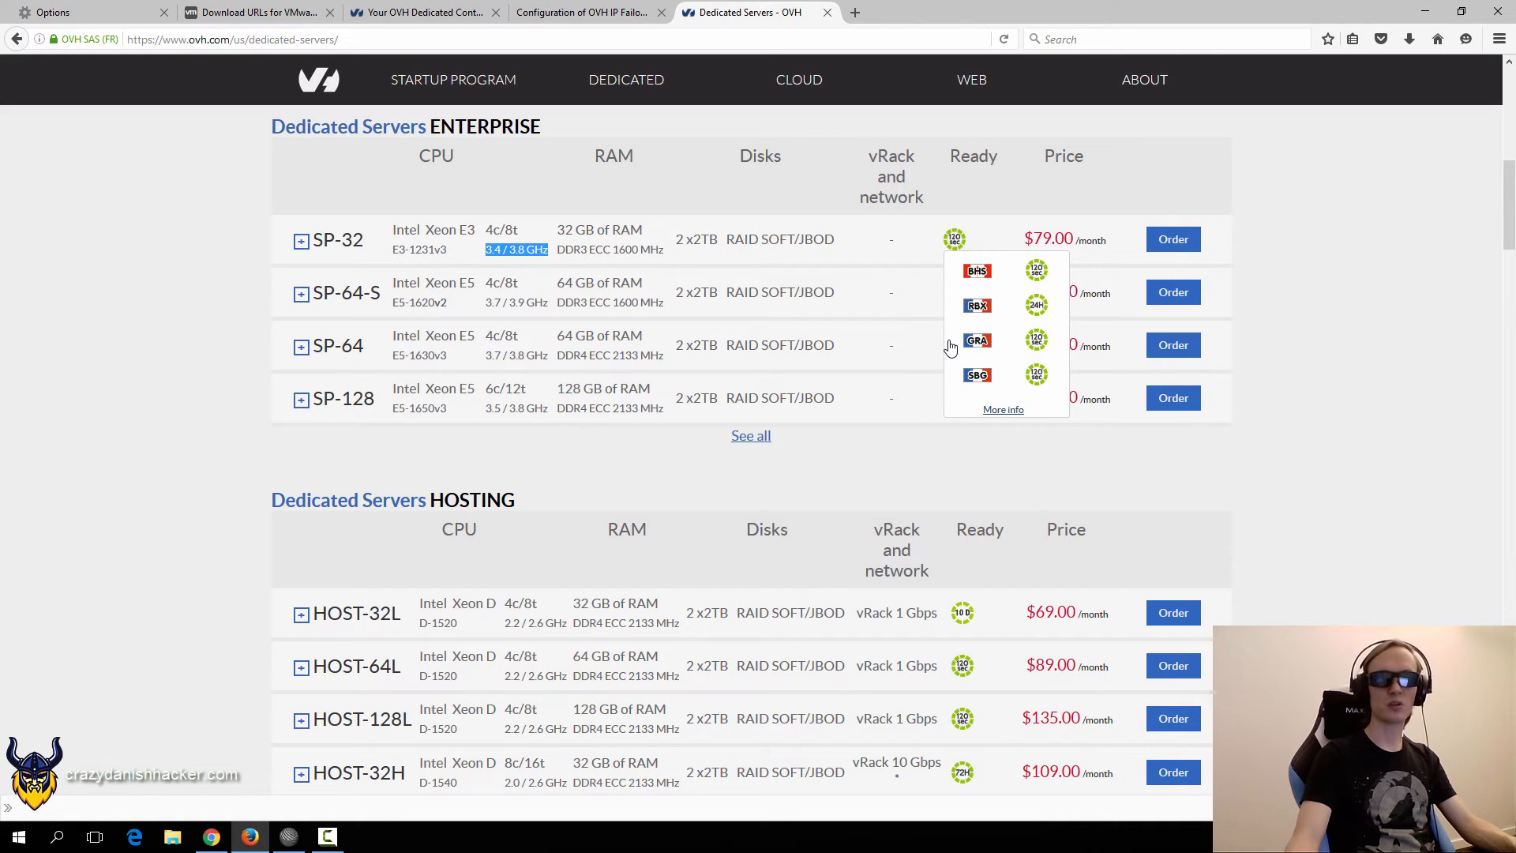
mouse_move(729, 430)
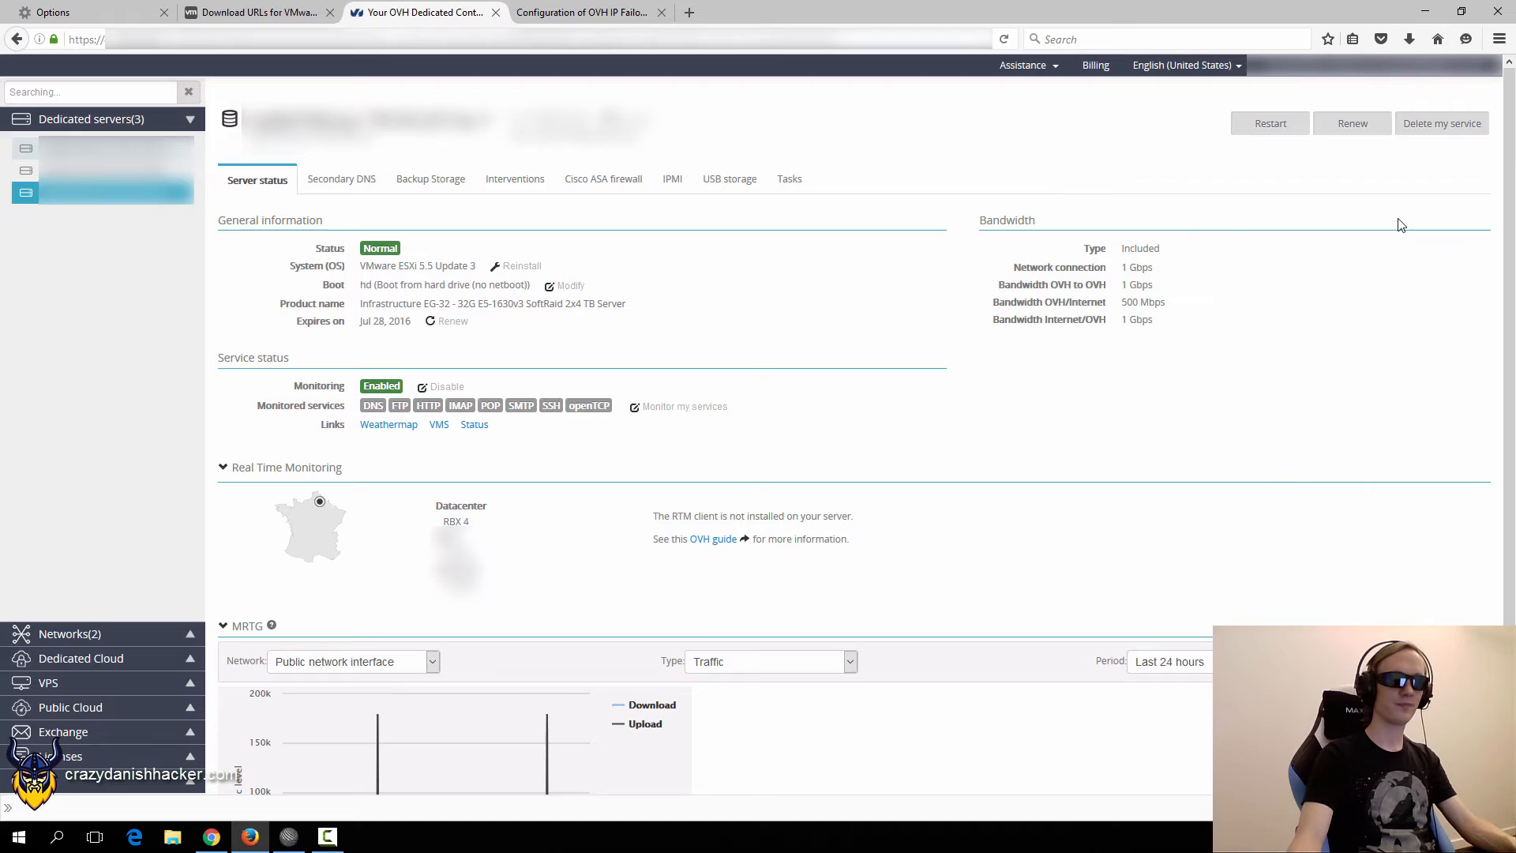
mouse_move(1026, 247)
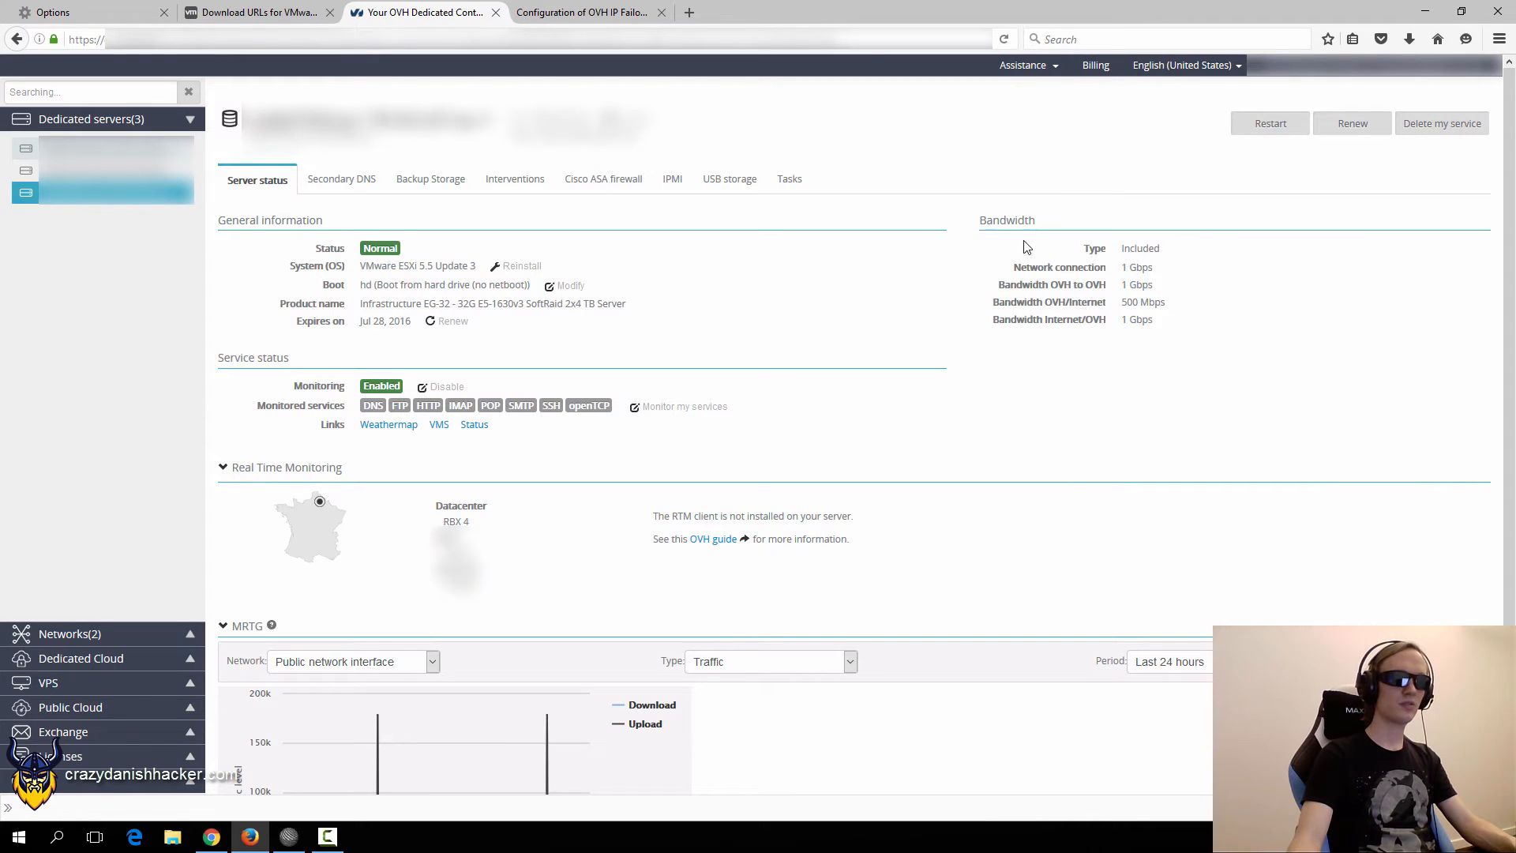
mouse_move(1003, 308)
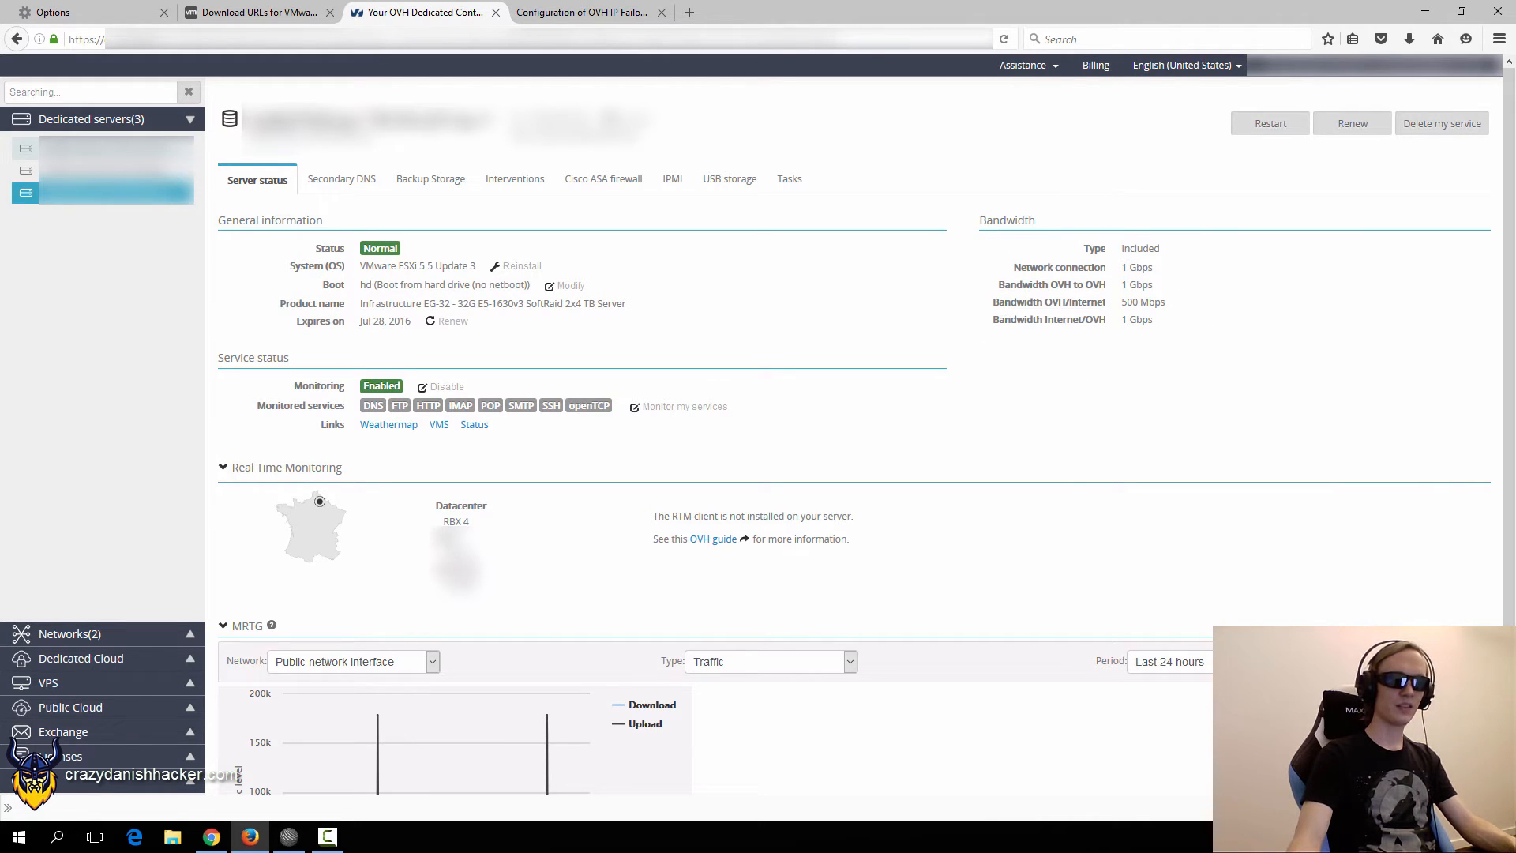
double_click(1049, 301)
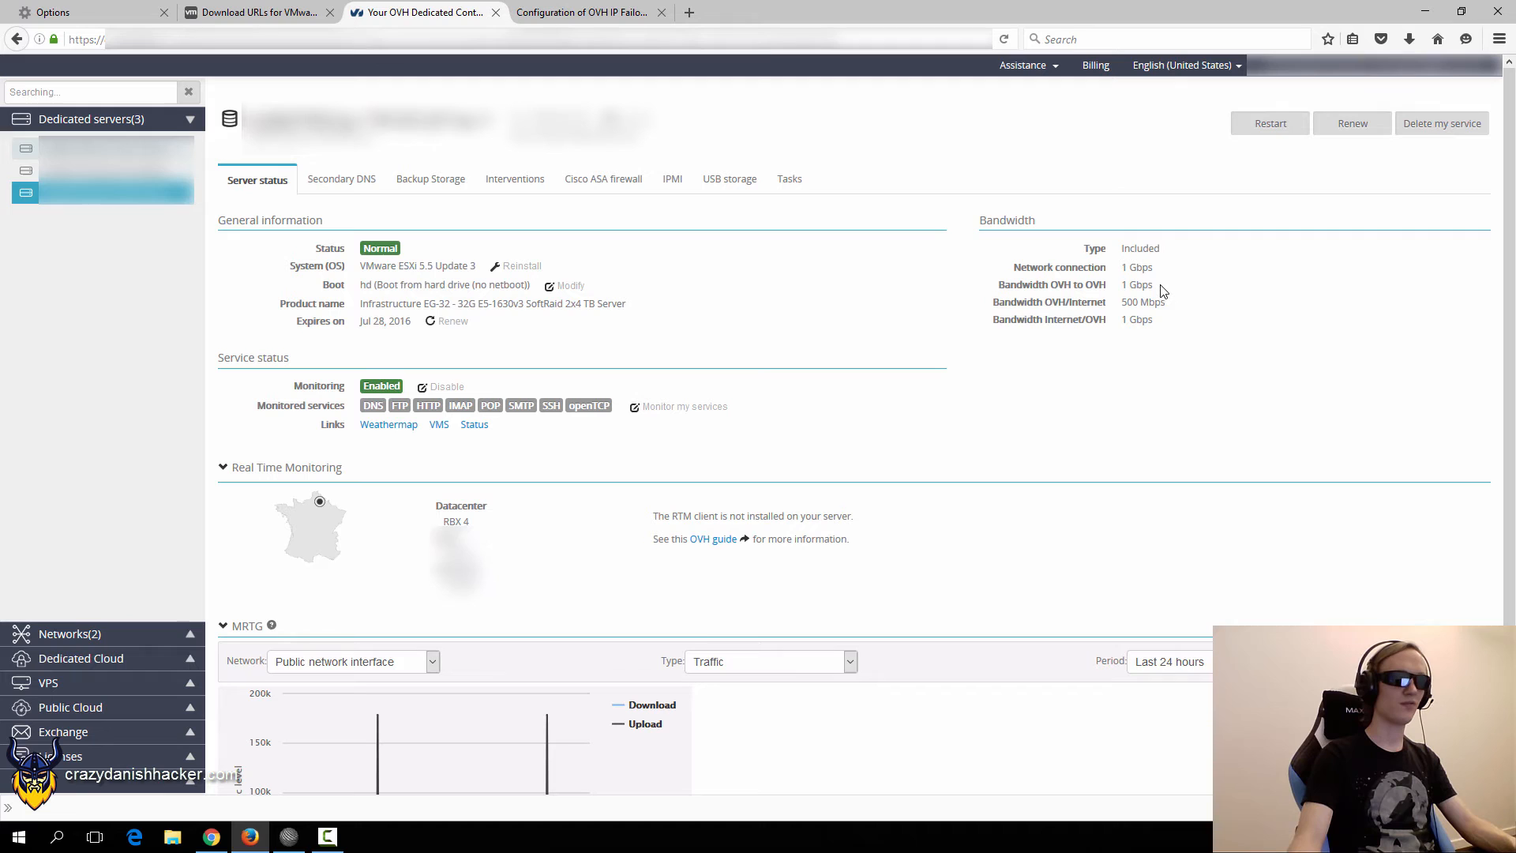
mouse_move(807, 342)
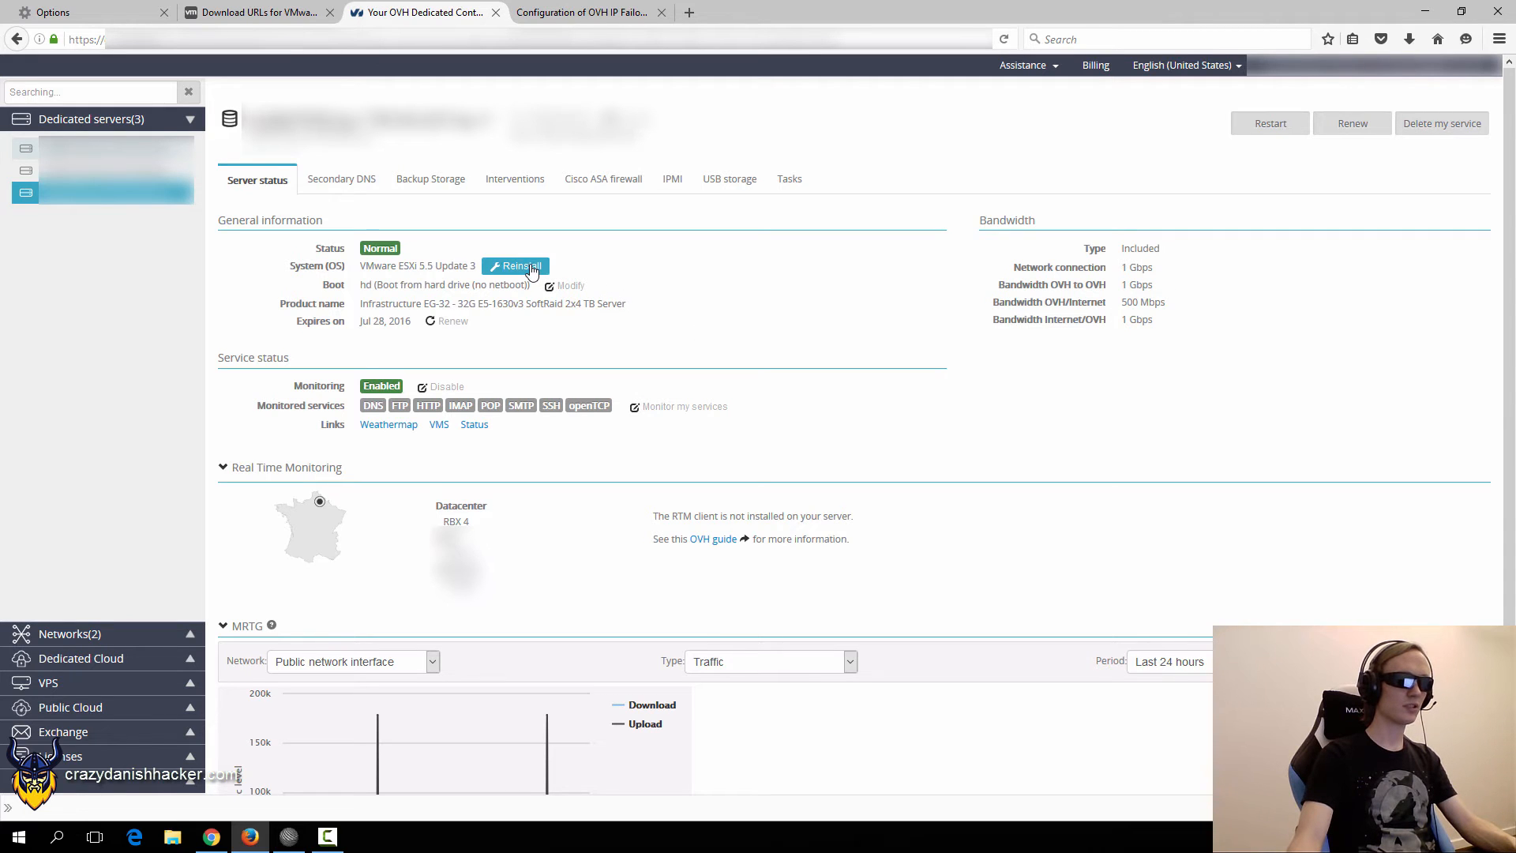
Start the server reinstallation, keeping 'Install from an OVH template'.
click(515, 266)
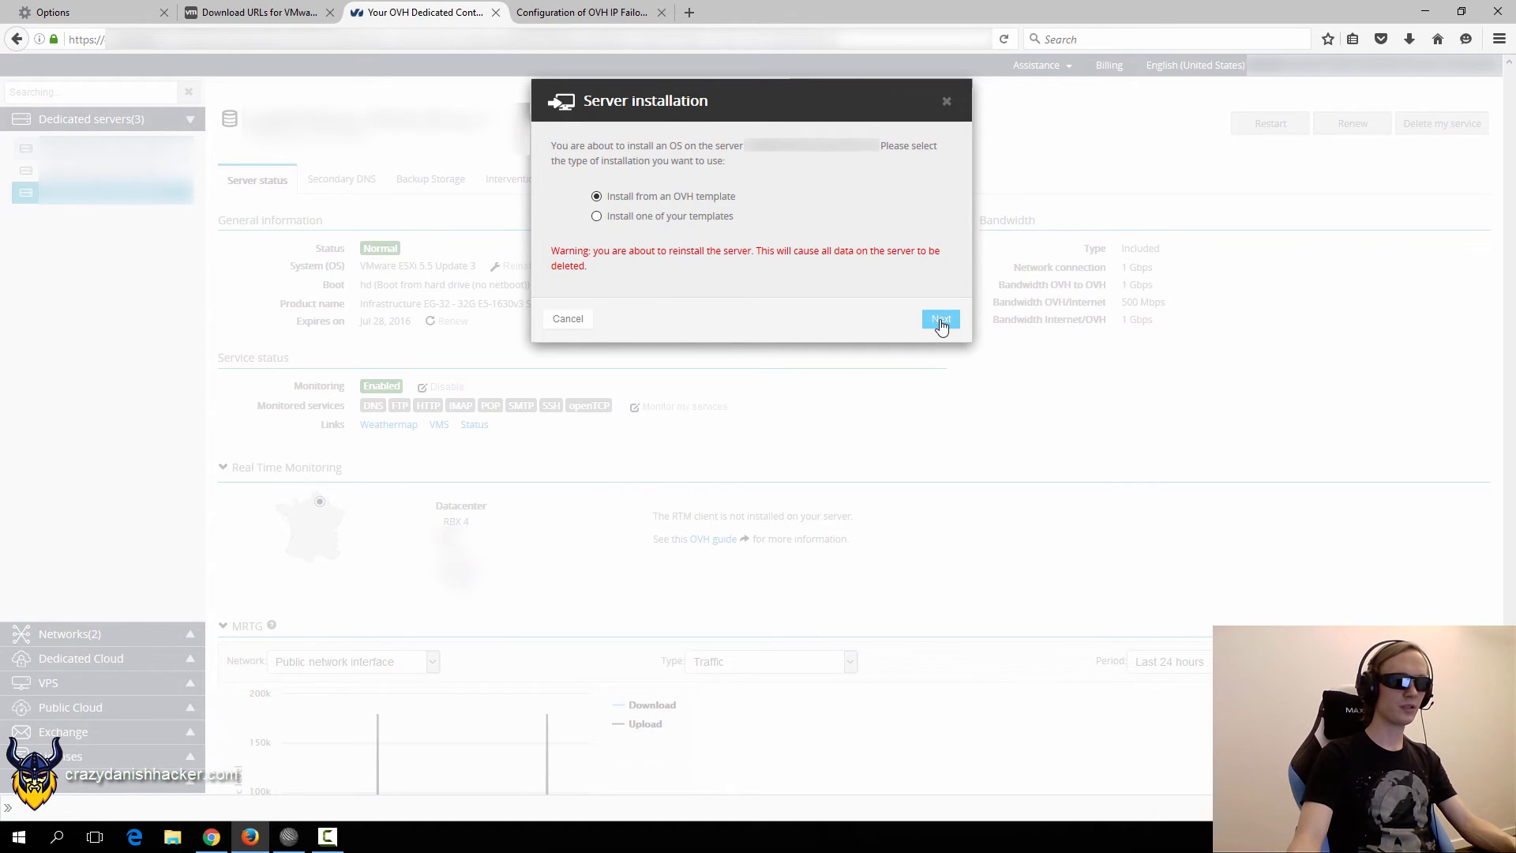
click(938, 319)
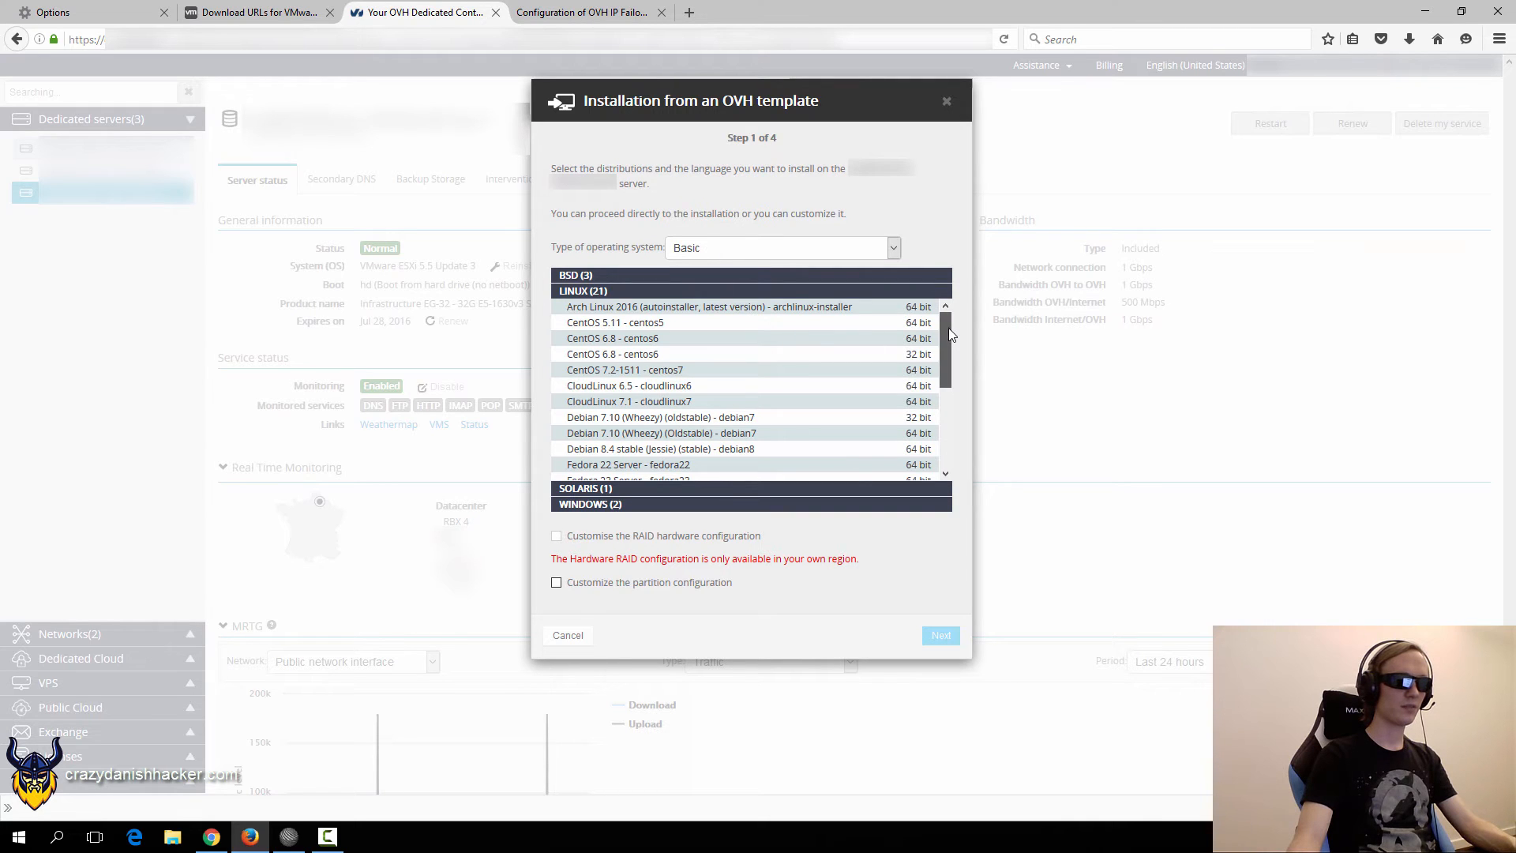
Pick Ubuntu Server 12.04 64-bit from the step 1 distribution list.
scroll(down, 3)
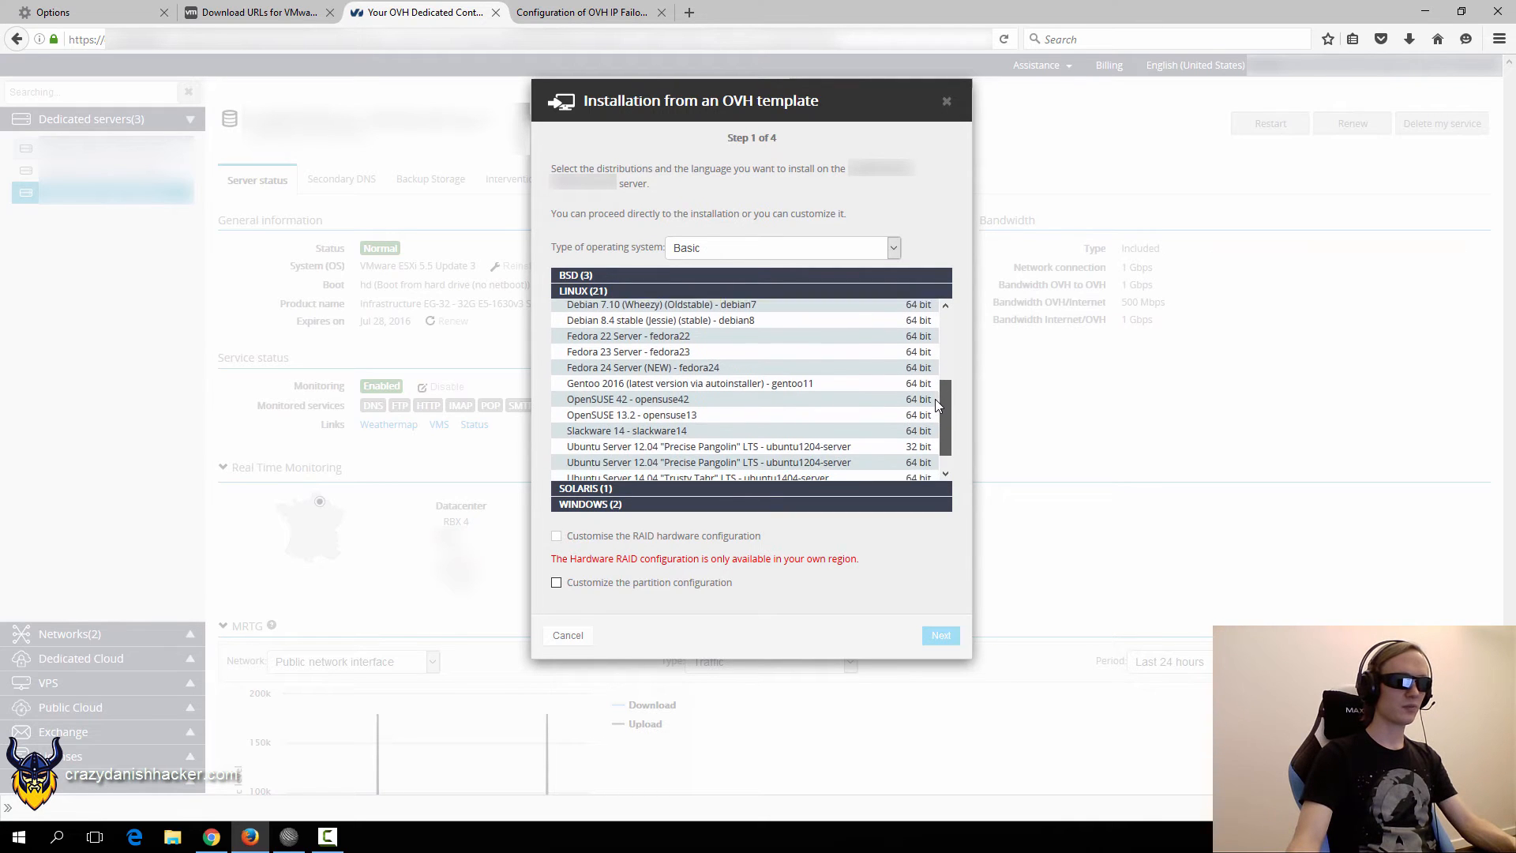
scroll(down, 3)
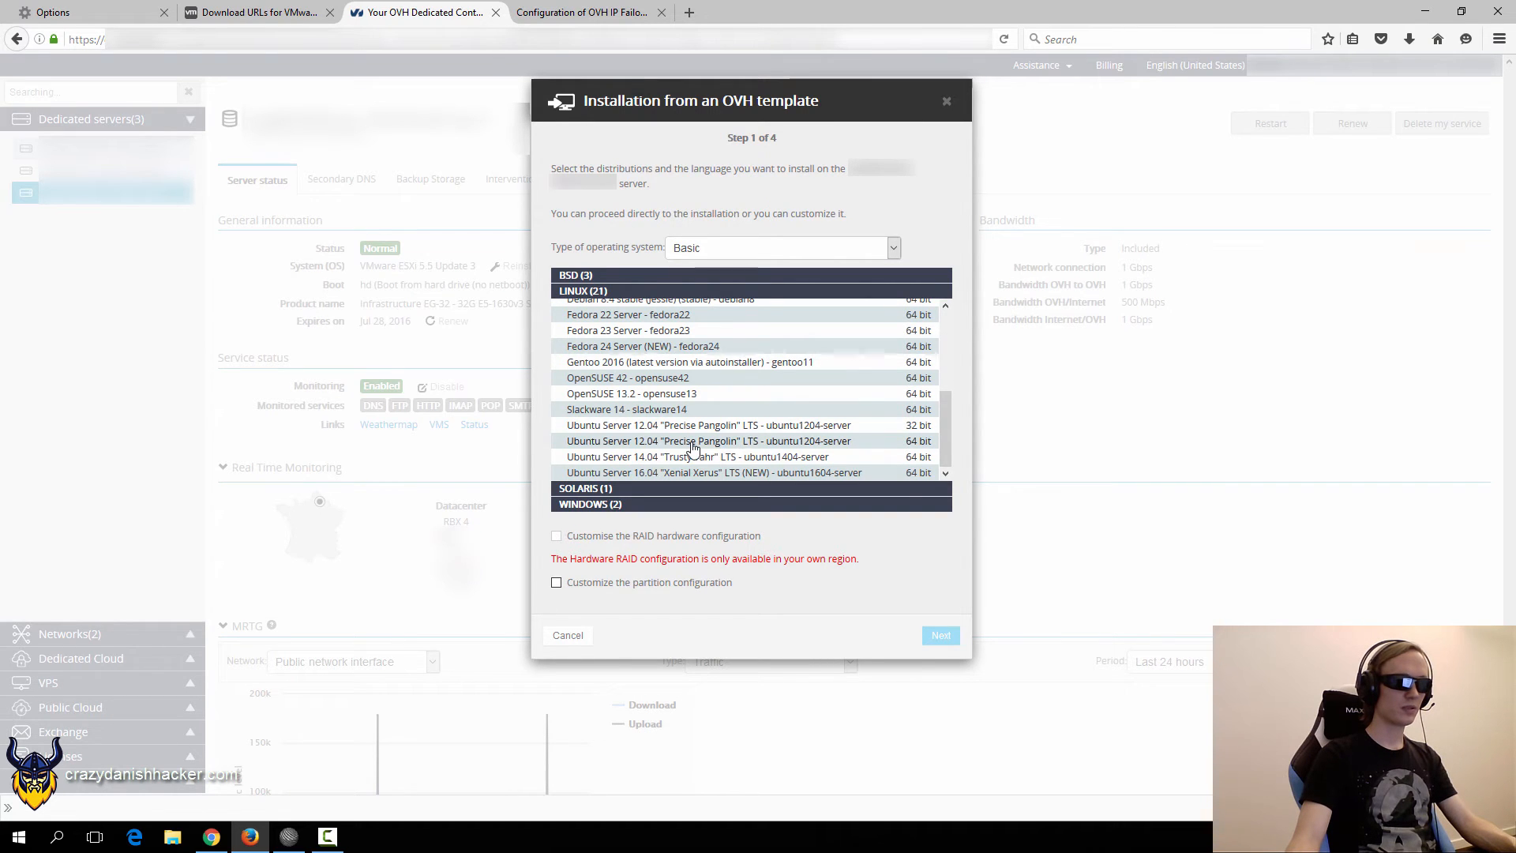
click(708, 441)
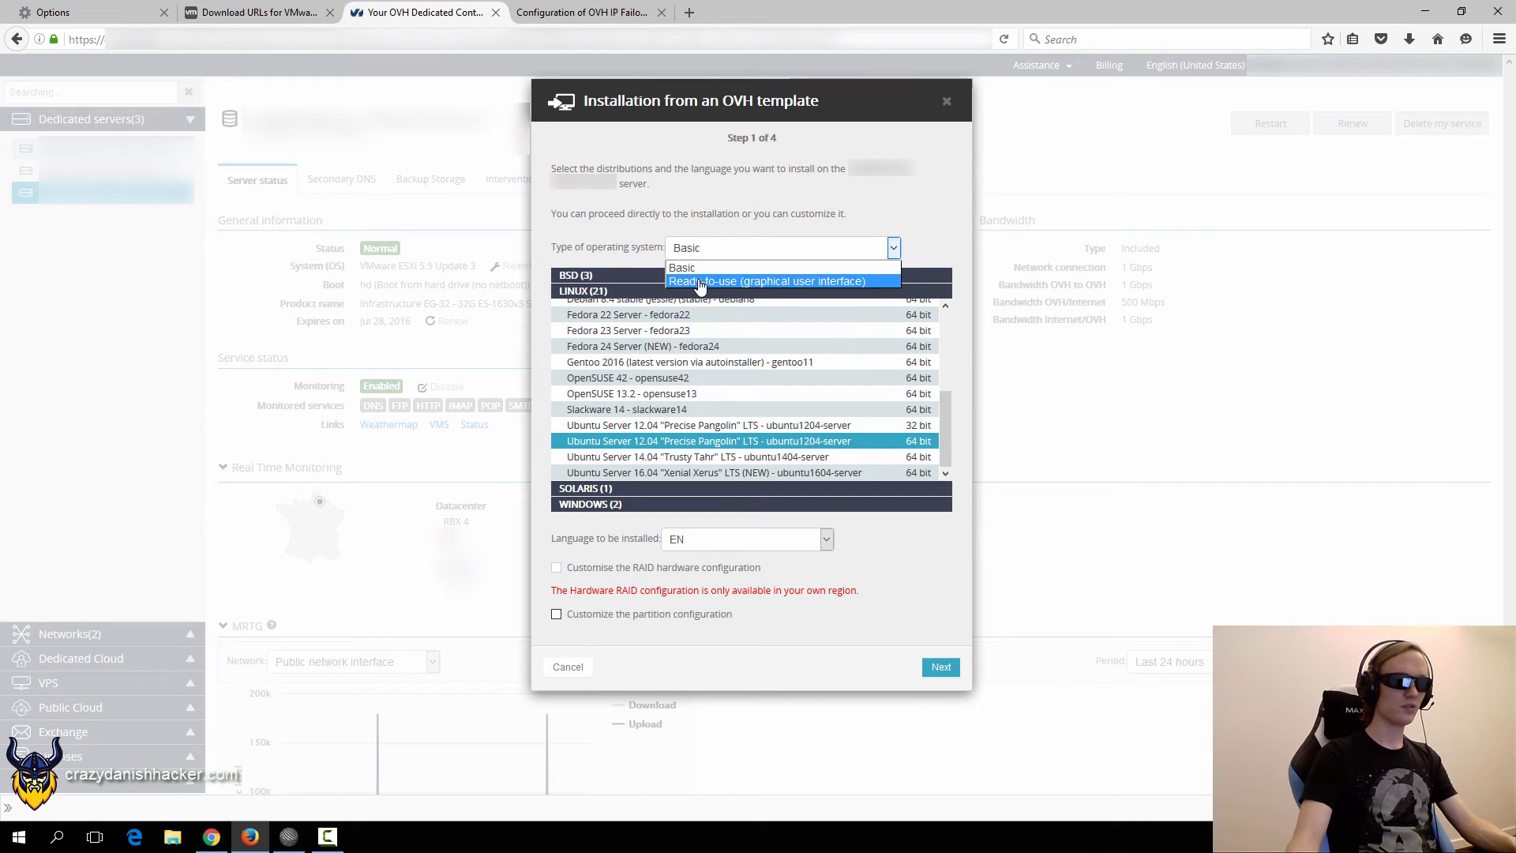
Select ready-to-use VMware ESXi 5.5 Update 3 with customized partition configuration and continue to partitioning.
click(767, 281)
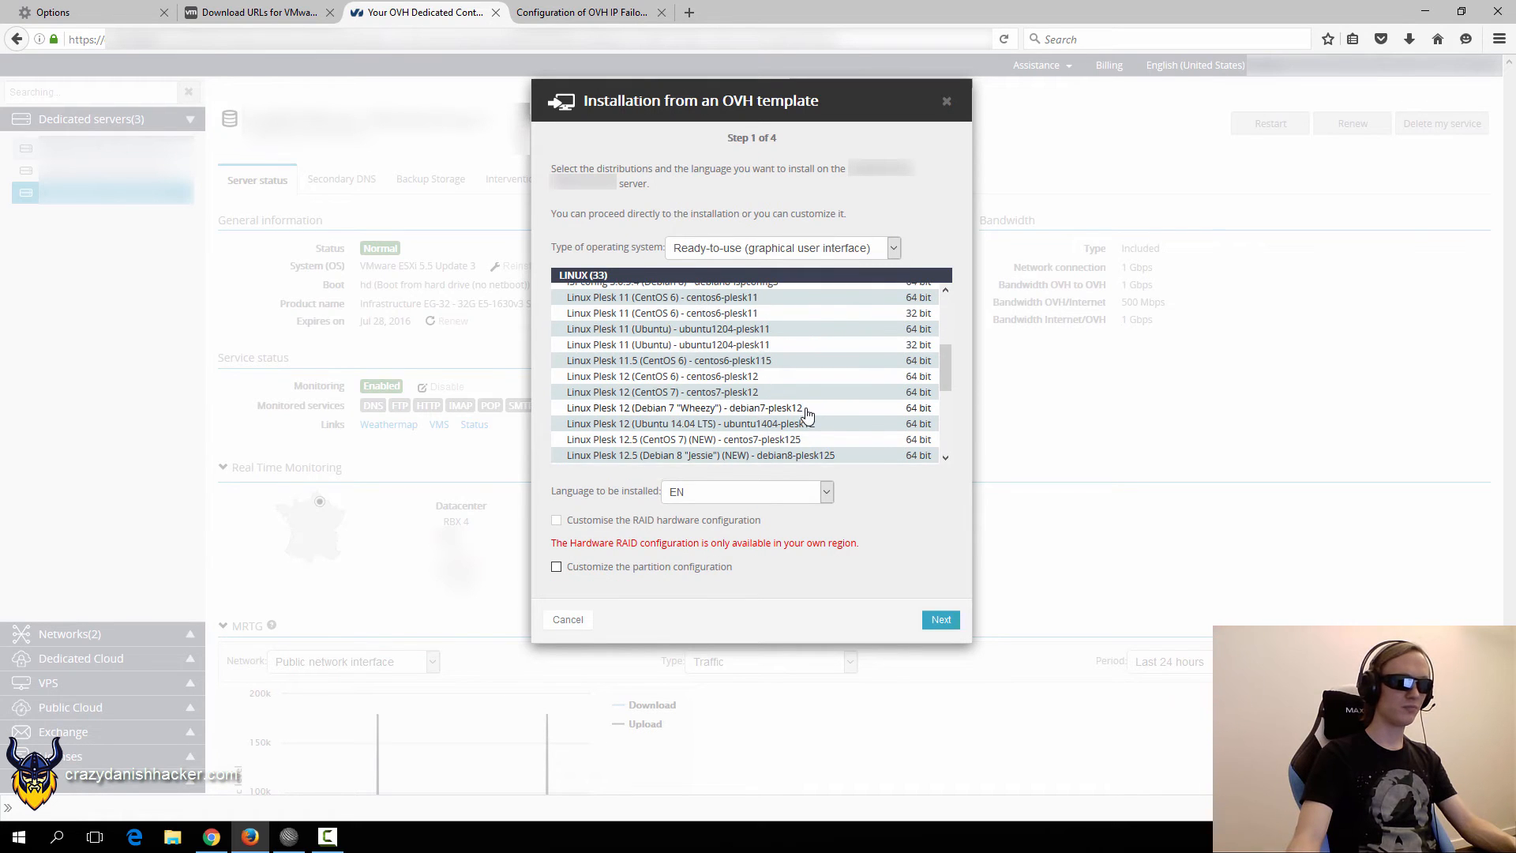
scroll(down, 3)
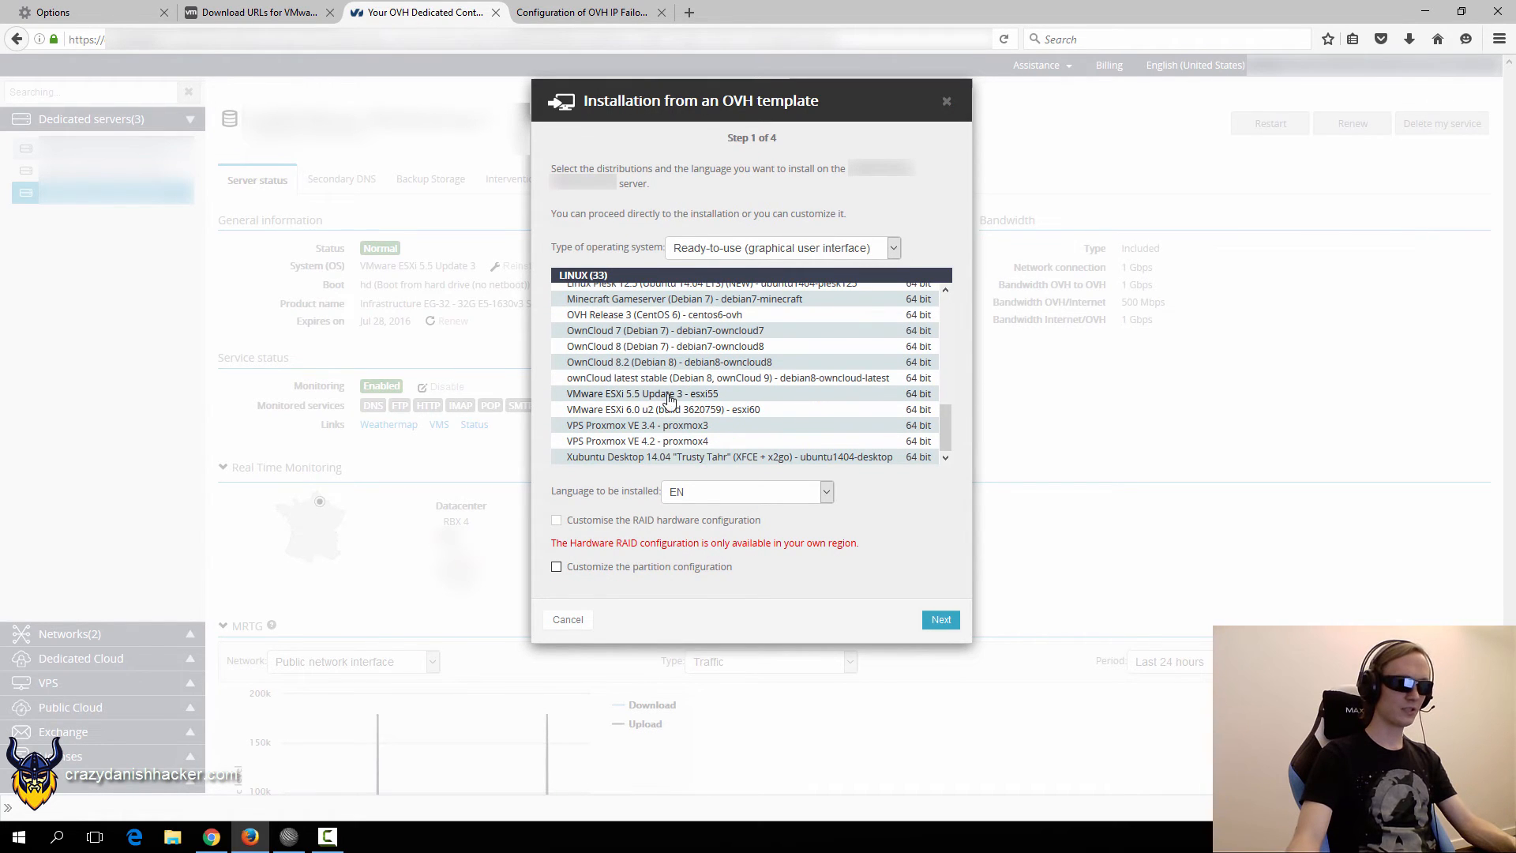
click(641, 393)
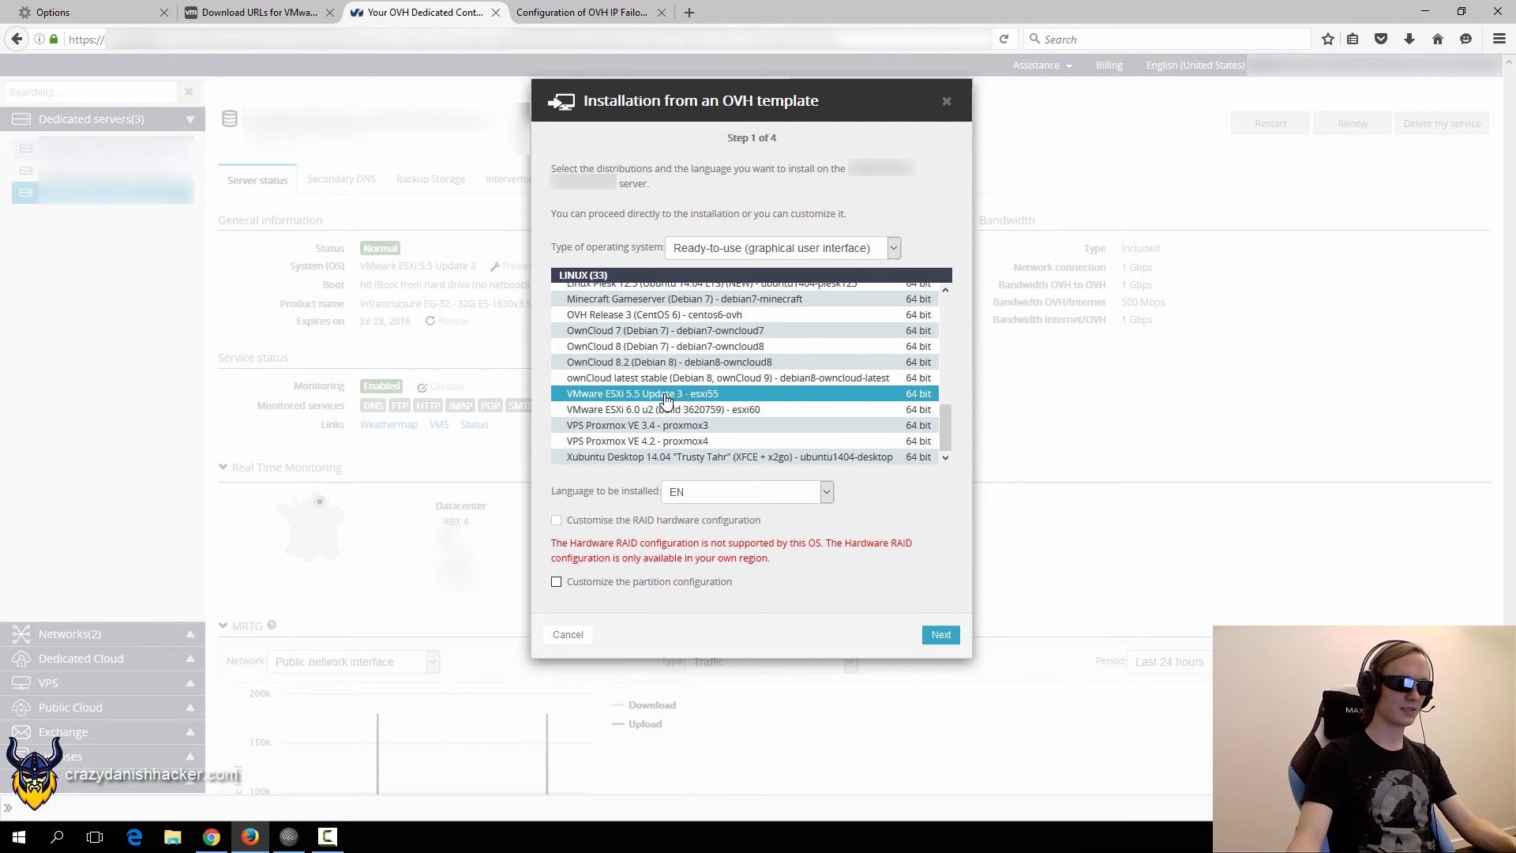
mouse_move(649, 475)
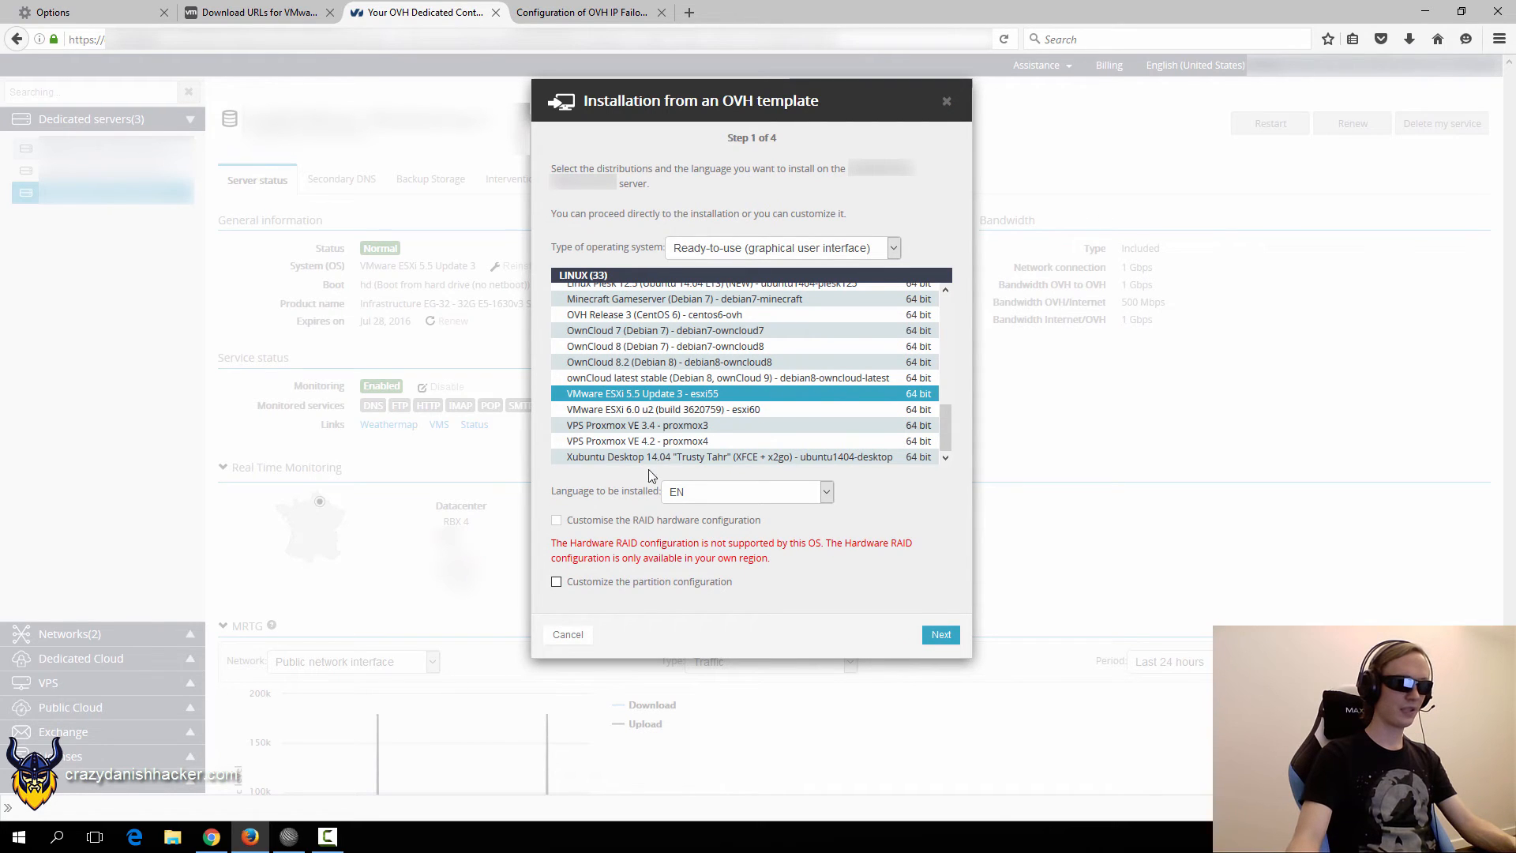
click(556, 581)
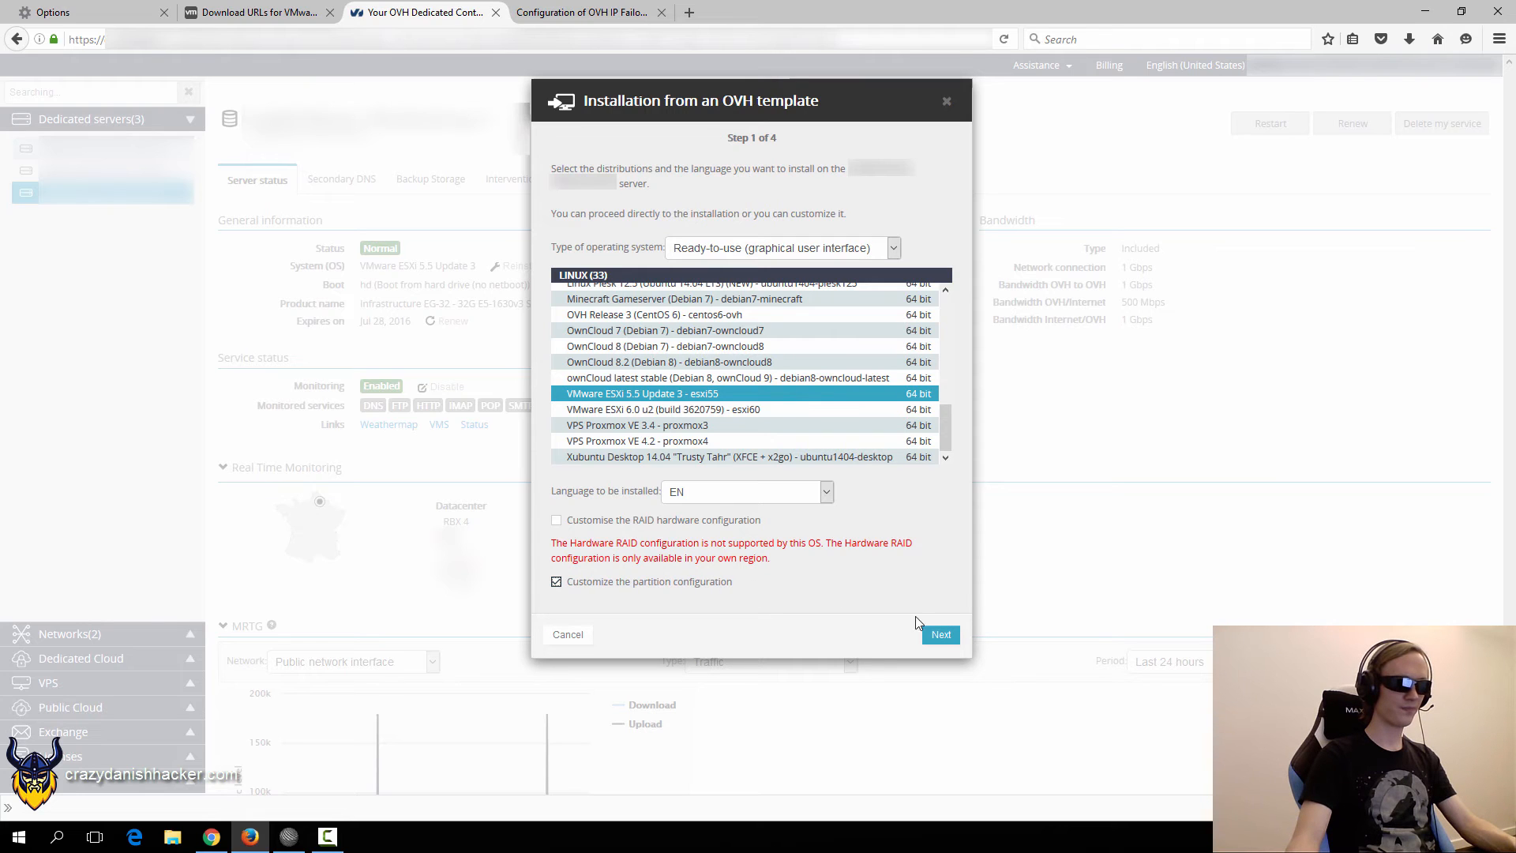
click(938, 635)
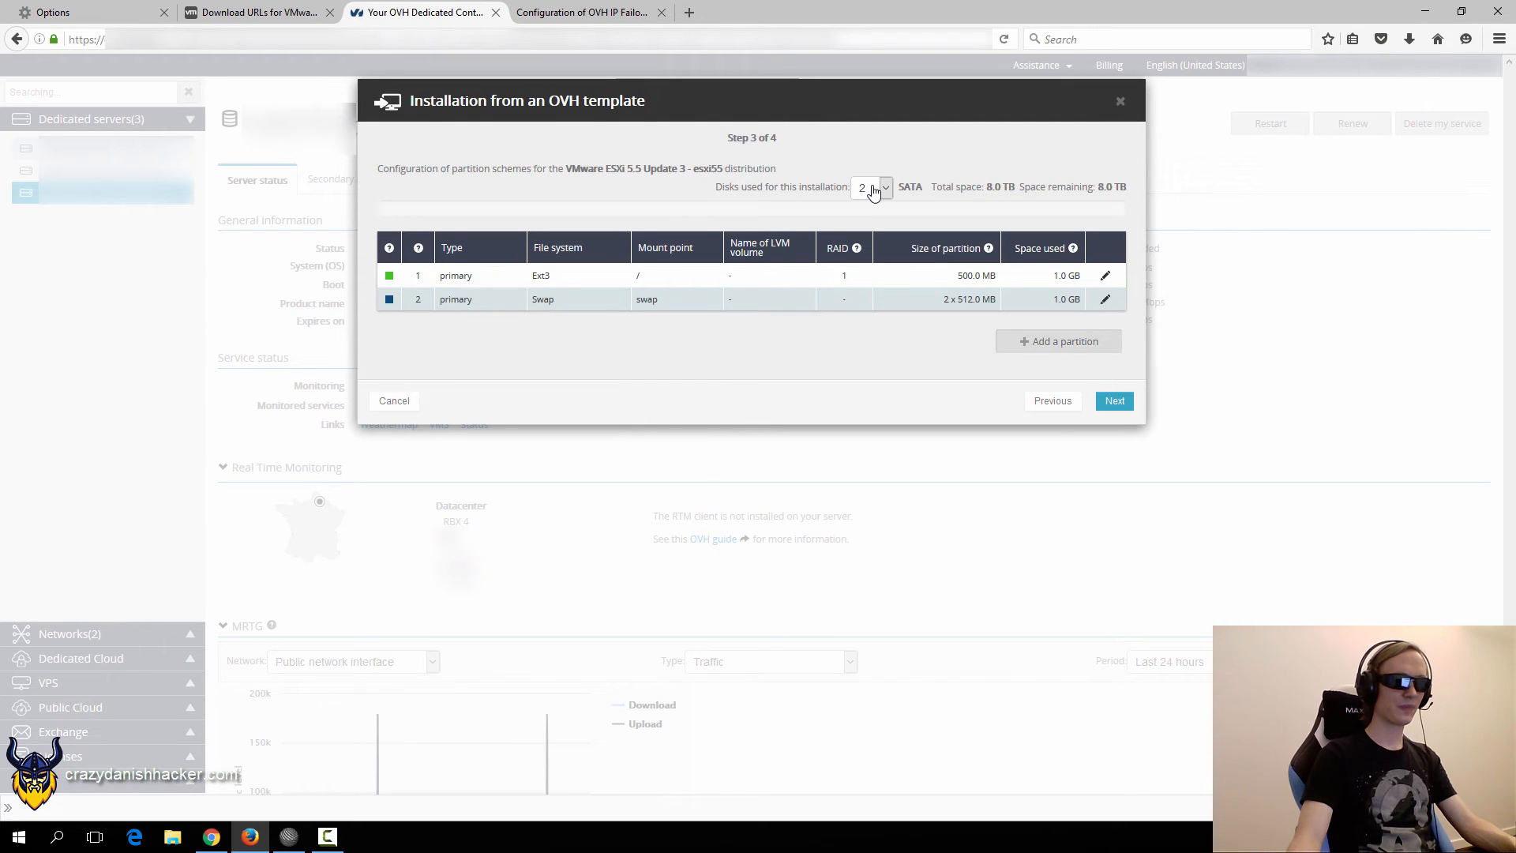
Use 1 disk with the root partition resized to 5.0 GB and advance to the summary.
click(870, 187)
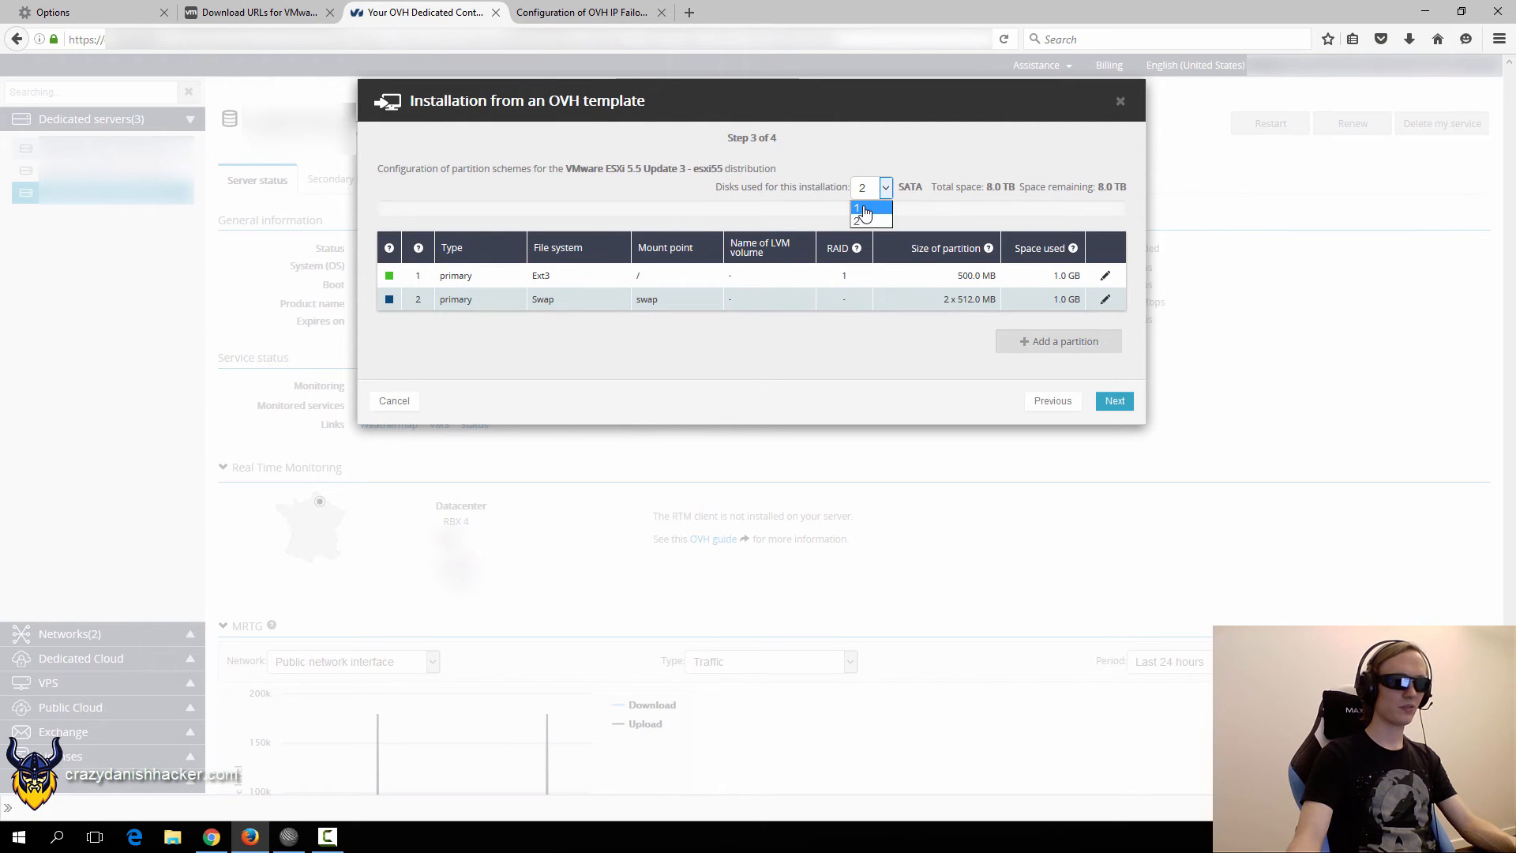
click(860, 210)
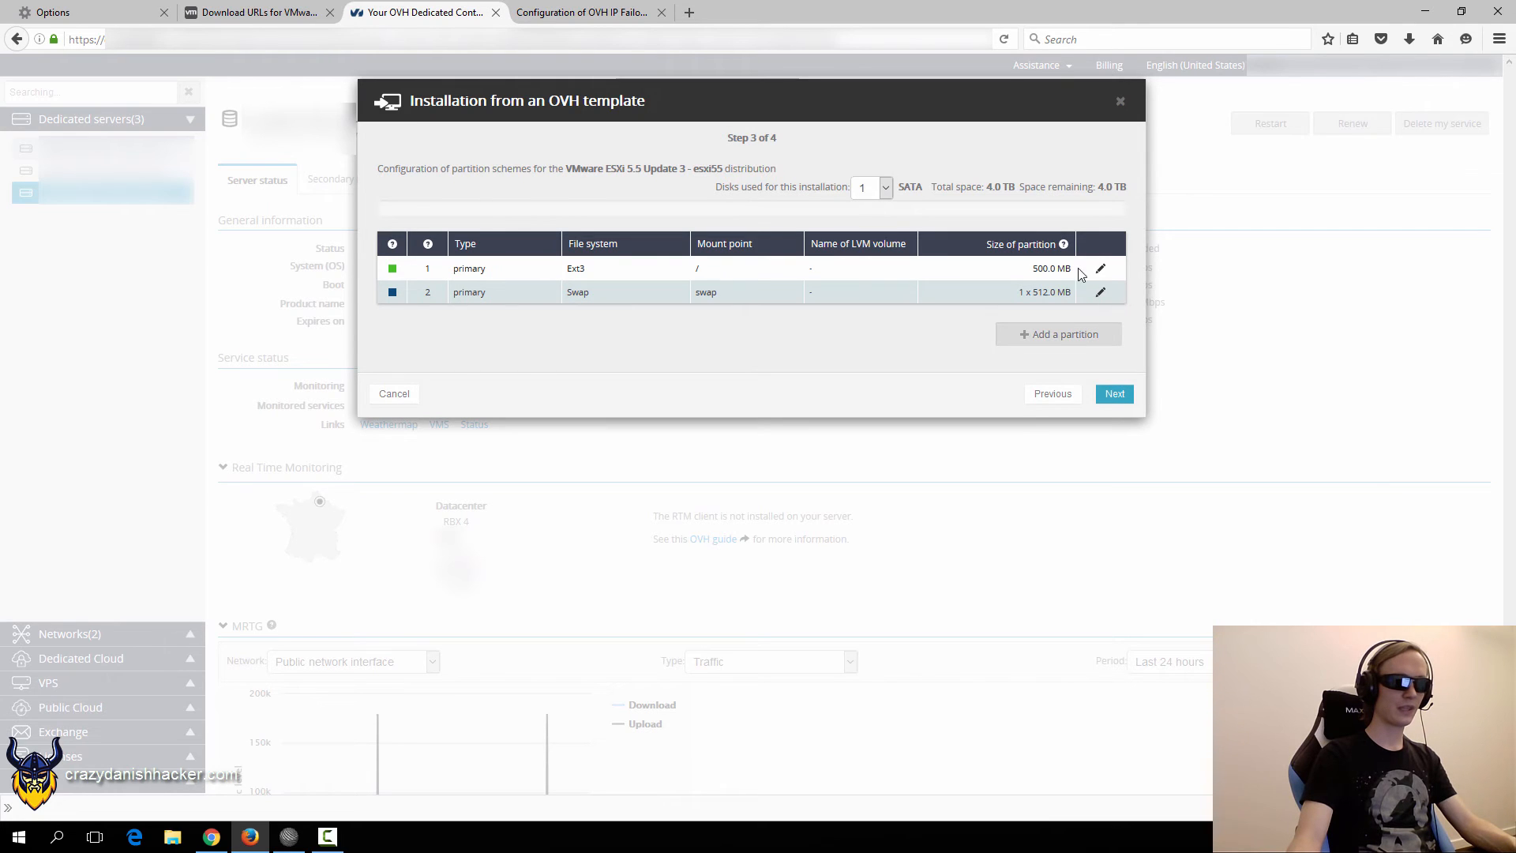
click(1101, 268)
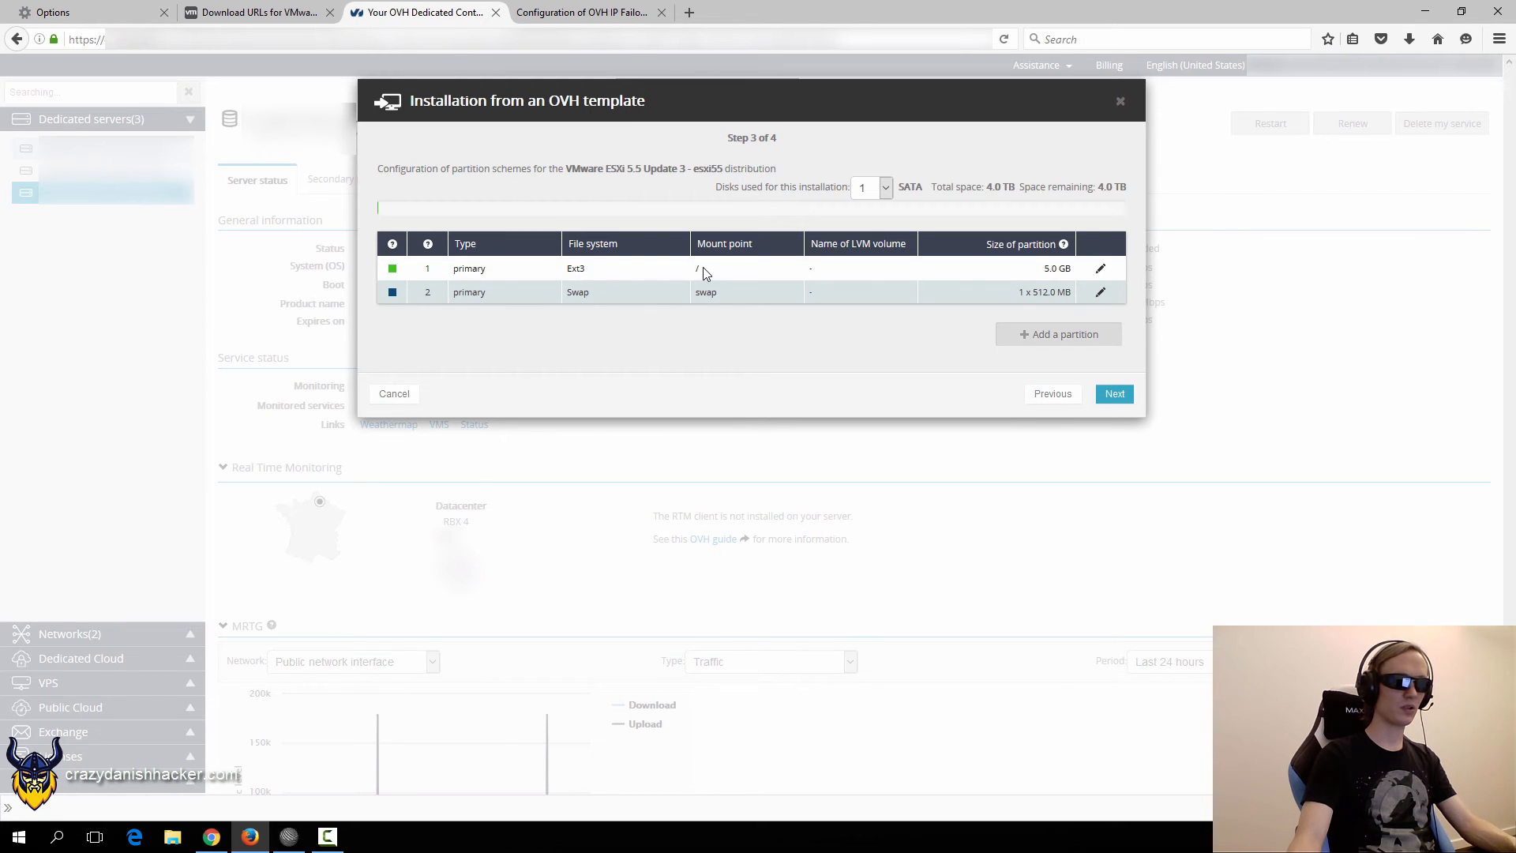
mouse_move(1042, 274)
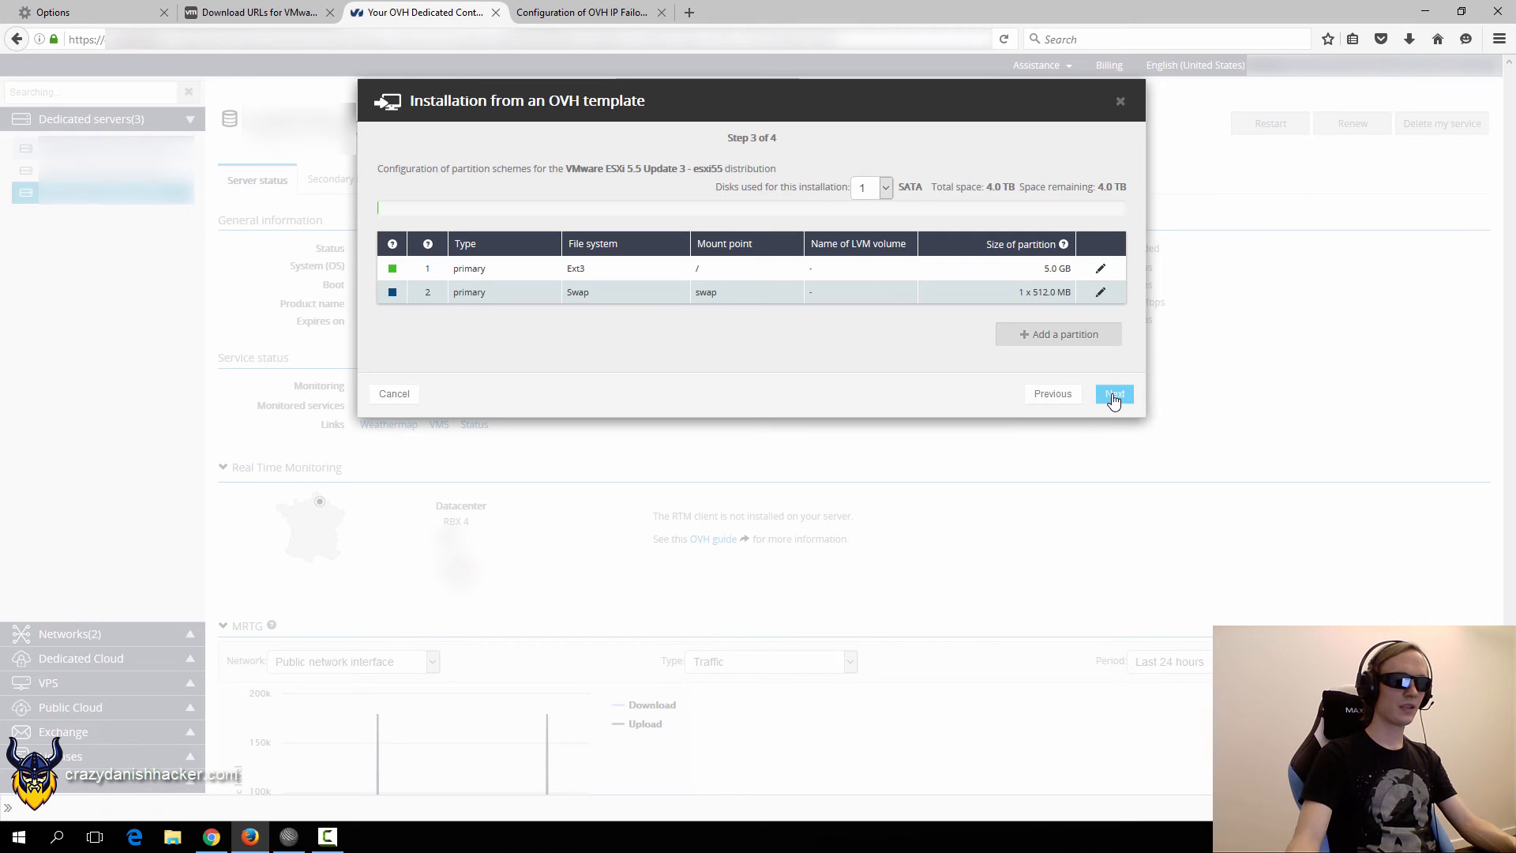
click(1113, 393)
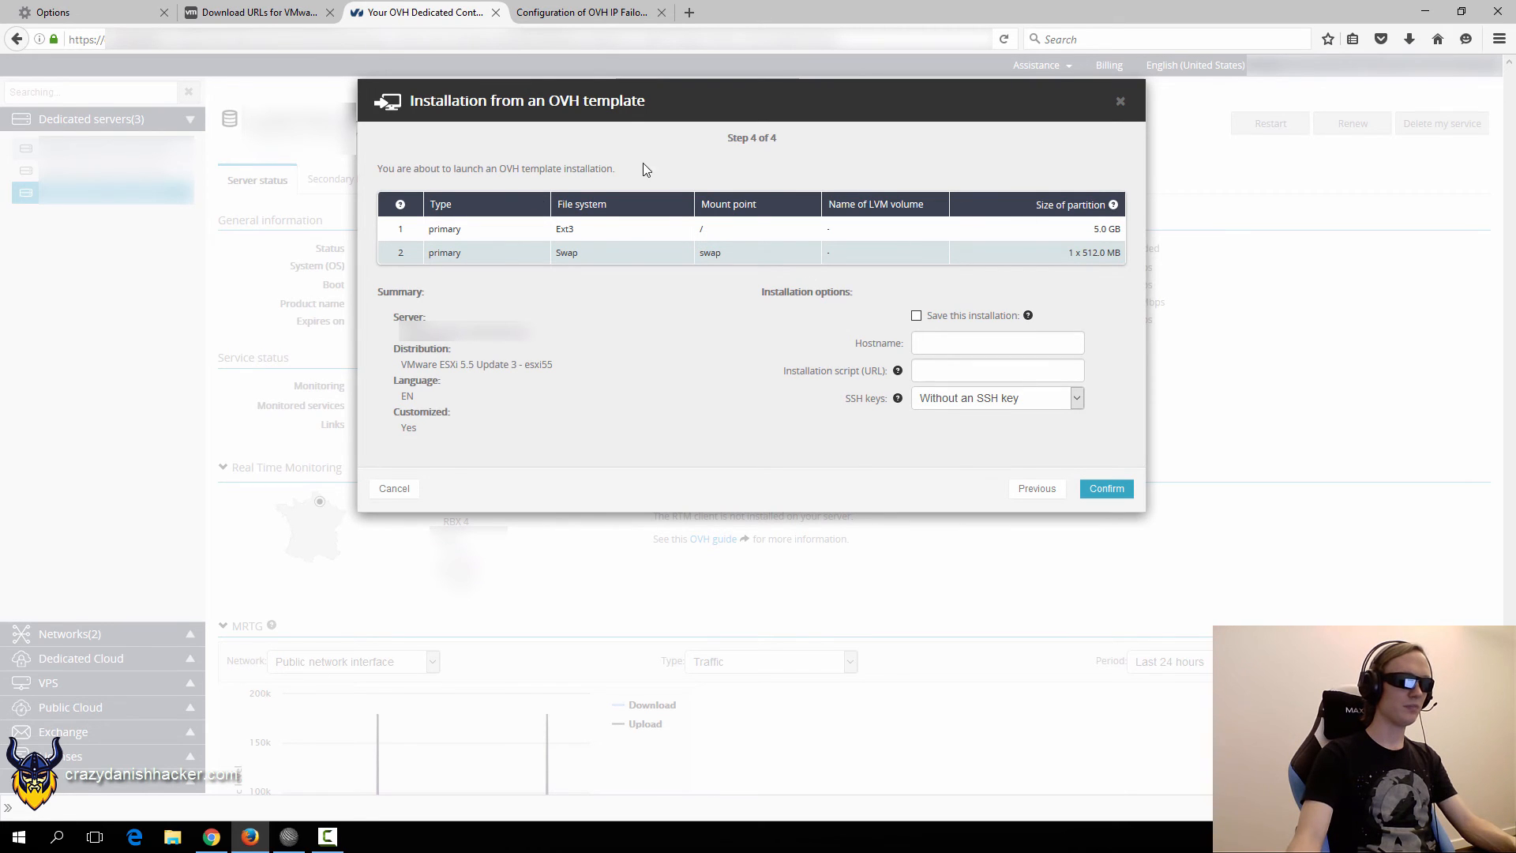
mouse_move(636, 286)
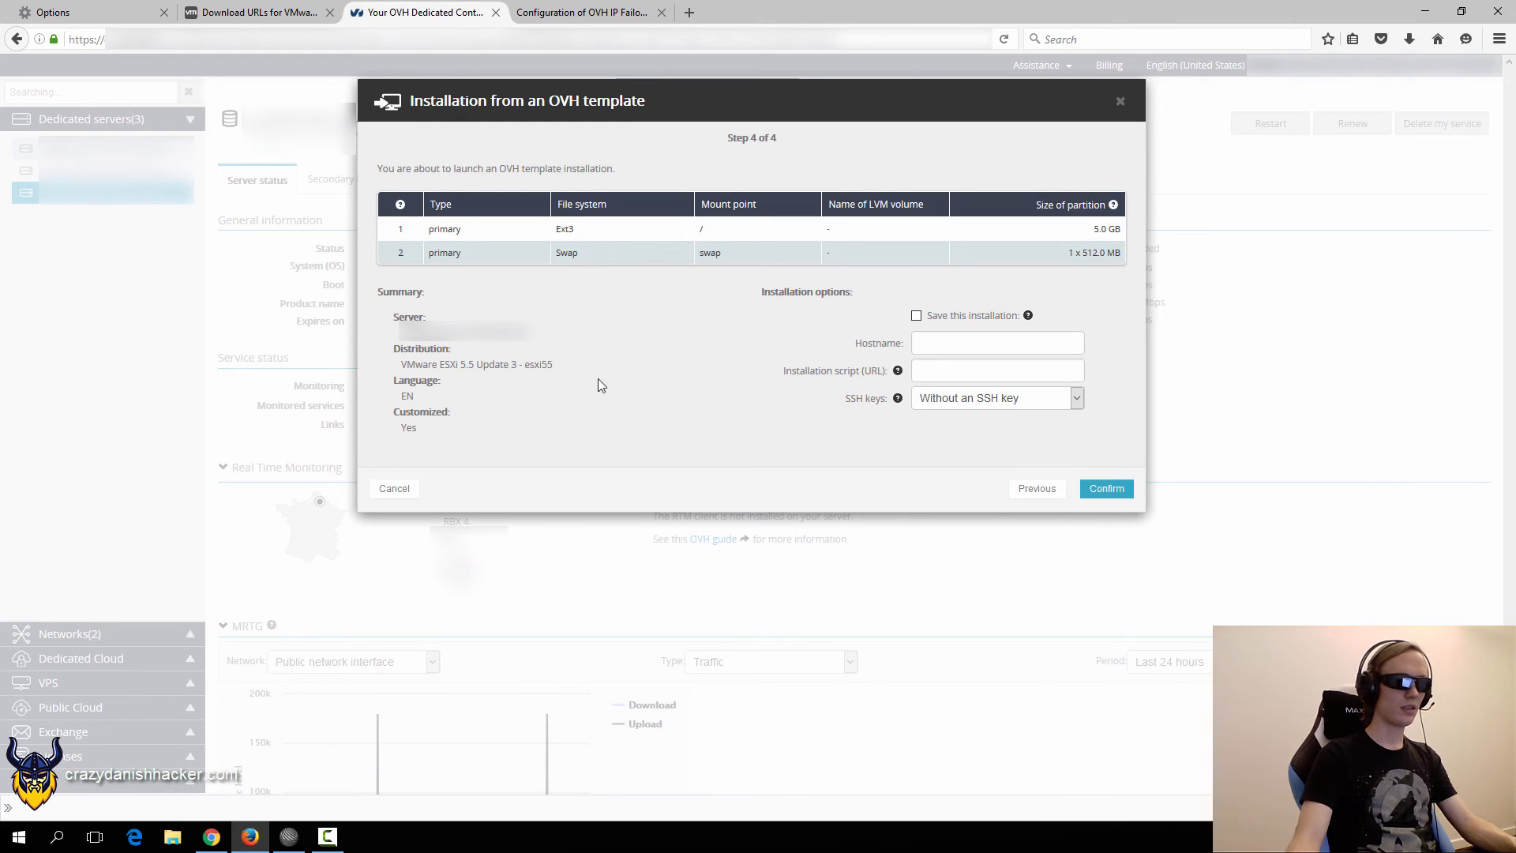
mouse_move(693, 398)
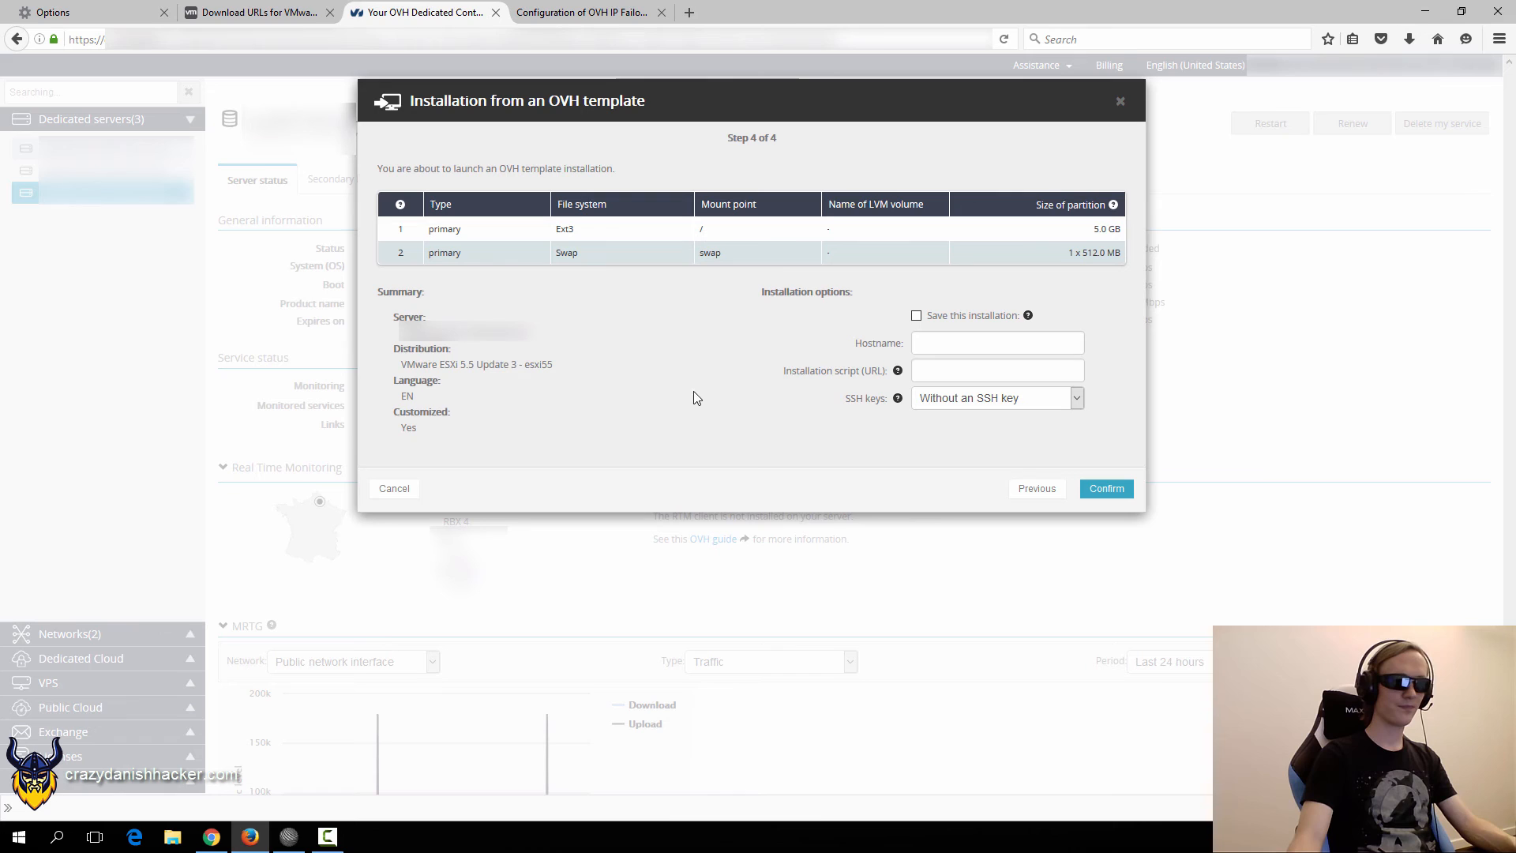
click(997, 343)
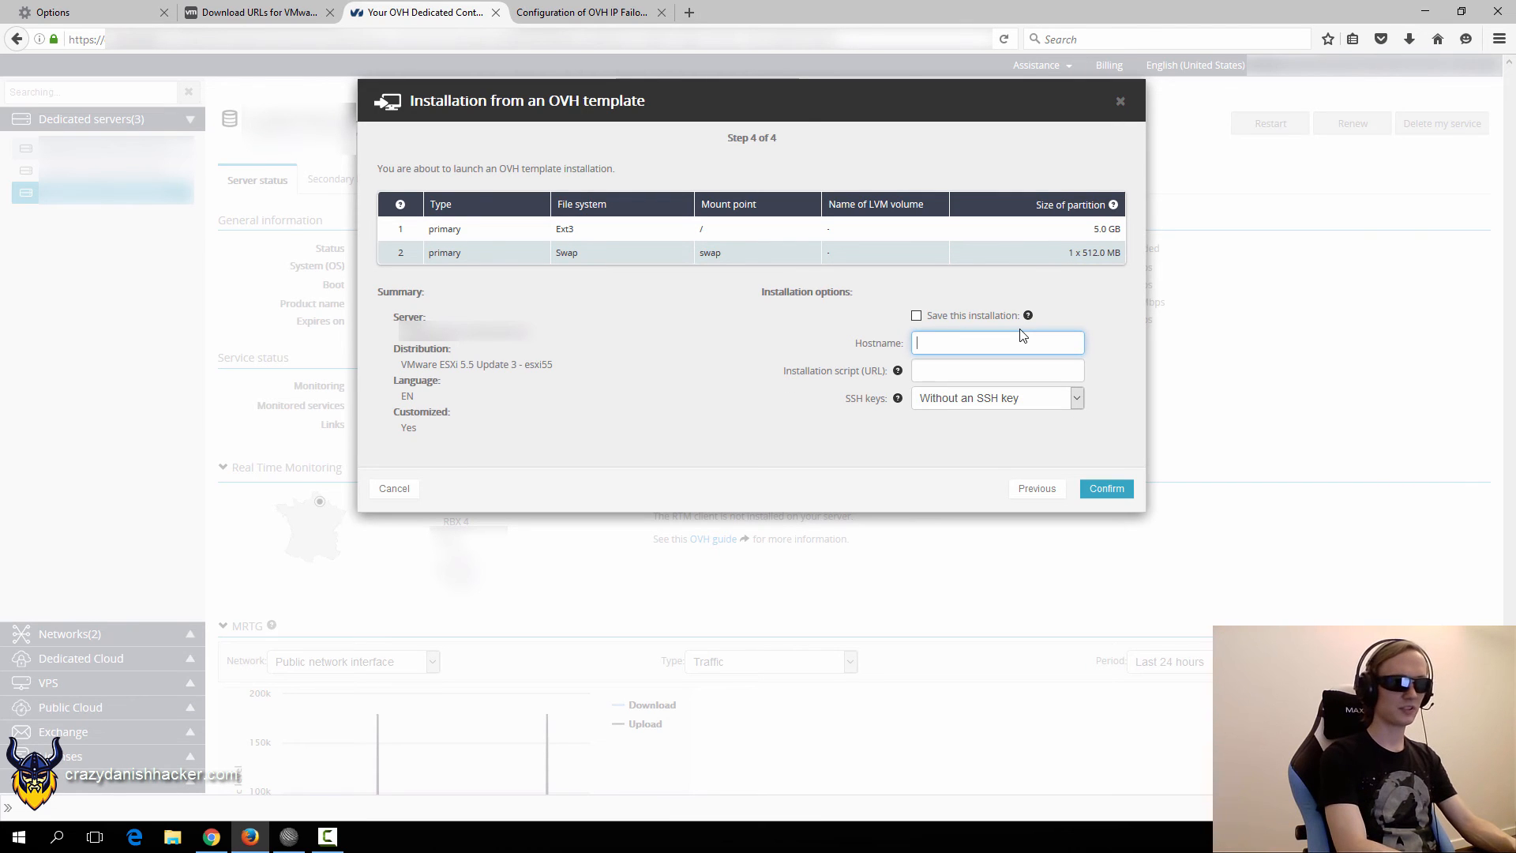
text(kraken)
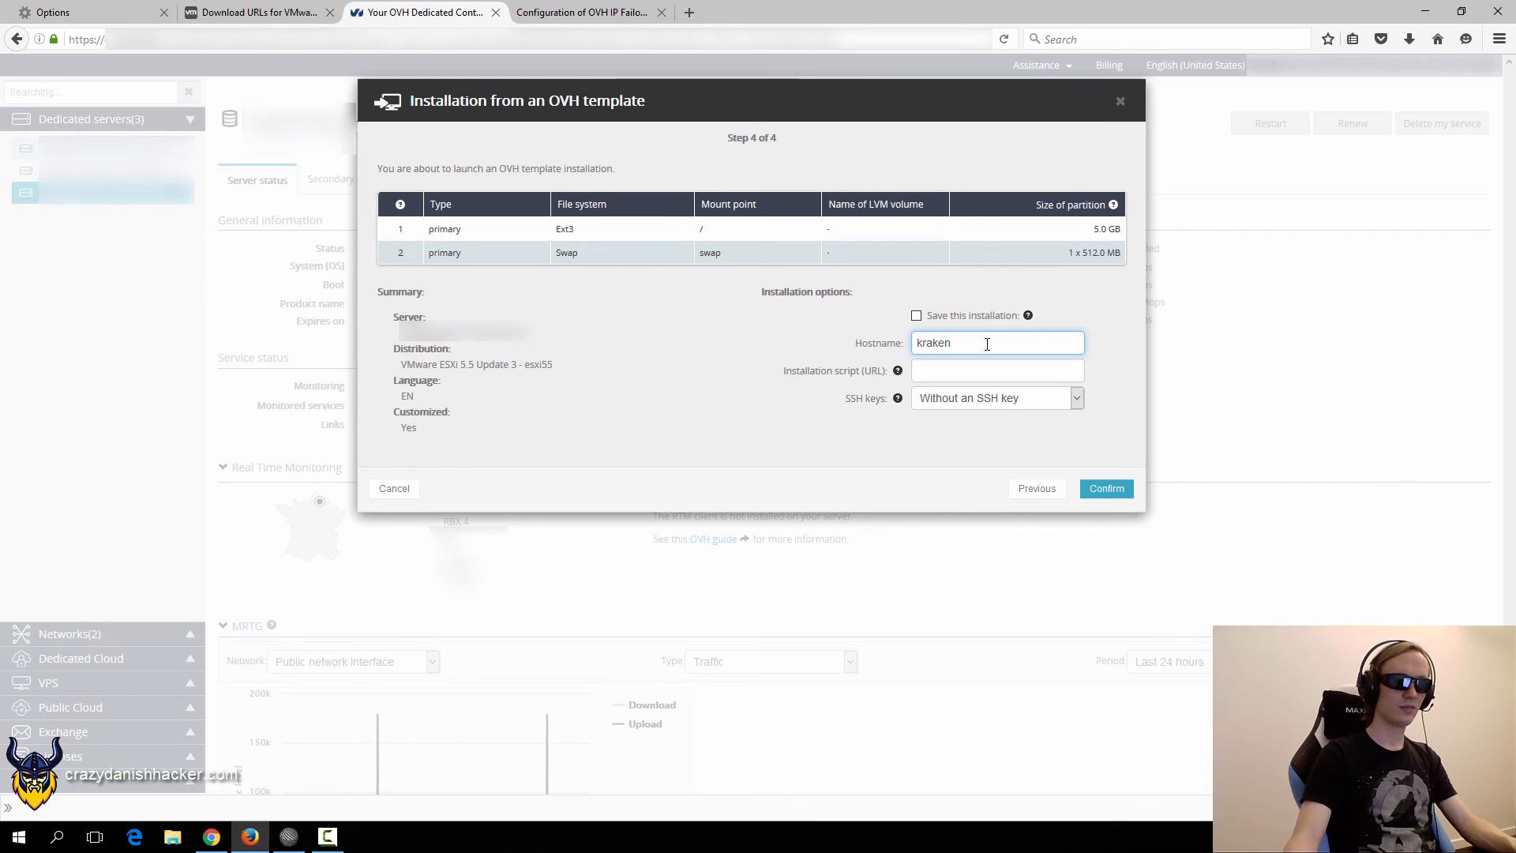
mouse_move(1105, 488)
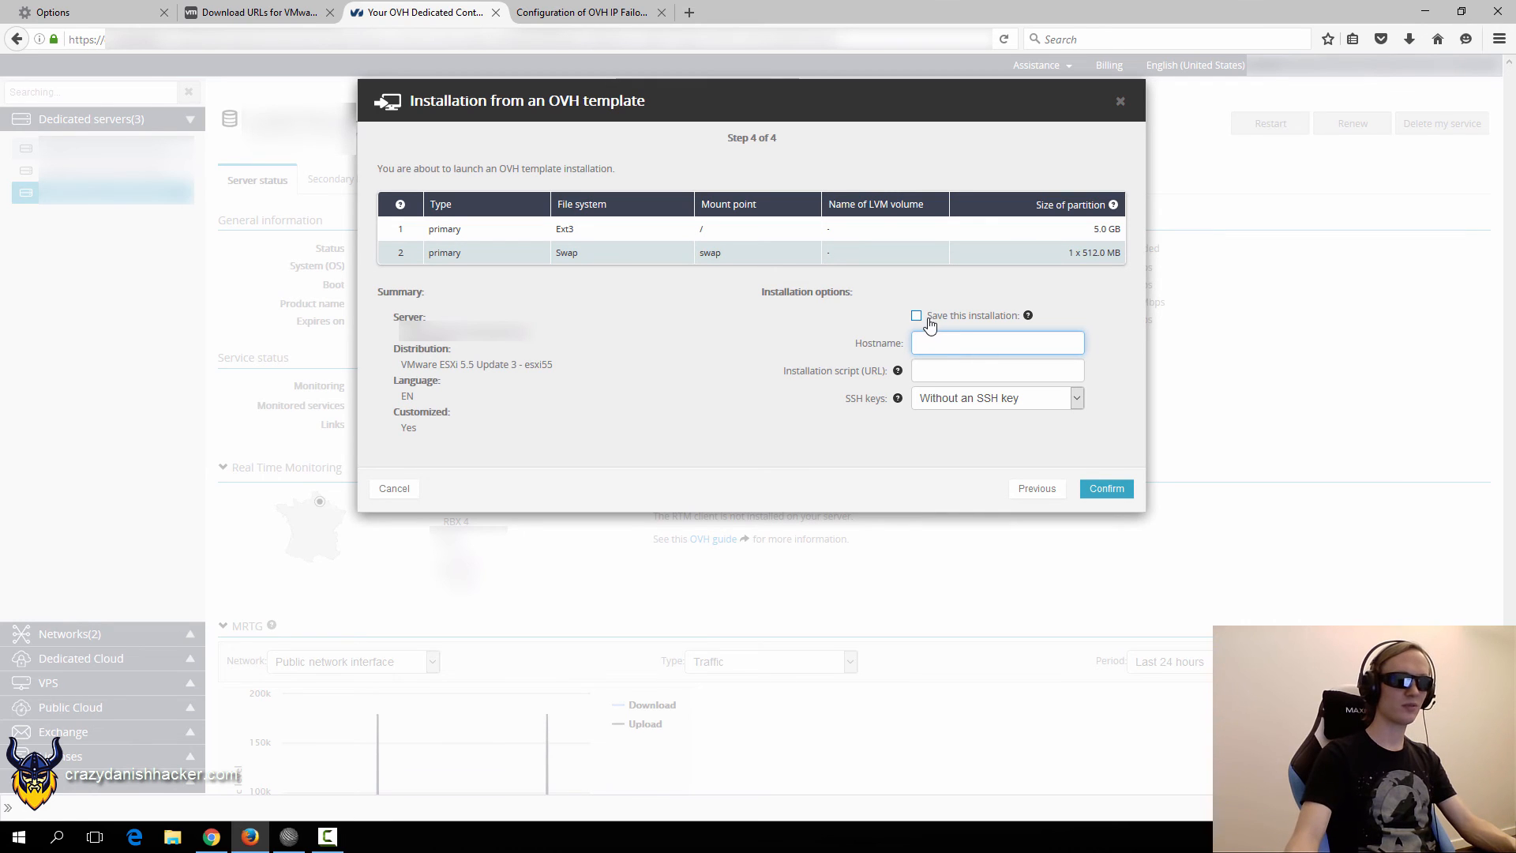
click(997, 343)
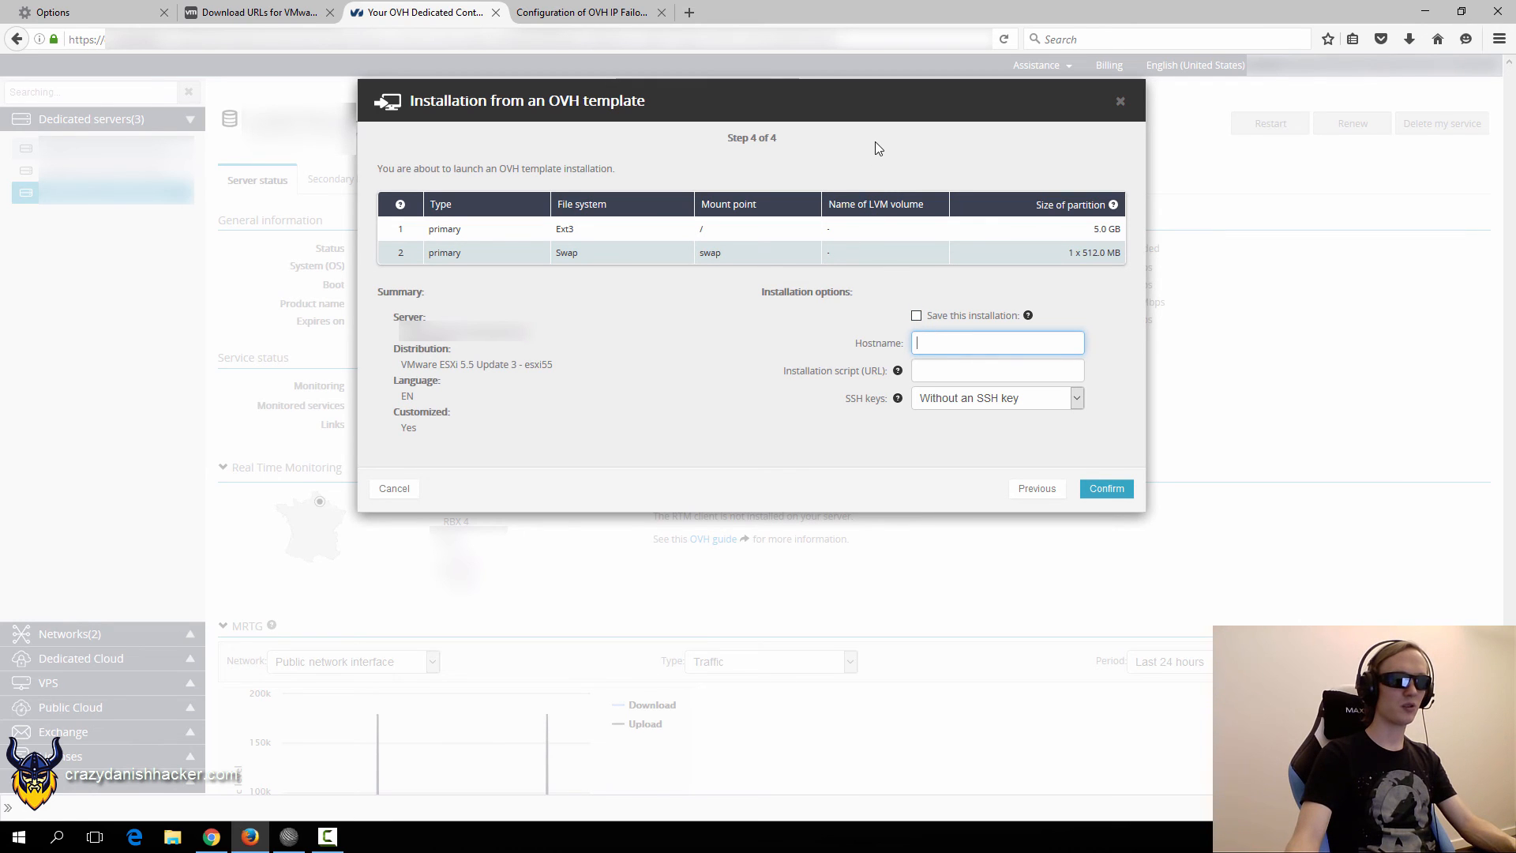